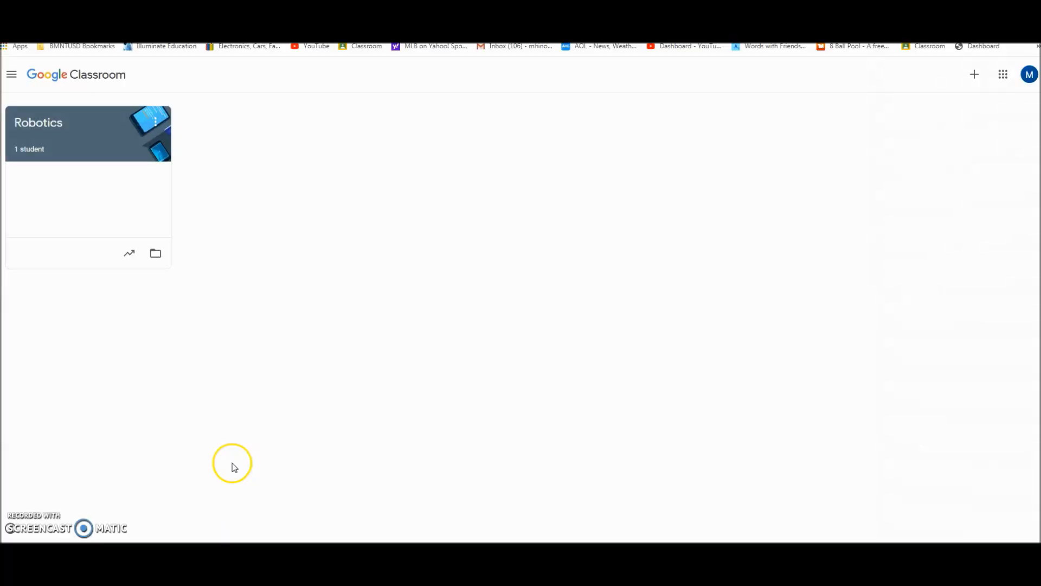
mouse_move(273, 285)
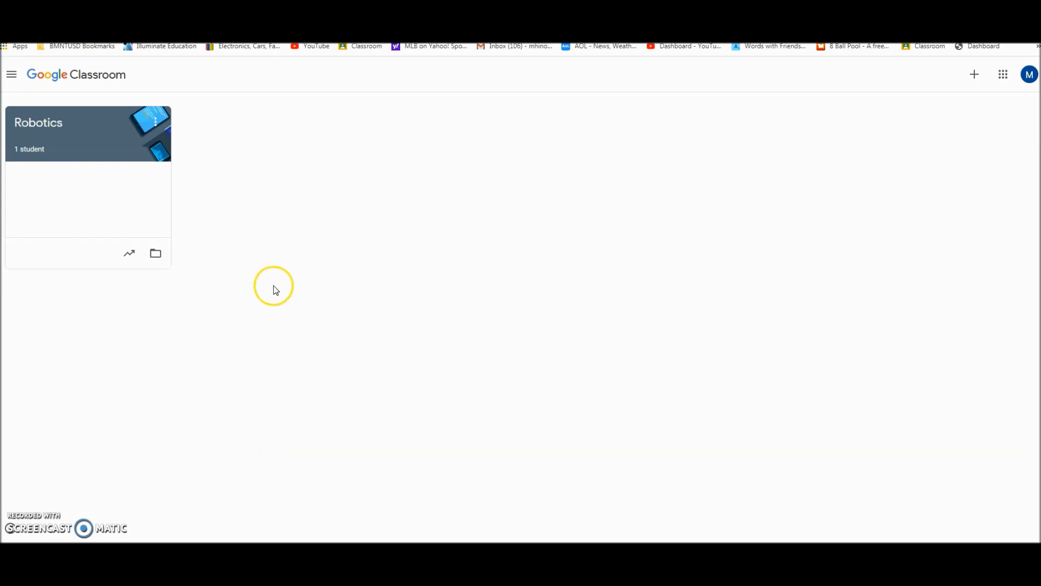
mouse_move(309, 153)
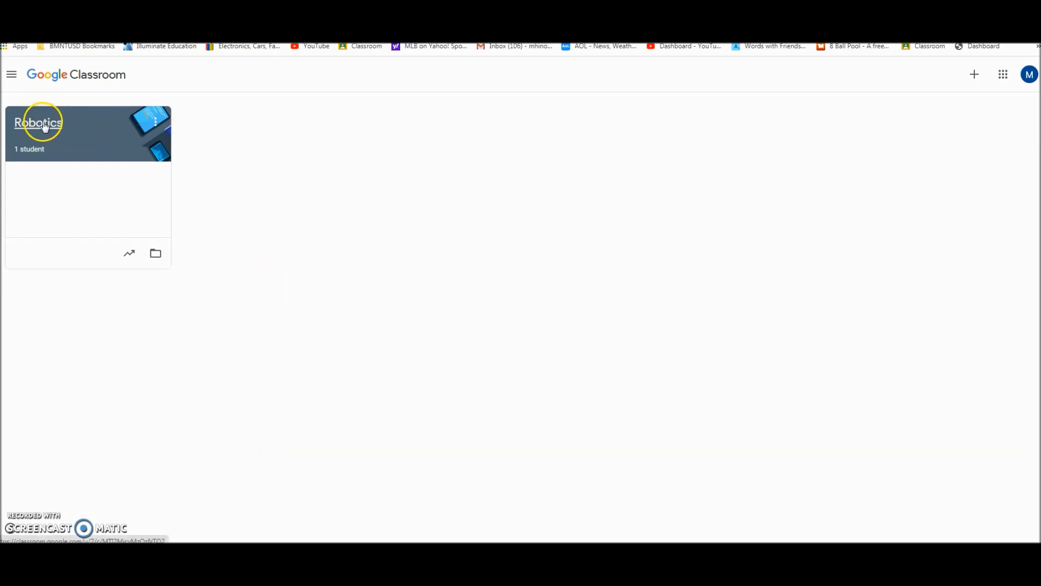
Go to the Robotics class's Classwork page and bring up the Create choices
left_click(37, 123)
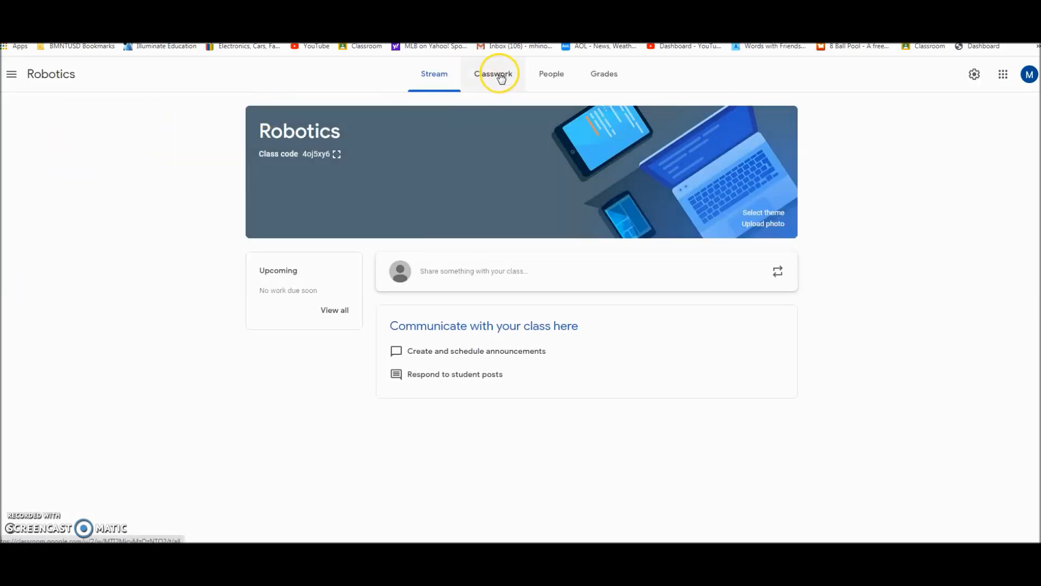
left_click(493, 74)
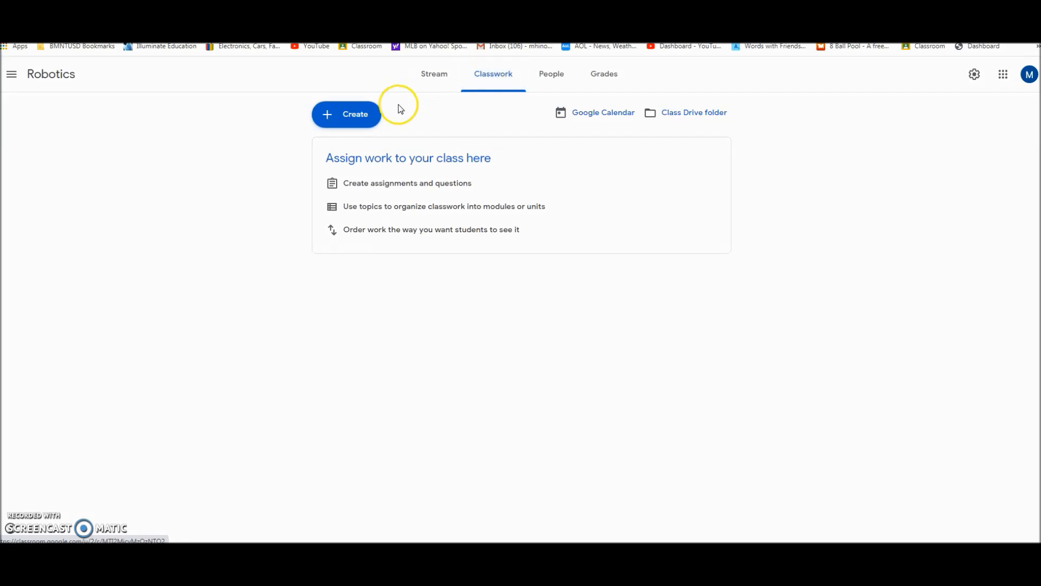
left_click(346, 114)
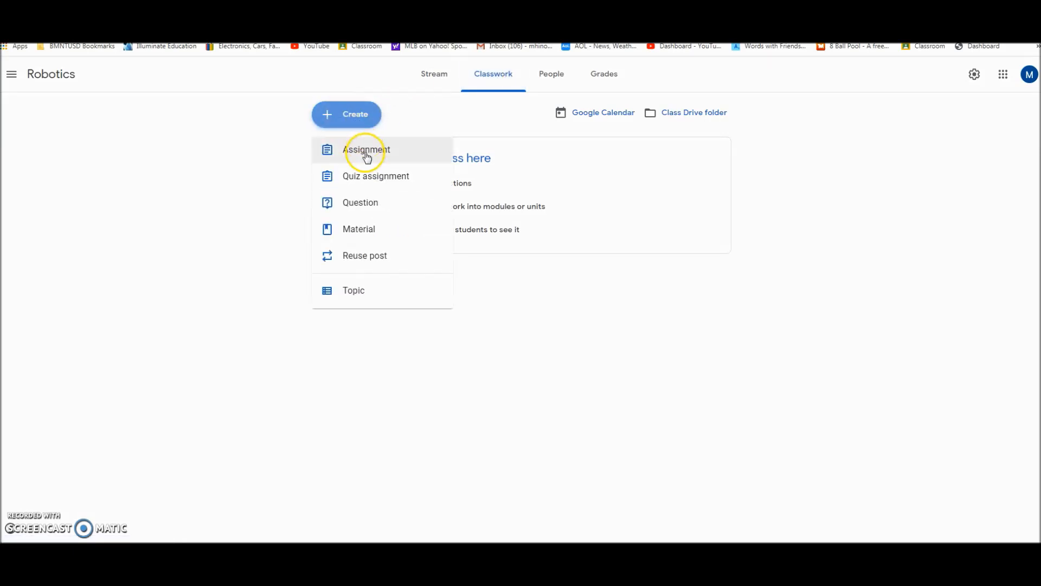
Start a new assignment and title it 'VEX VR Dynamic Wall Maze Project'
left_click(366, 150)
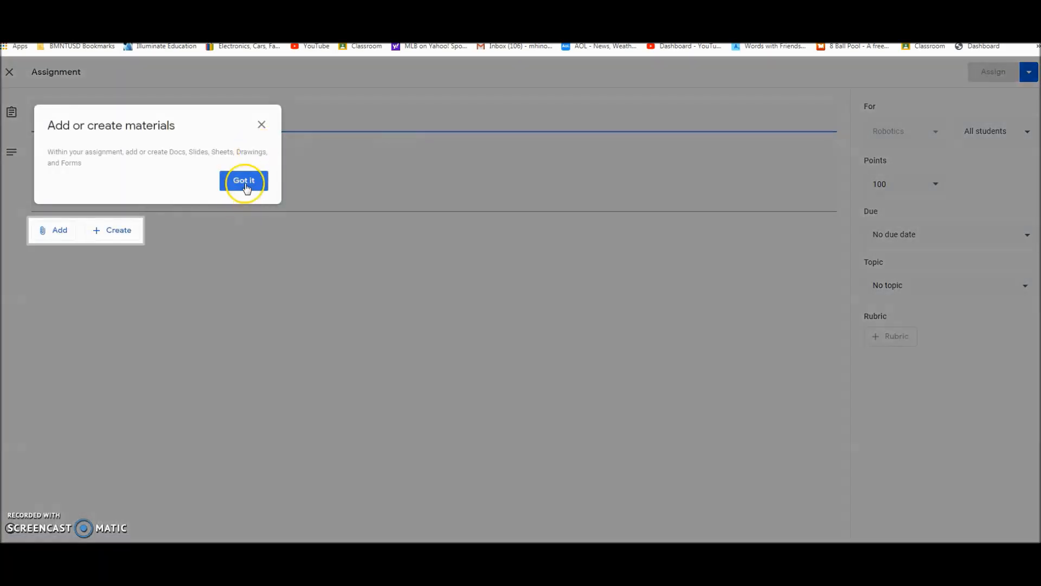
left_click(243, 180)
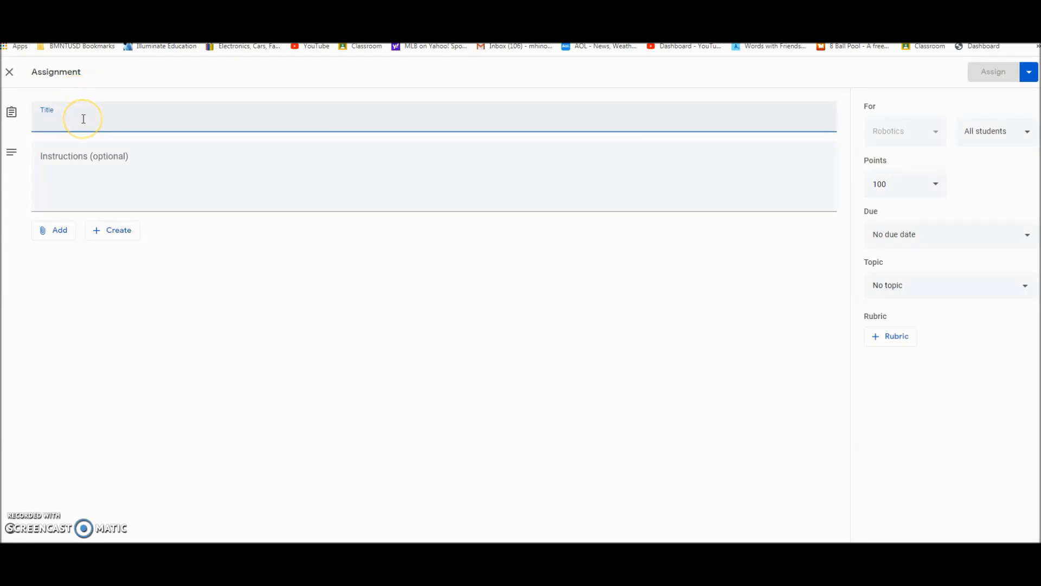
type("Dyn")
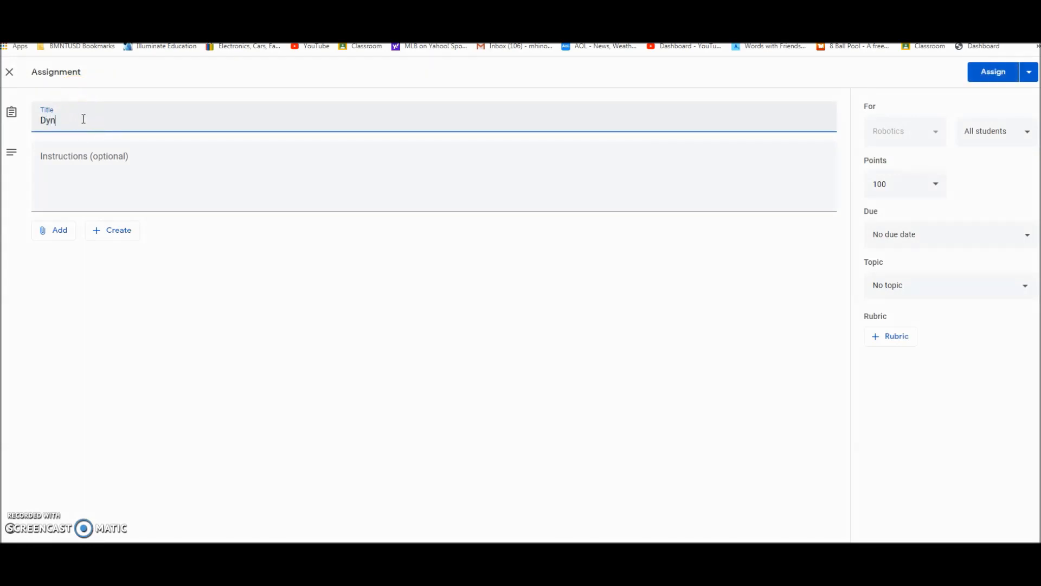
key("ctrl+a")
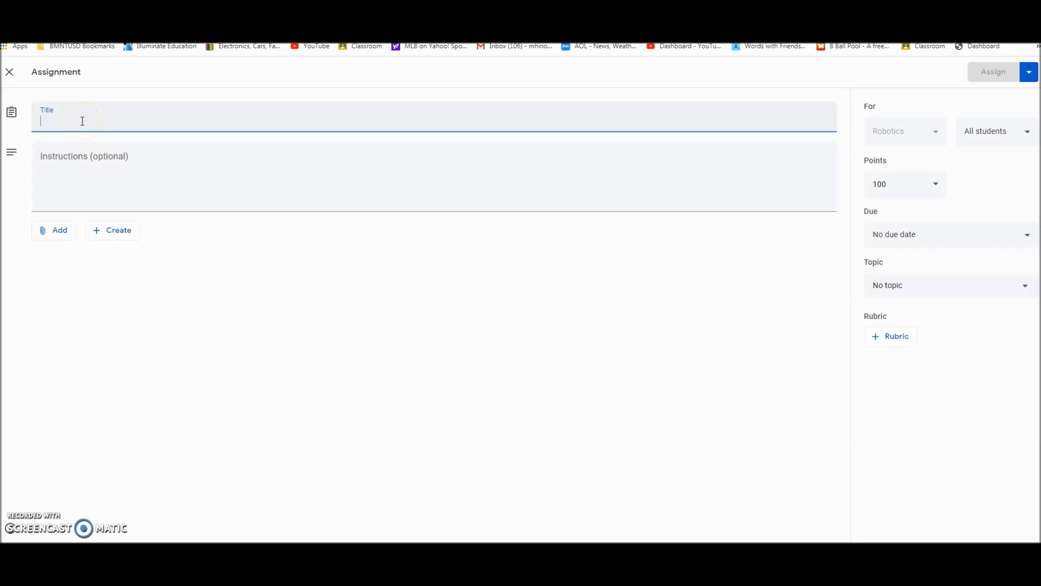
type("VEX V")
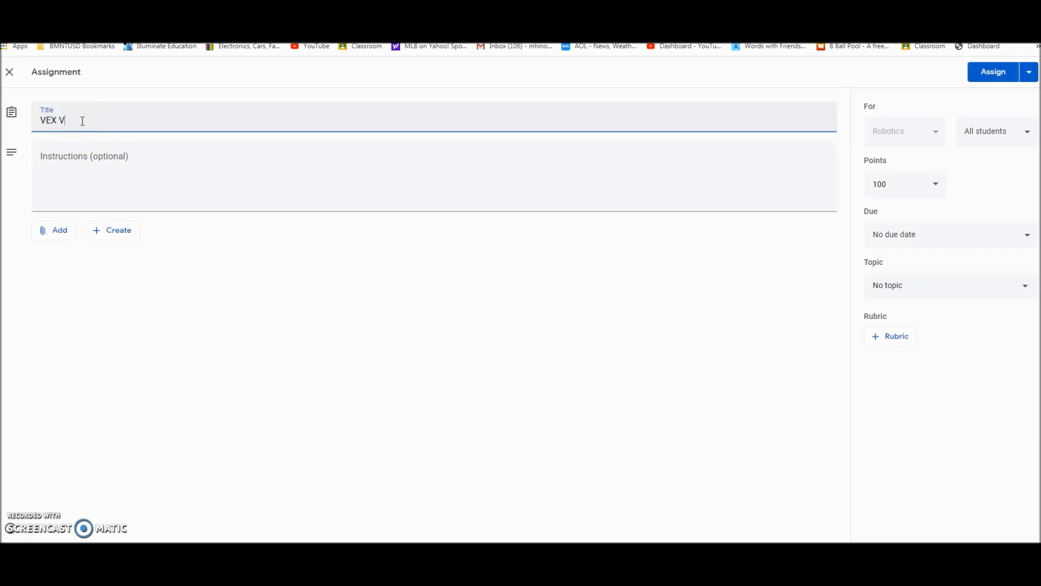
type("R Dy")
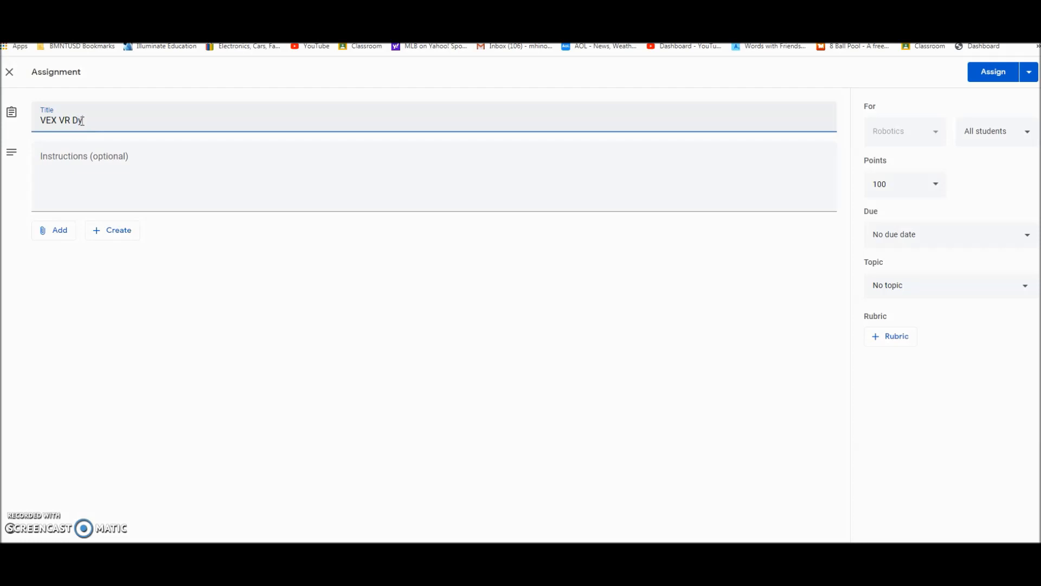
type("namc")
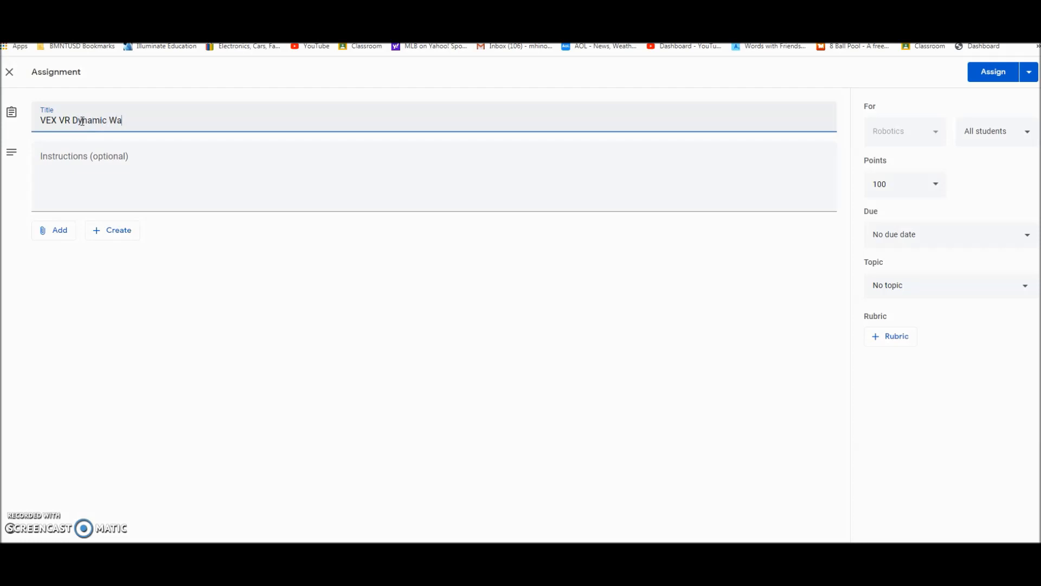
type("ll Maze")
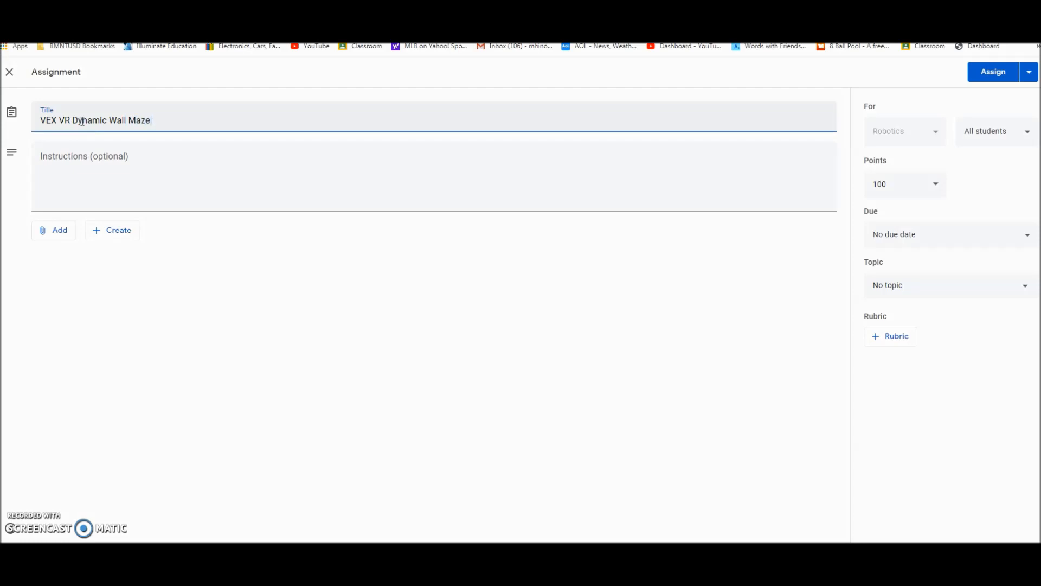
type("Project")
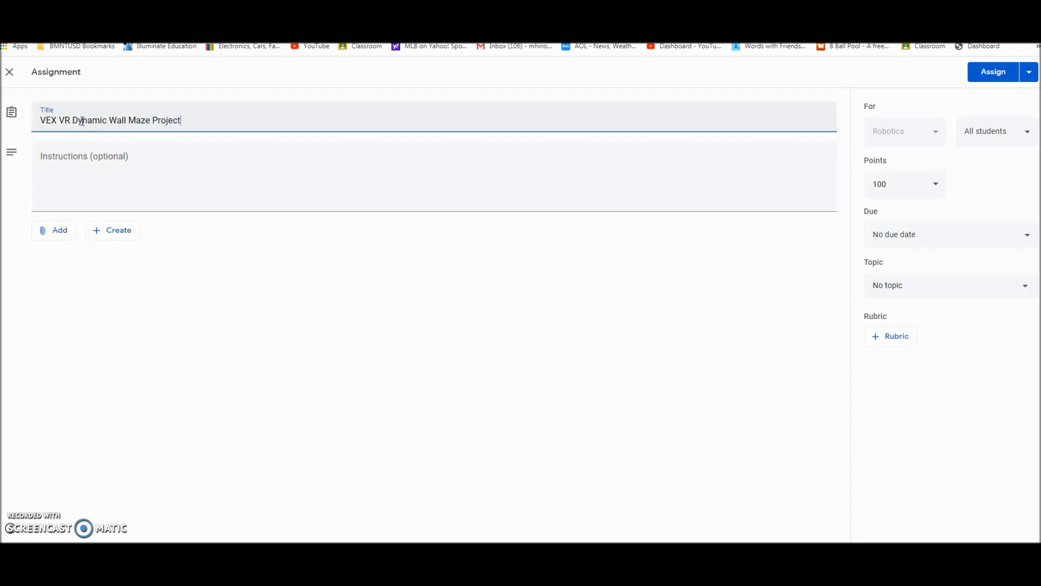
left_click(541, 179)
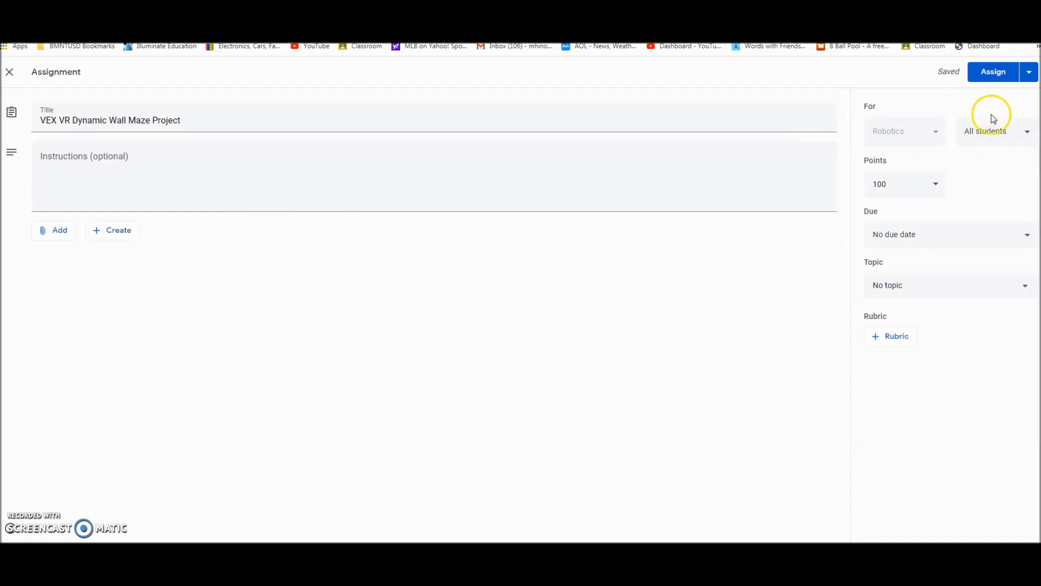
mouse_move(934, 216)
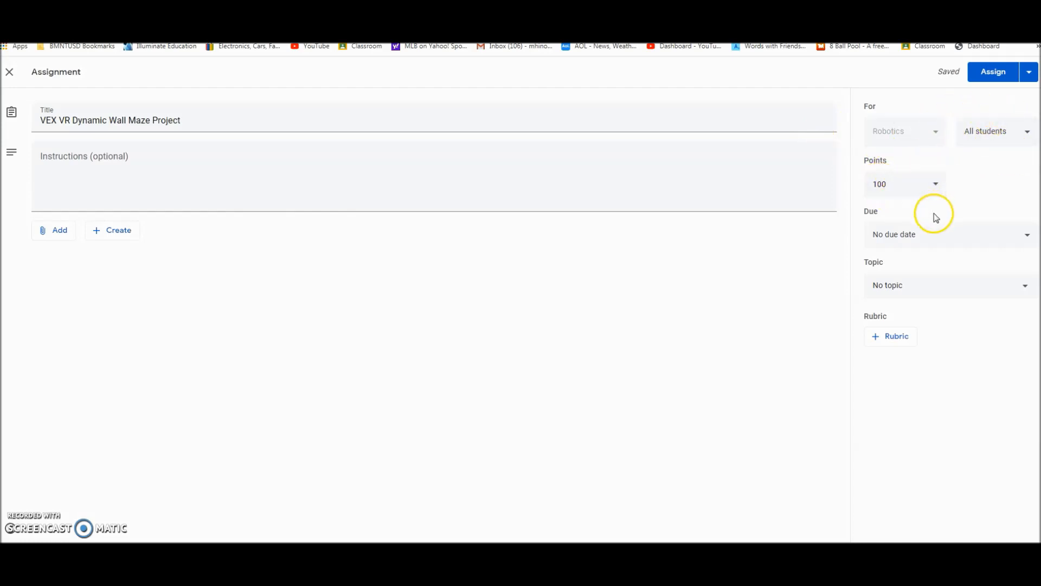
mouse_move(951, 165)
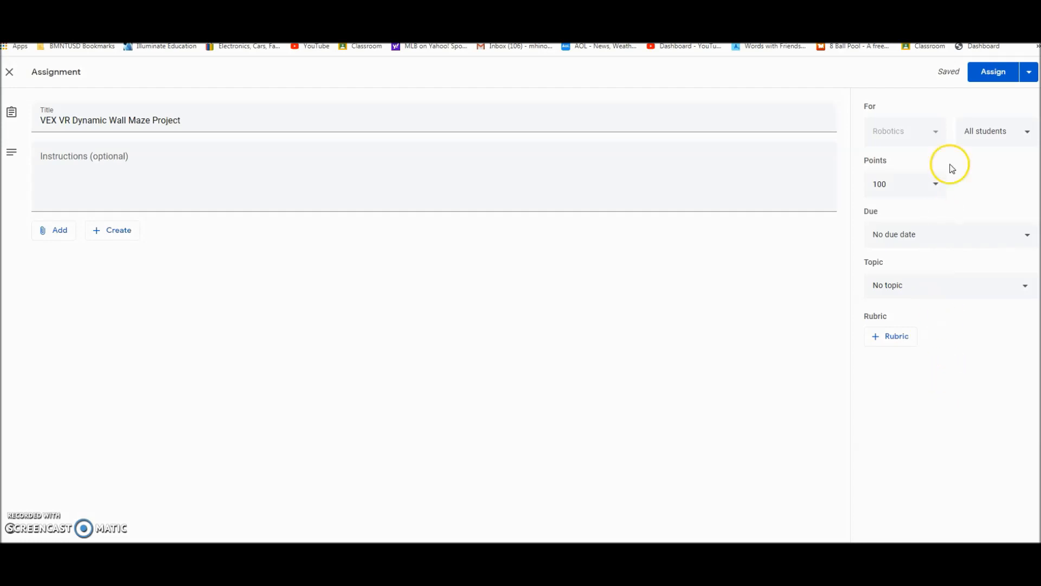
Assign the new assignment to all students in the Robotics class
left_click(992, 72)
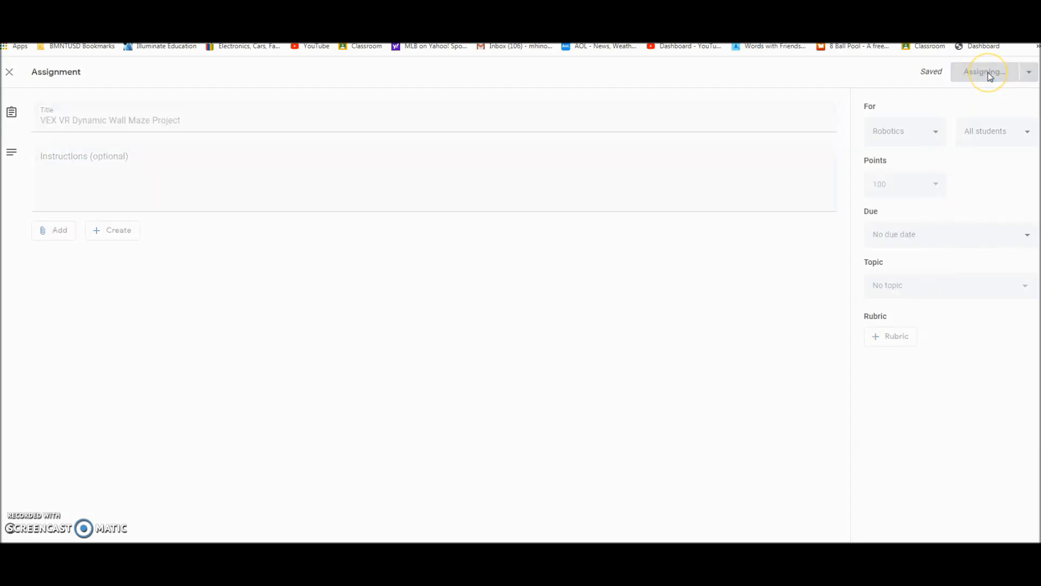
left_click(982, 72)
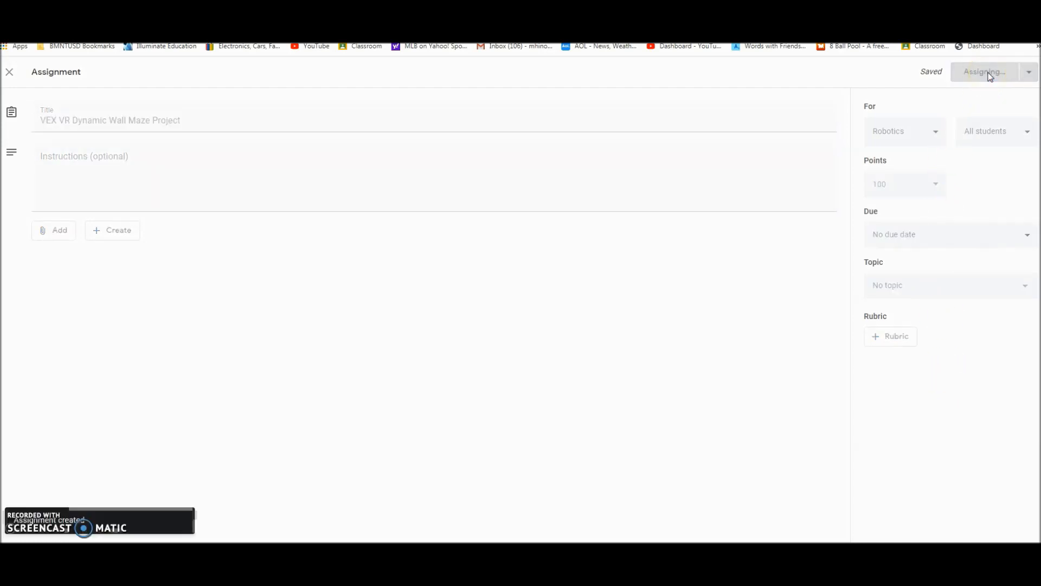
left_click(982, 72)
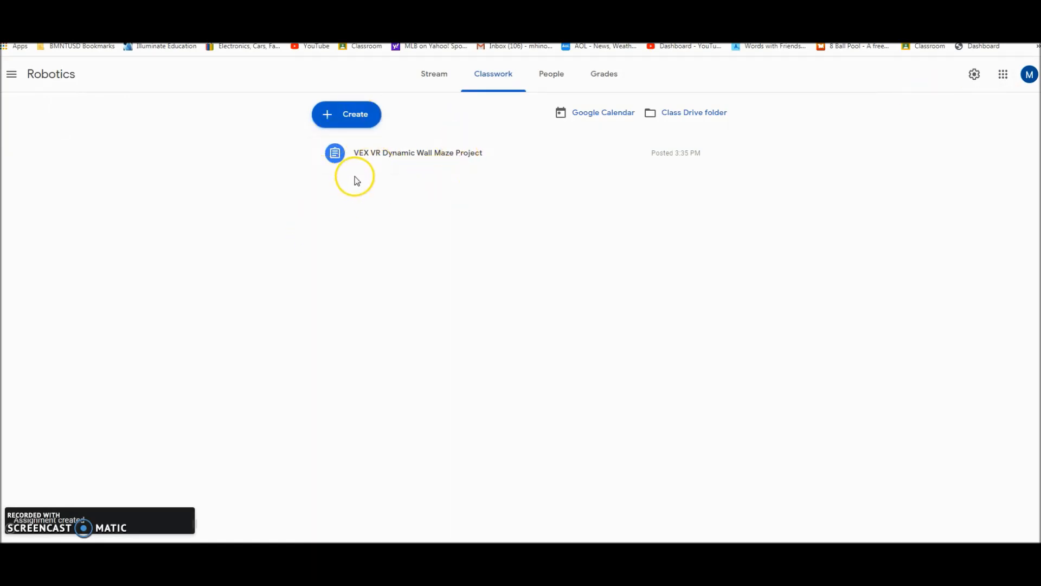
mouse_move(364, 212)
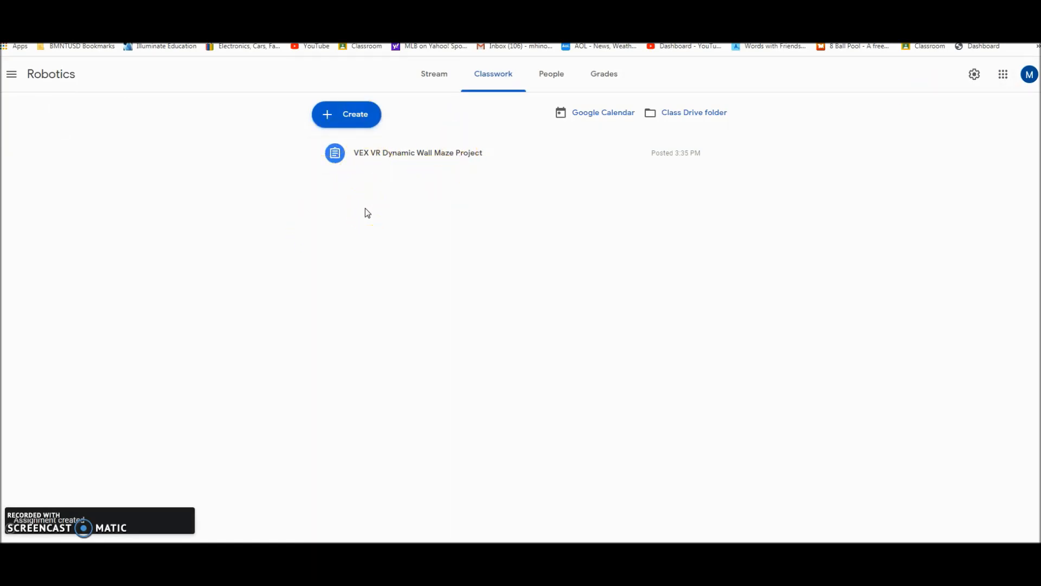
mouse_move(220, 368)
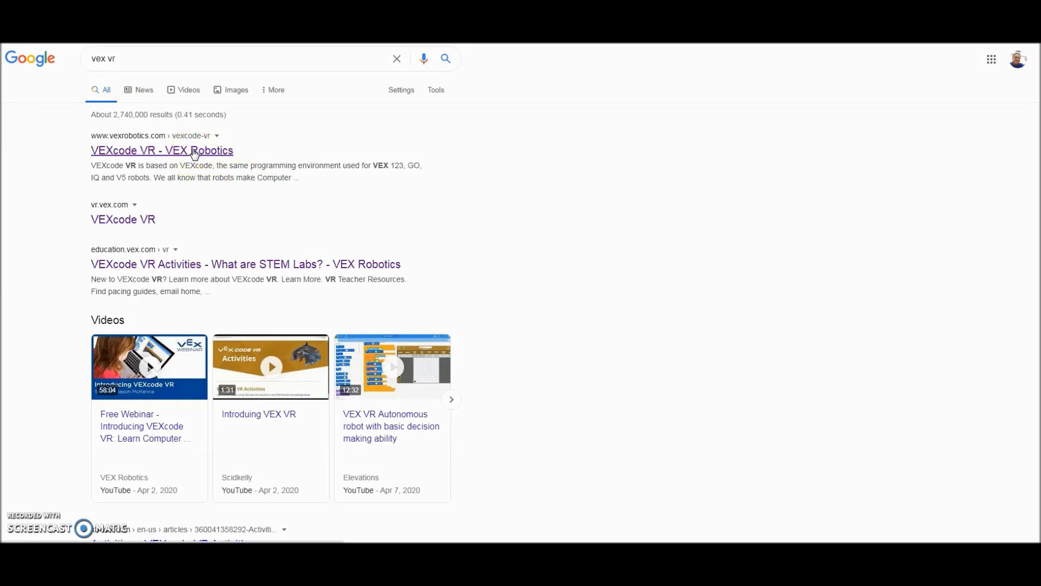
Follow the VEXcode VR search result through to the online app at vr.vex.com
left_click(162, 149)
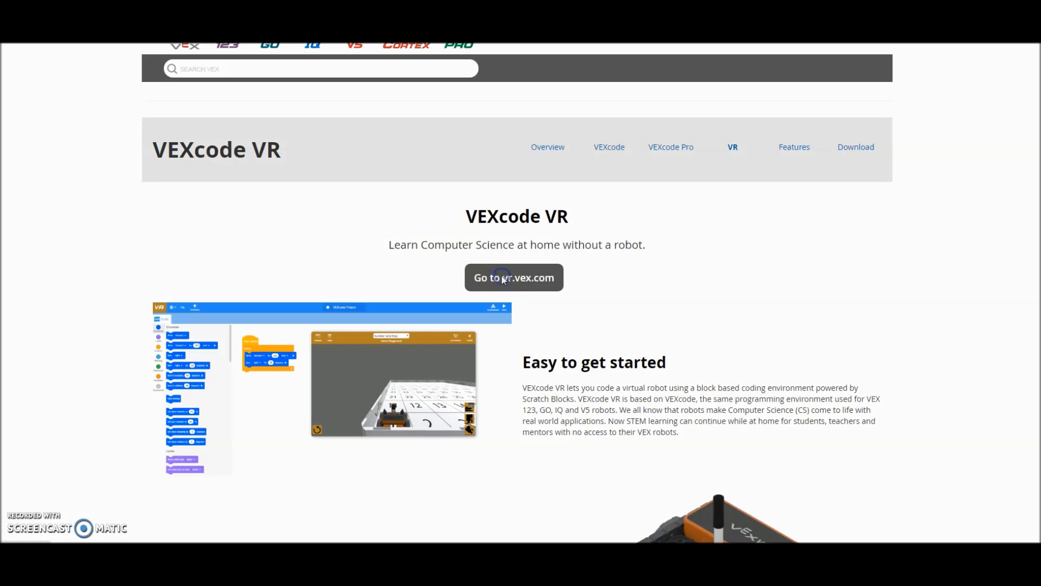
left_click(512, 276)
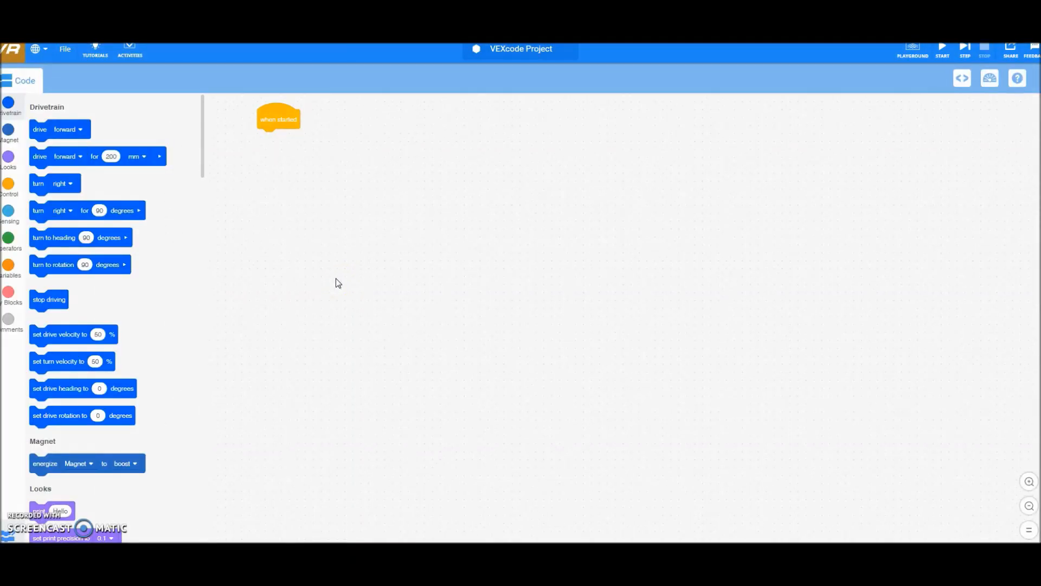
mouse_move(779, 105)
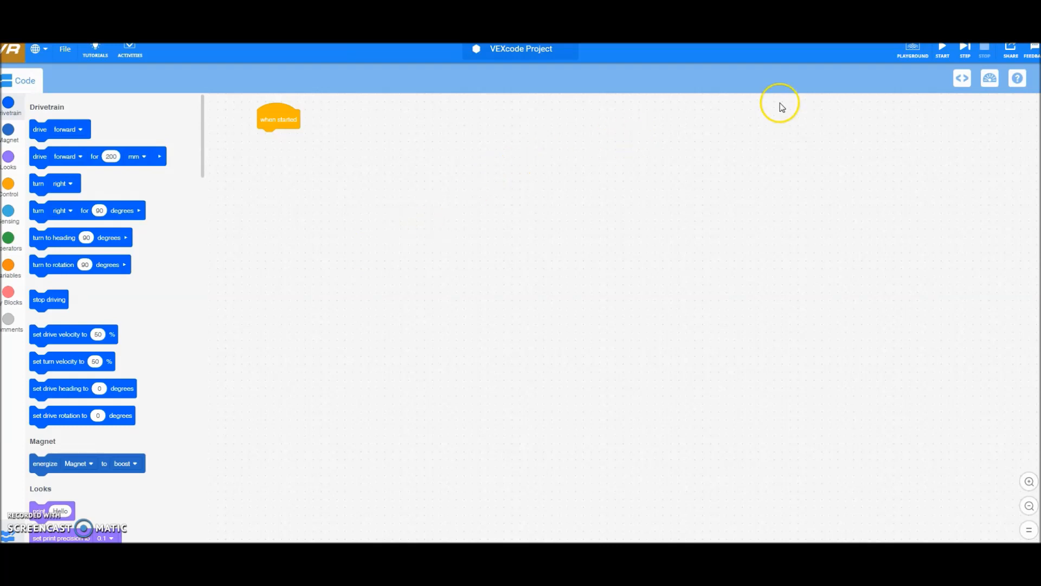
Show the virtual robot playground window set to the Dynamic Wall Maze
left_click(912, 50)
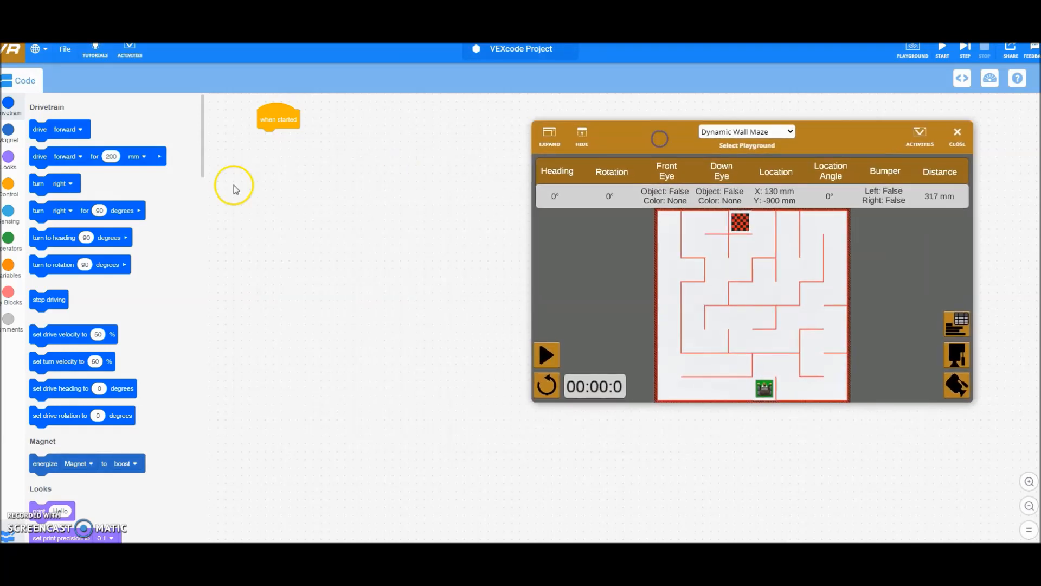
Attach drive forward 200 mm and turn right 90 degrees blocks under when started
left_click_drag(98, 156, 278, 136)
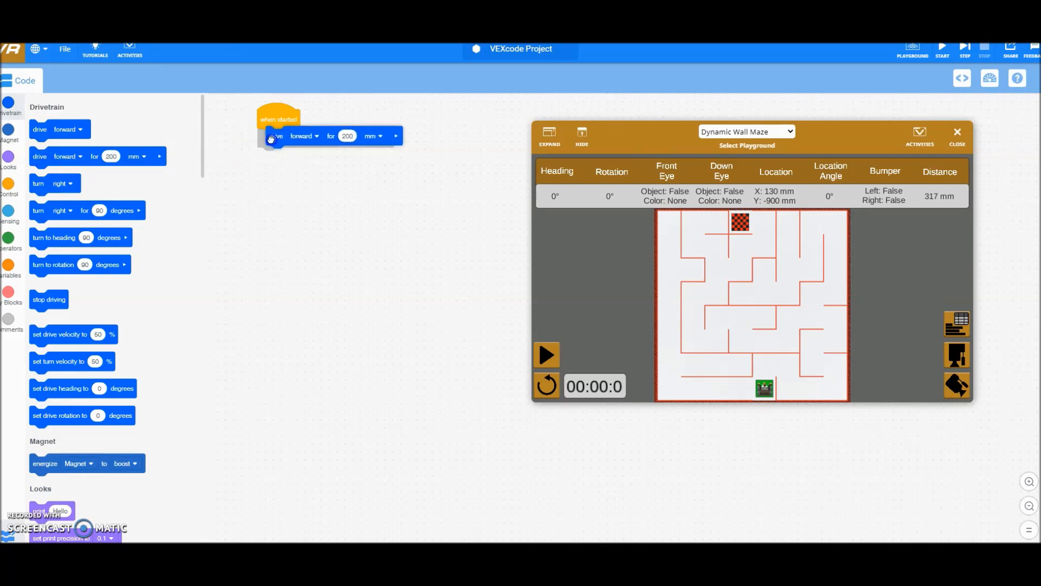
left_click_drag(60, 211, 258, 163)
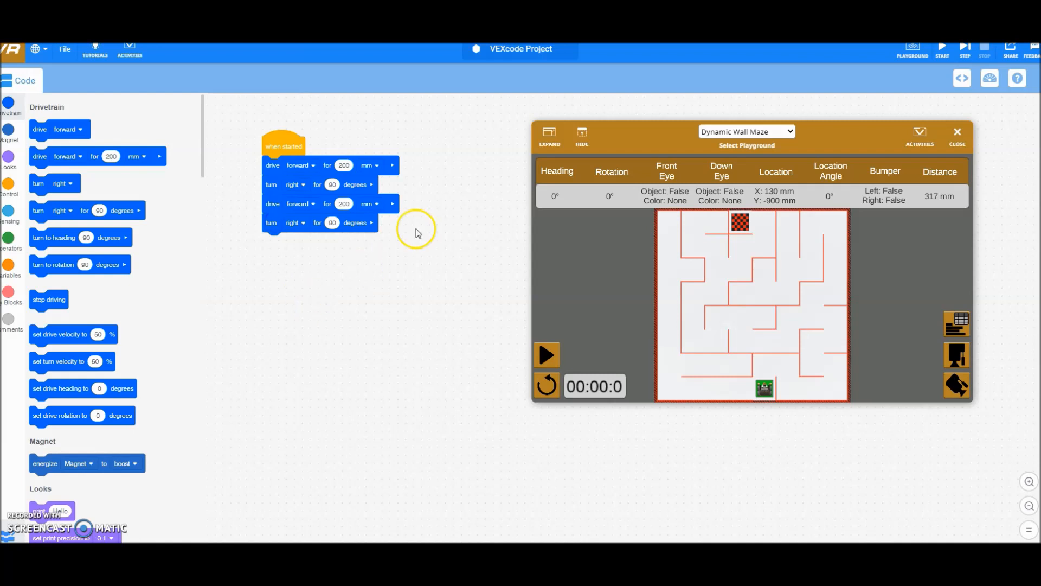
mouse_move(531, 65)
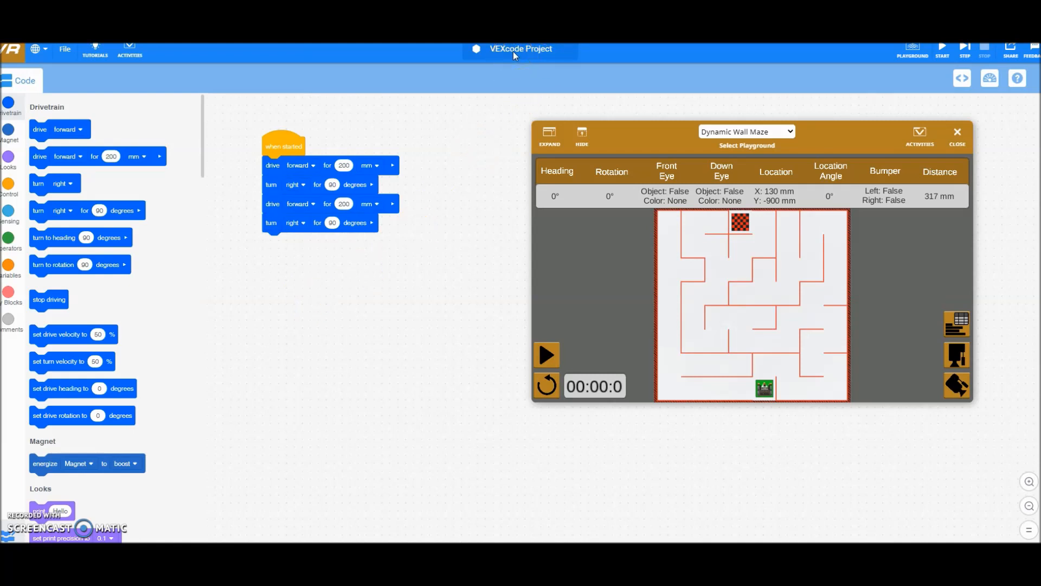
Rename the project to 'Peter Brady Maze'
left_click(521, 49)
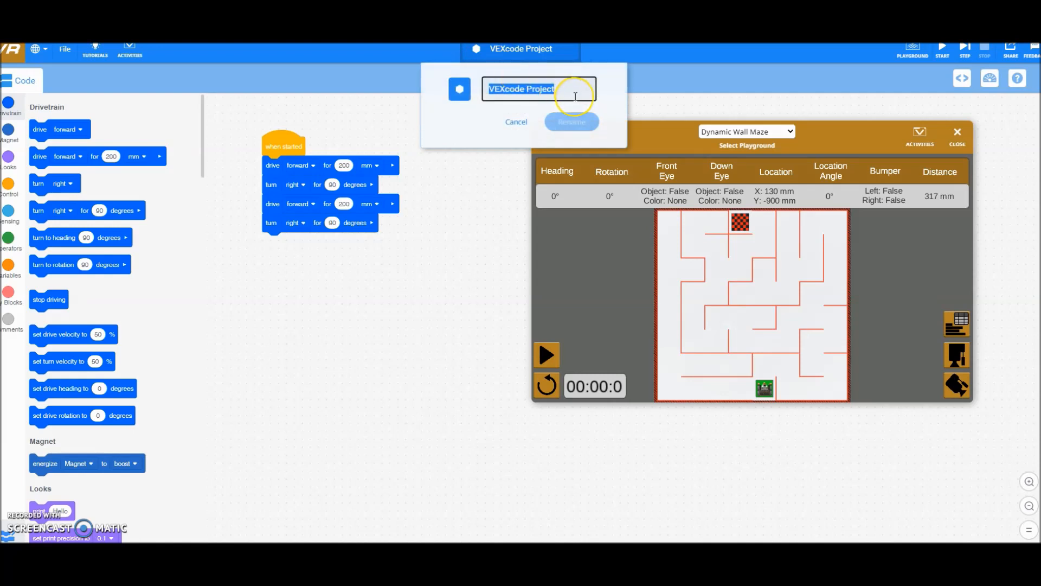
key("ctrl+a")
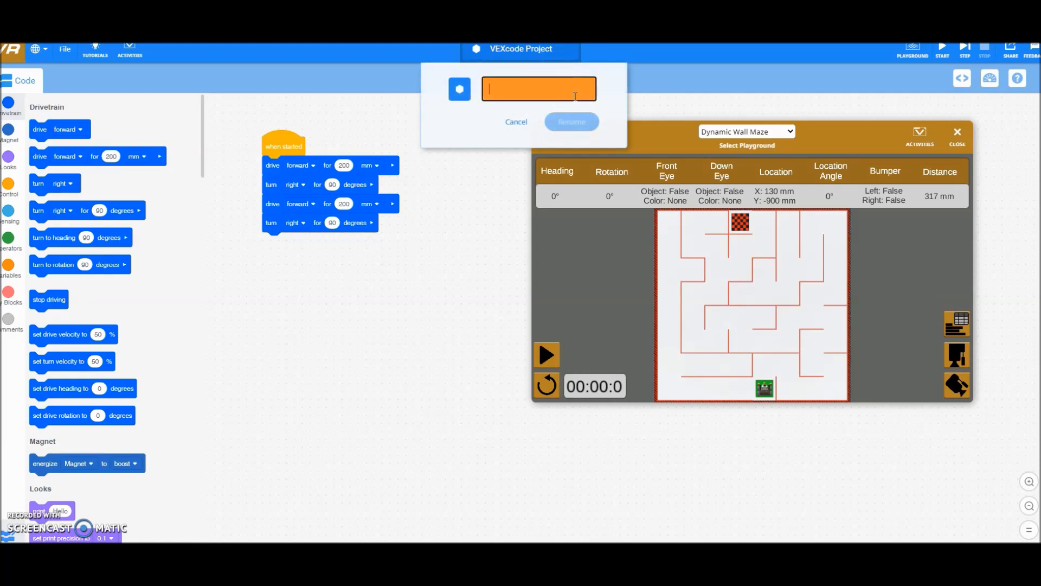
type("Peter B")
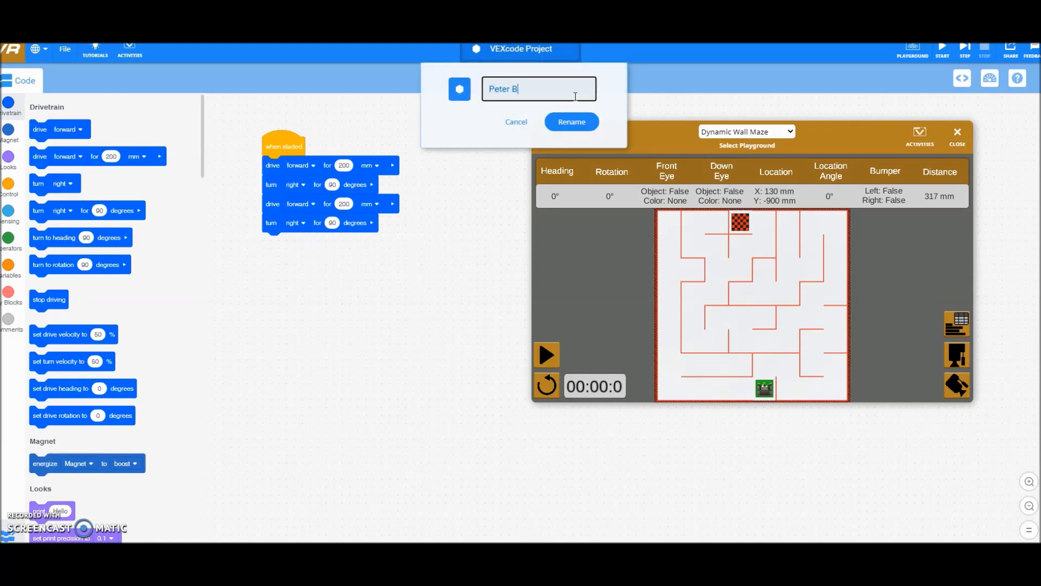
type("rady")
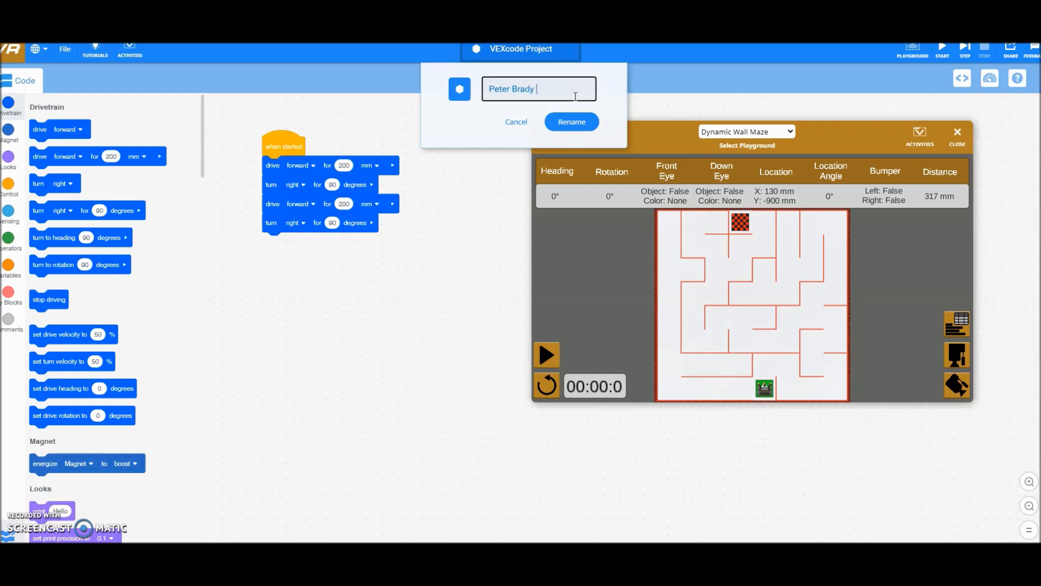
type("Maze")
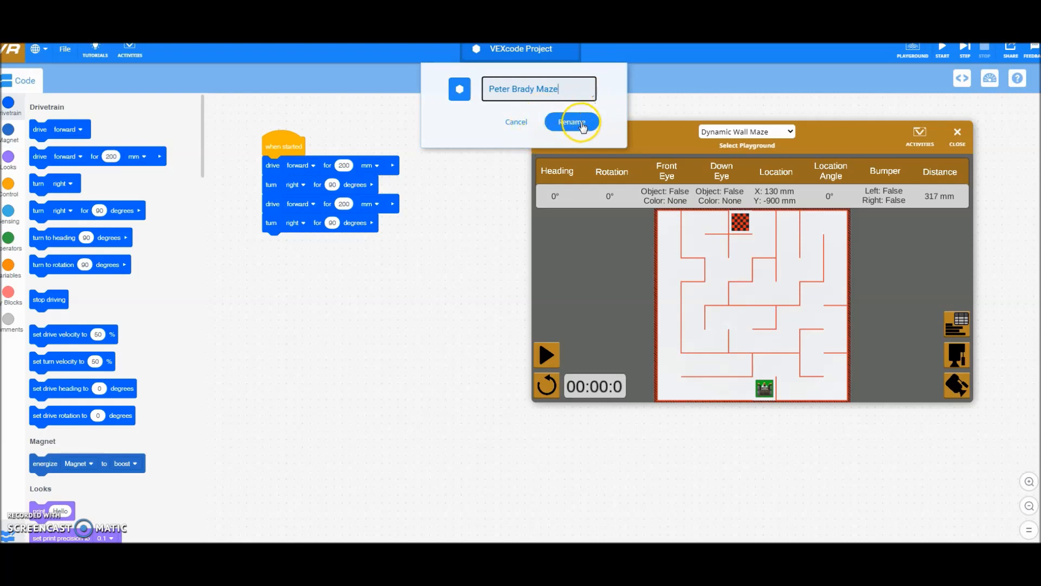
left_click(571, 122)
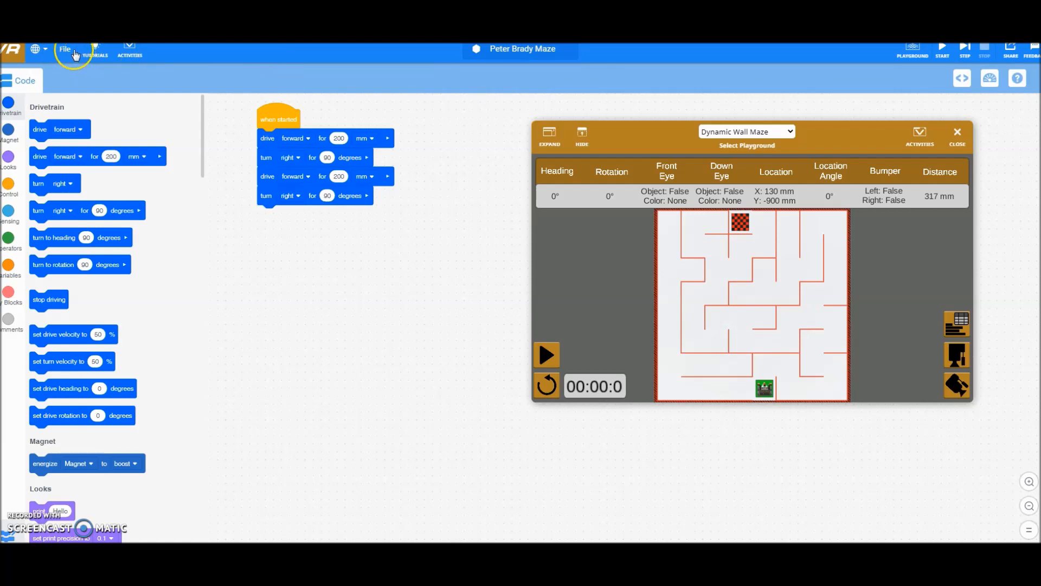
mouse_move(66, 54)
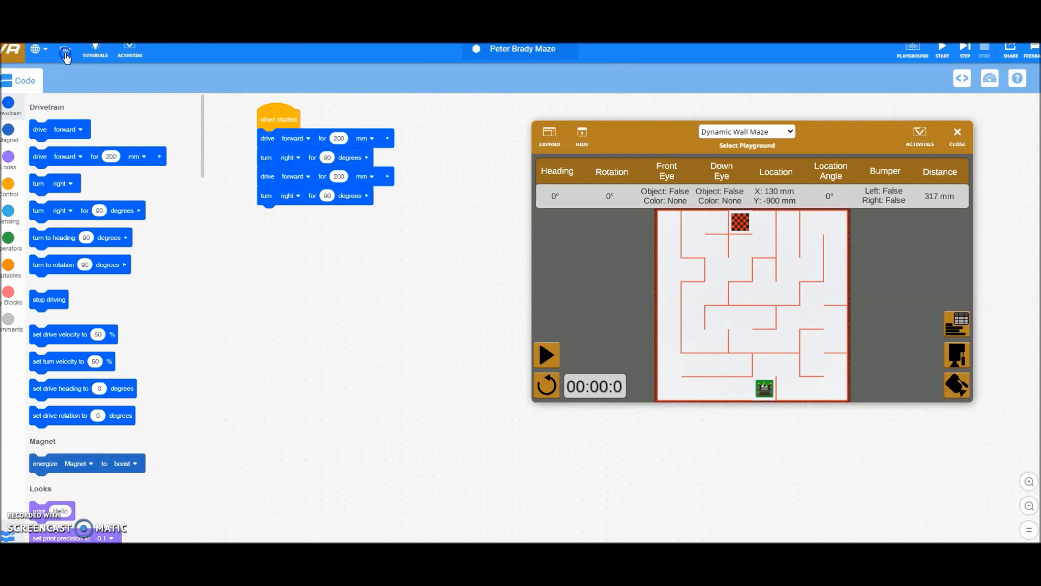
left_click(64, 49)
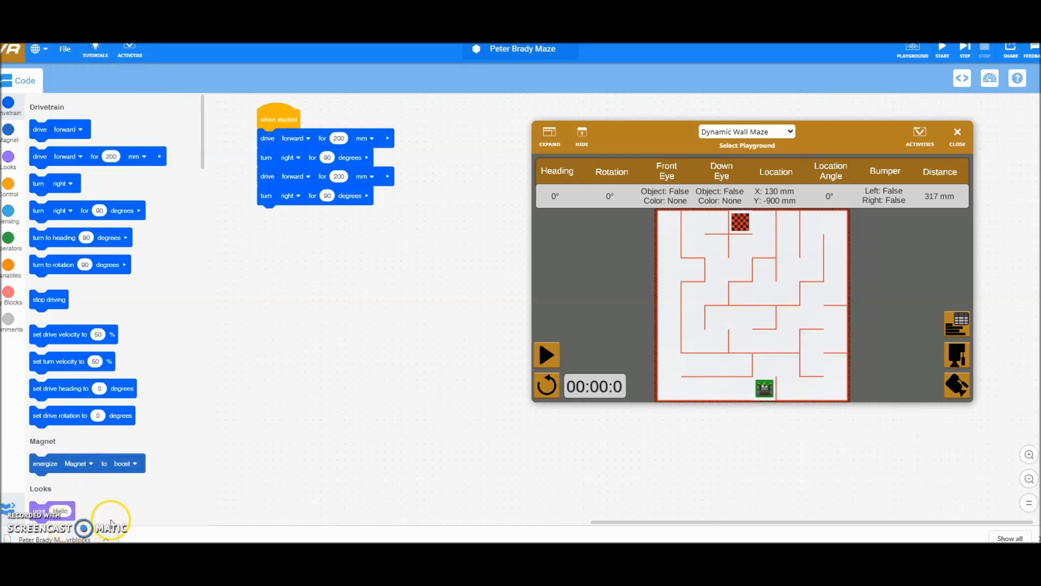
mouse_move(119, 531)
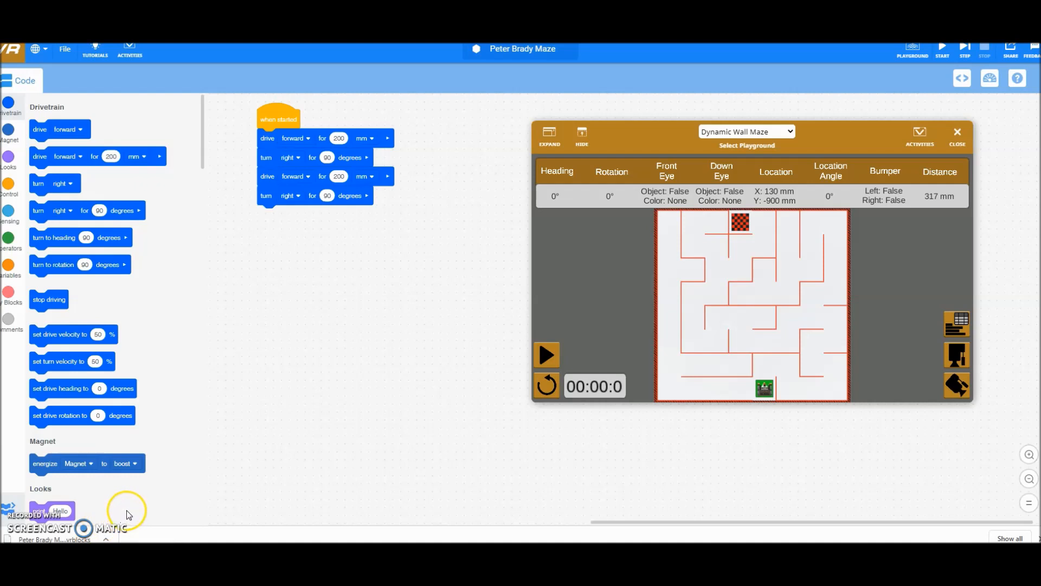
mouse_move(260, 425)
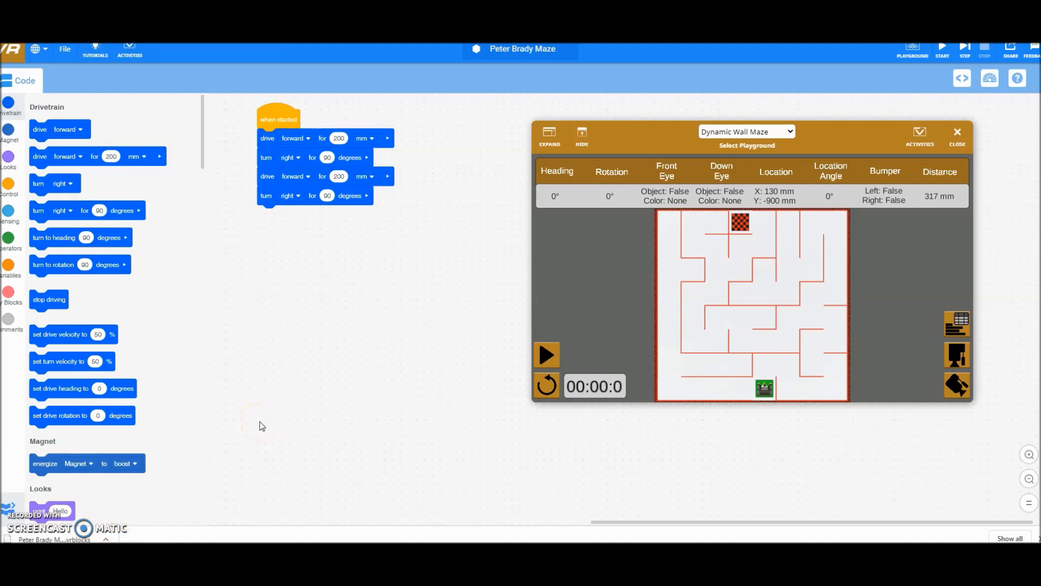
mouse_move(532, 213)
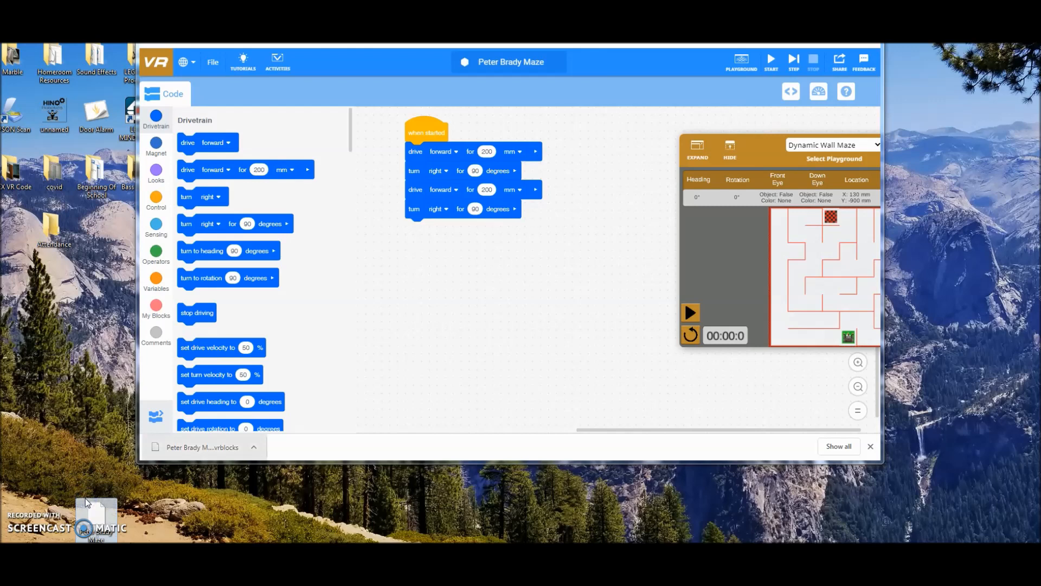
mouse_move(456, 277)
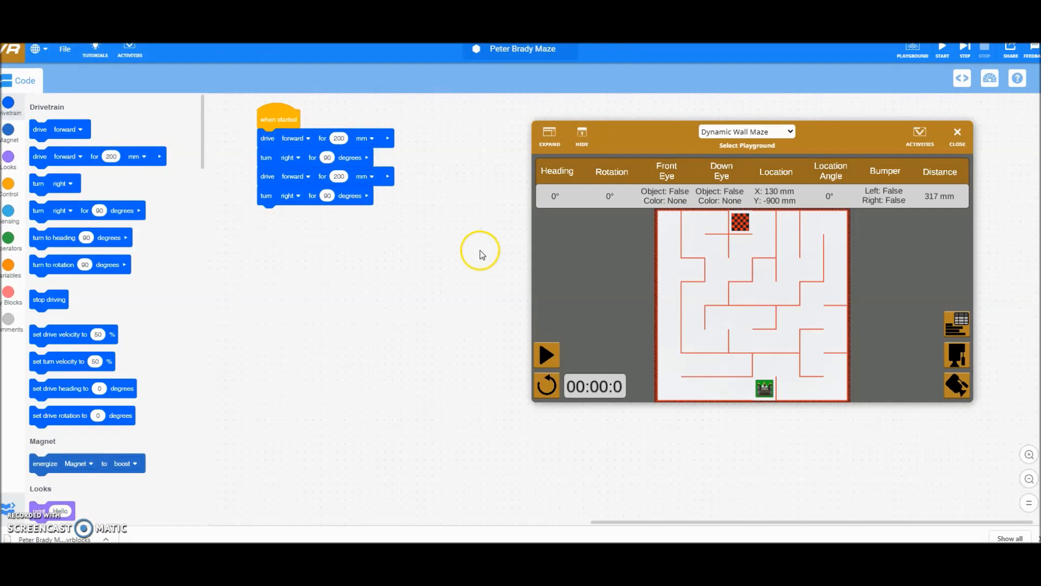
mouse_move(458, 263)
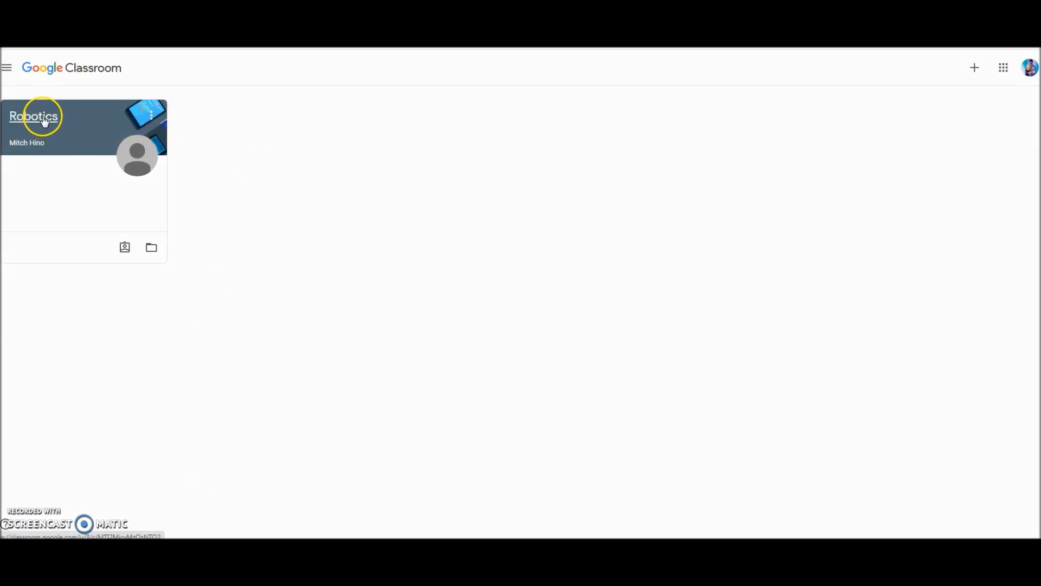
mouse_move(227, 208)
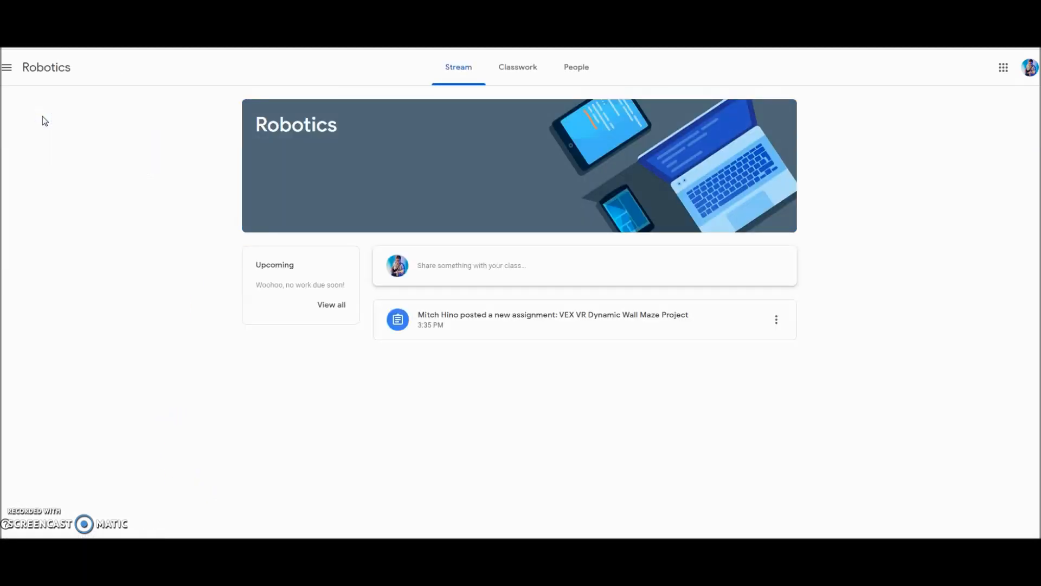
mouse_move(552, 322)
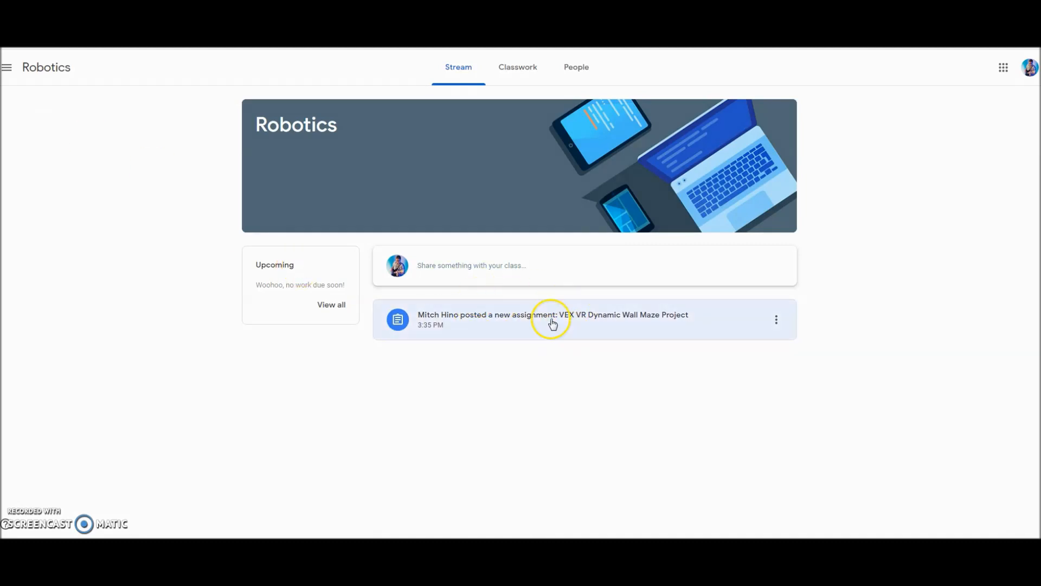
Bring up the VEX VR Dynamic Wall Maze Project assignment and dismiss the private comments tip
left_click(551, 319)
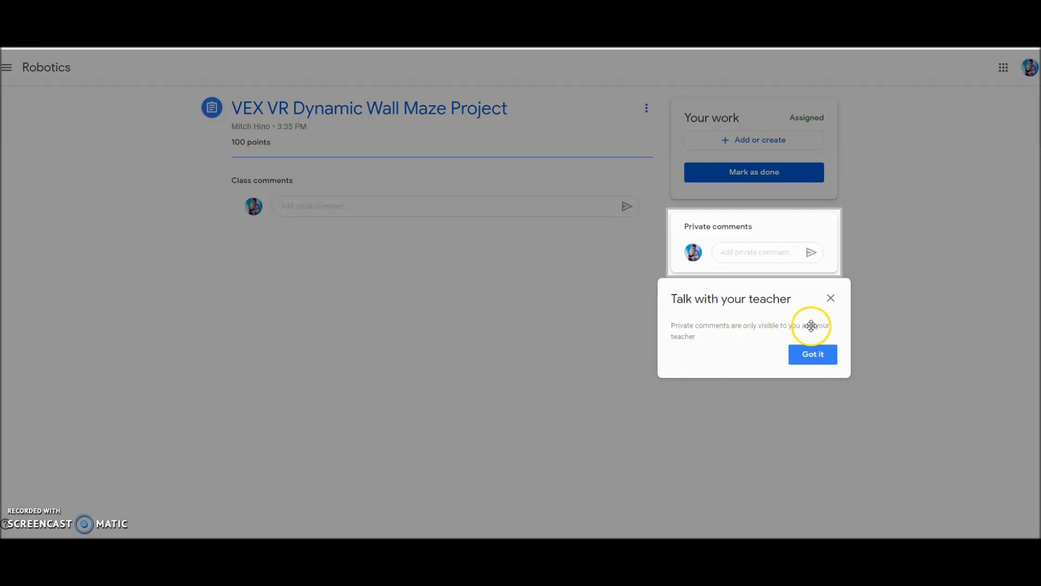
left_click(812, 353)
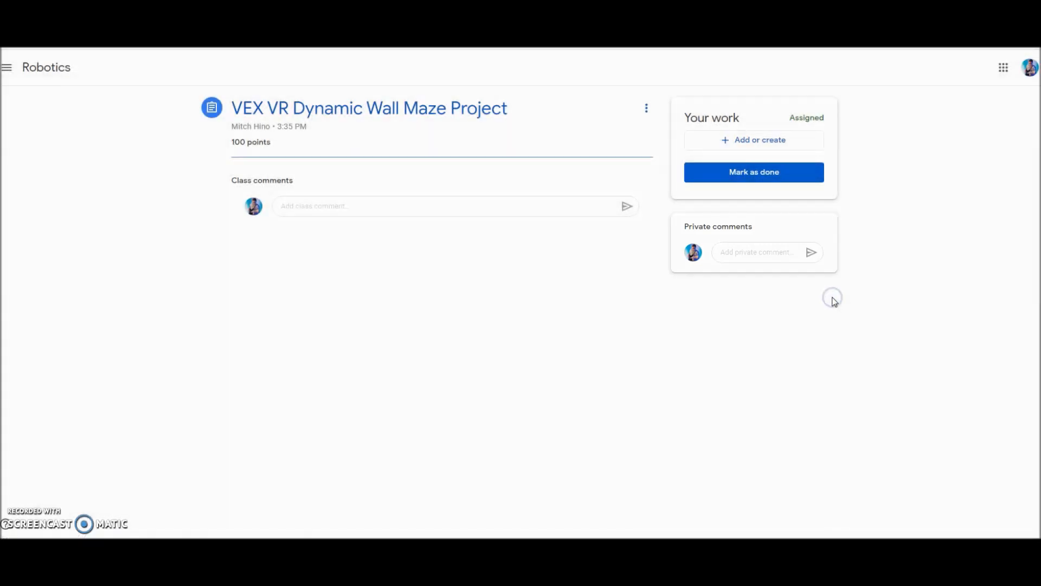
mouse_move(645, 217)
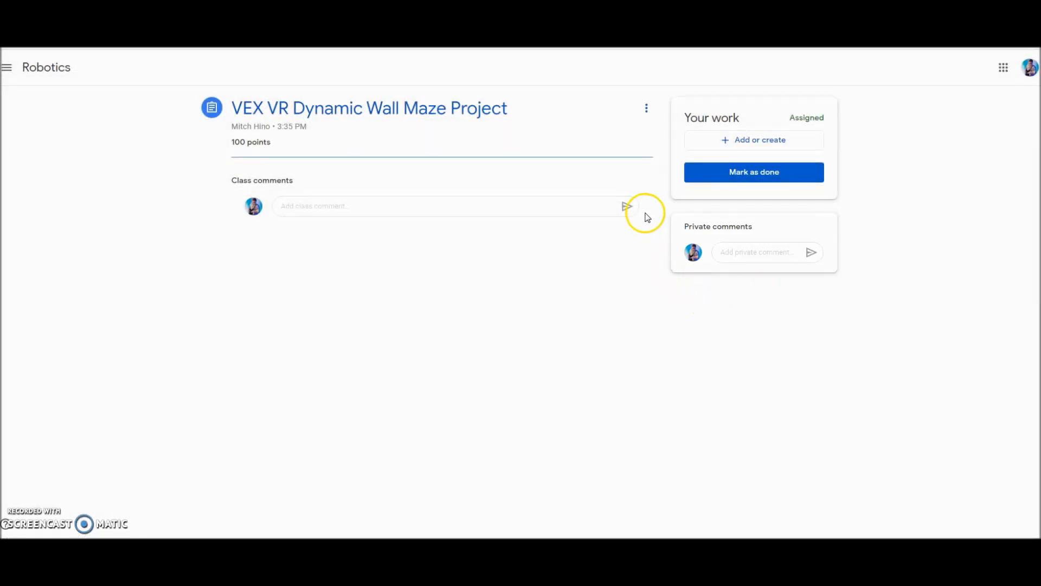
mouse_move(754, 140)
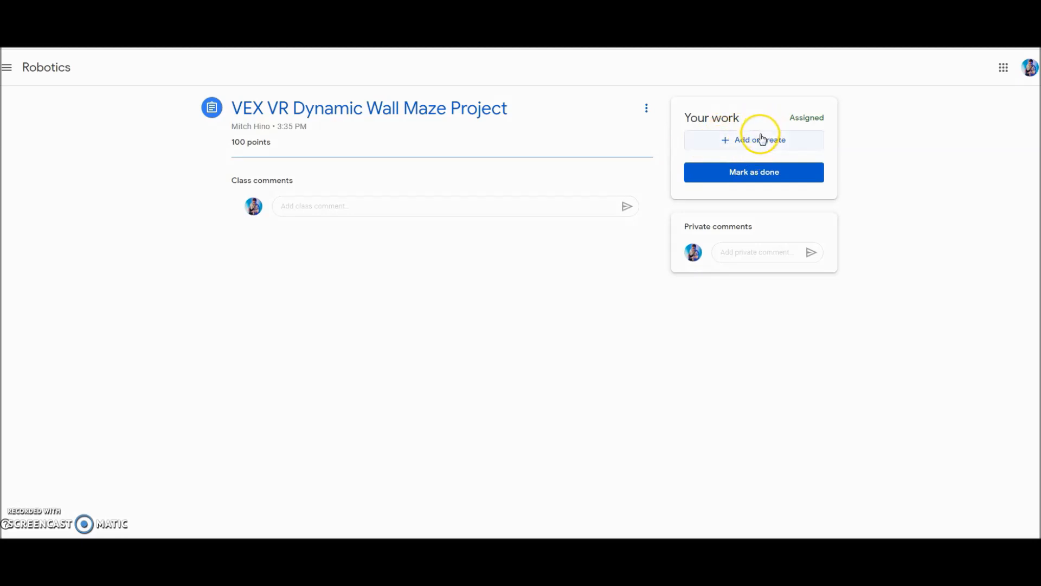
Choose to add work as a file uploaded from the computer
left_click(753, 140)
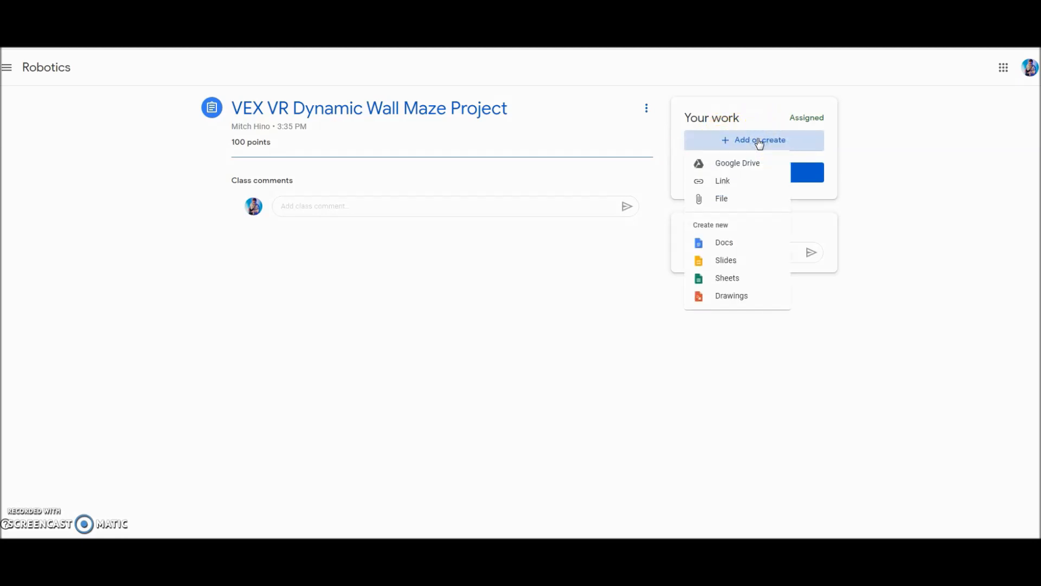
mouse_move(721, 198)
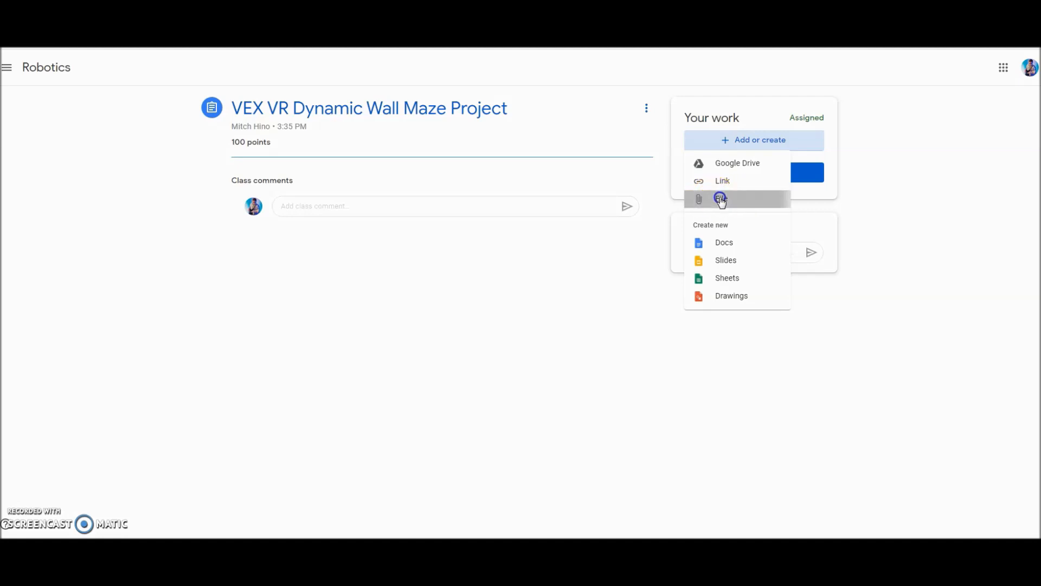
left_click(720, 198)
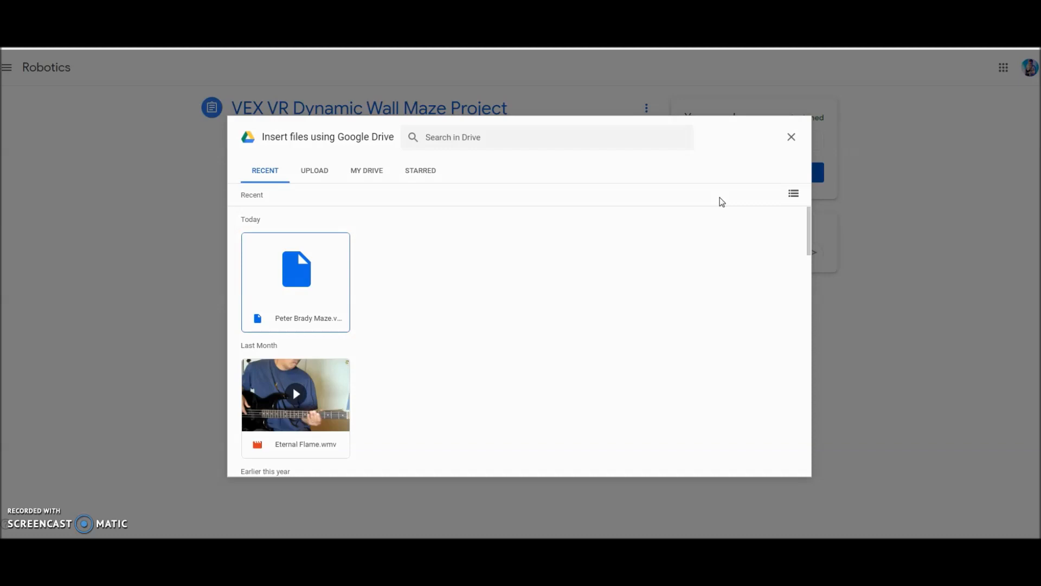
mouse_move(369, 237)
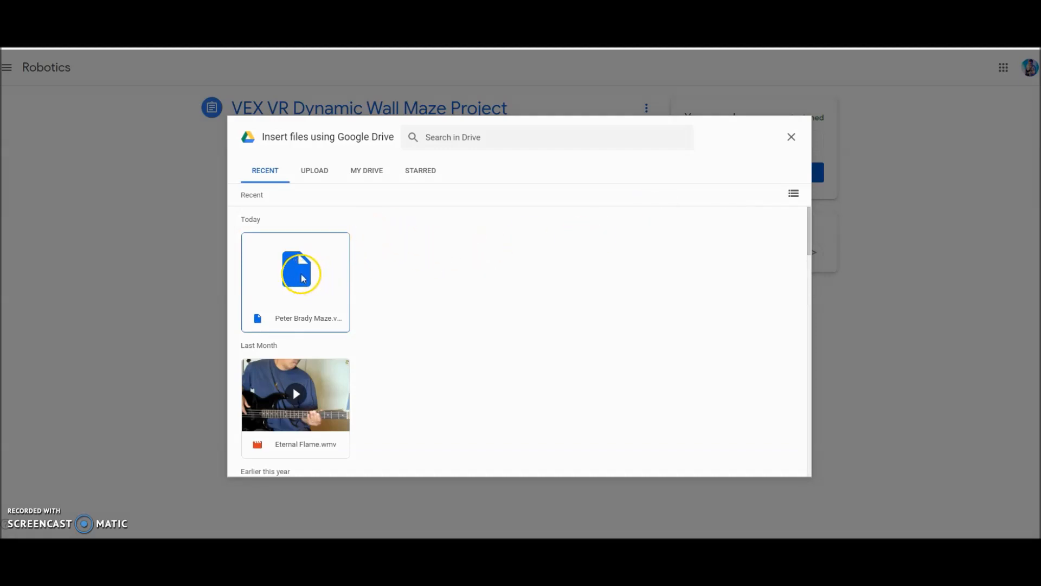
mouse_move(330, 225)
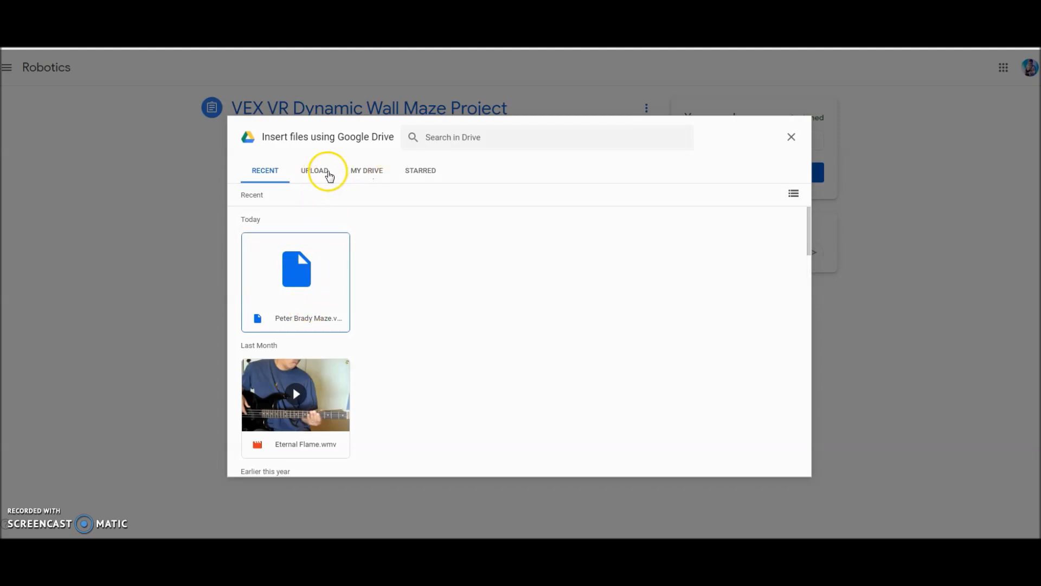
left_click(315, 170)
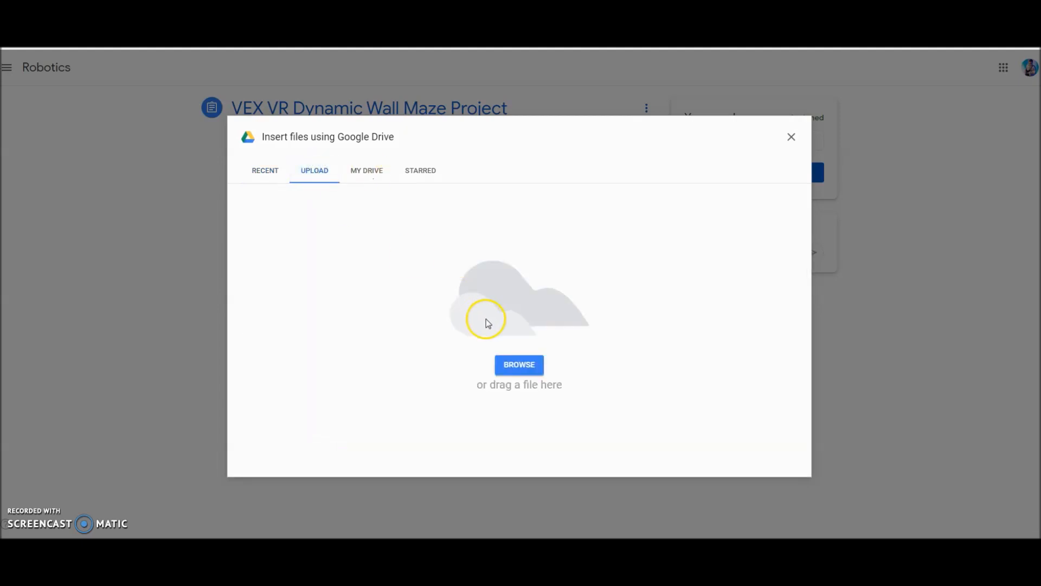
left_click(518, 364)
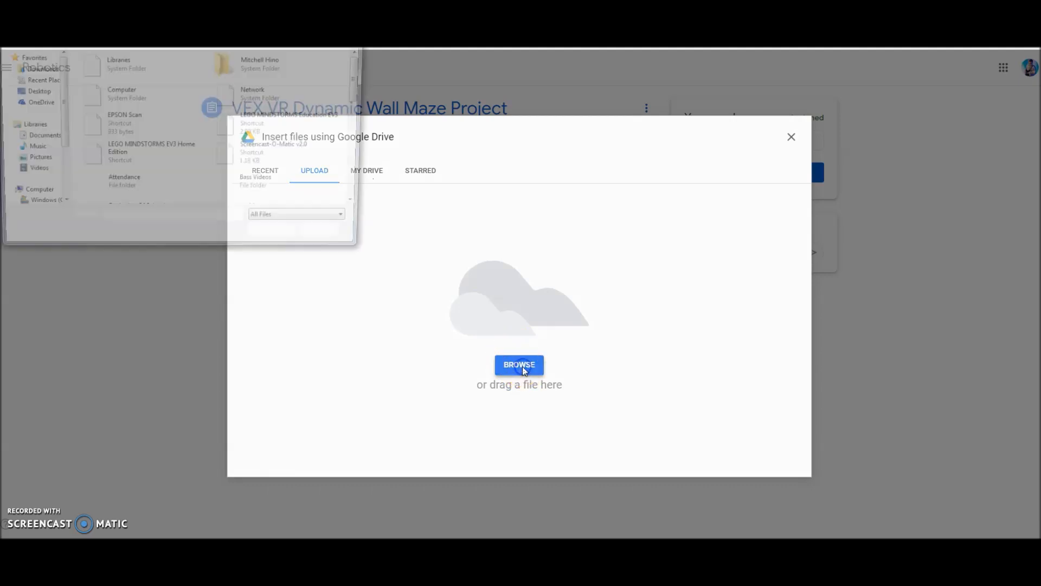
left_click(518, 365)
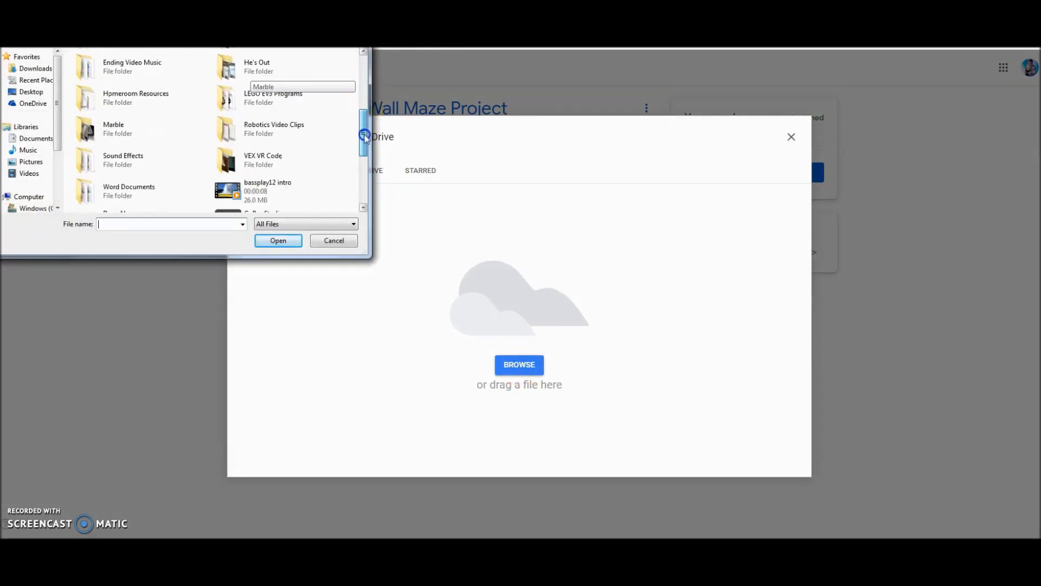
scroll("down", 3)
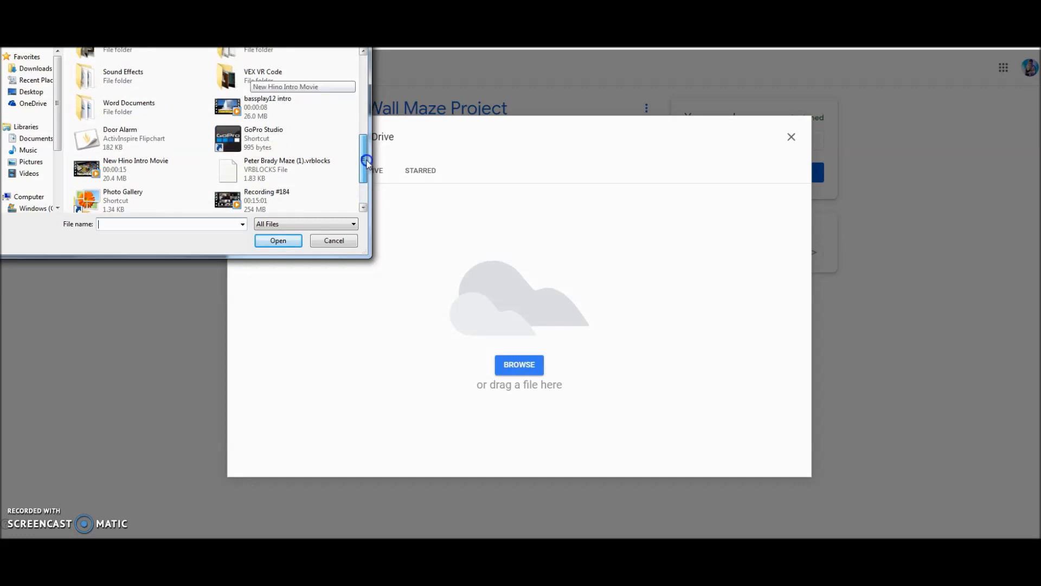
scroll("up", 3)
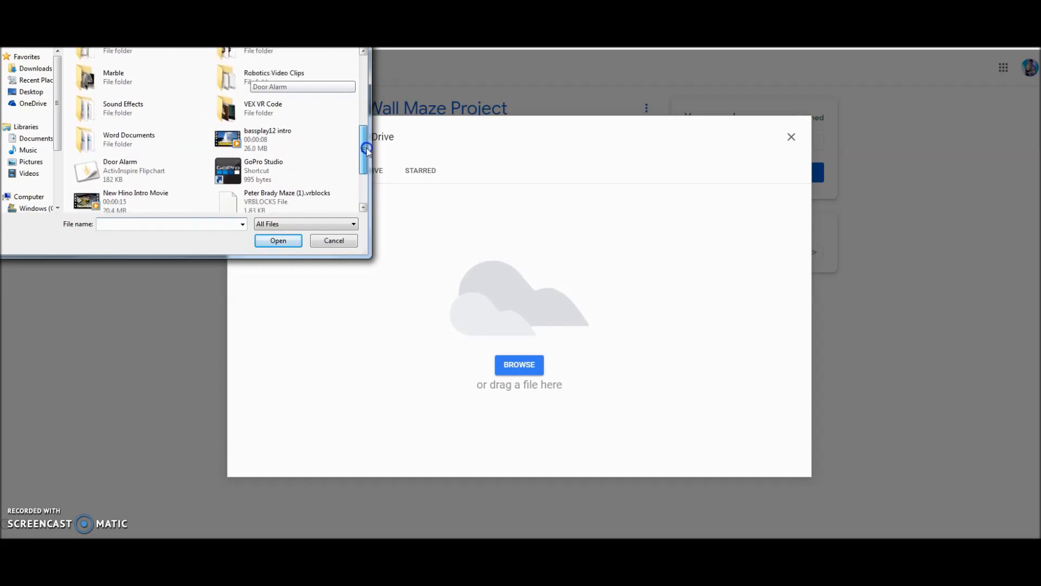
scroll("down", 3)
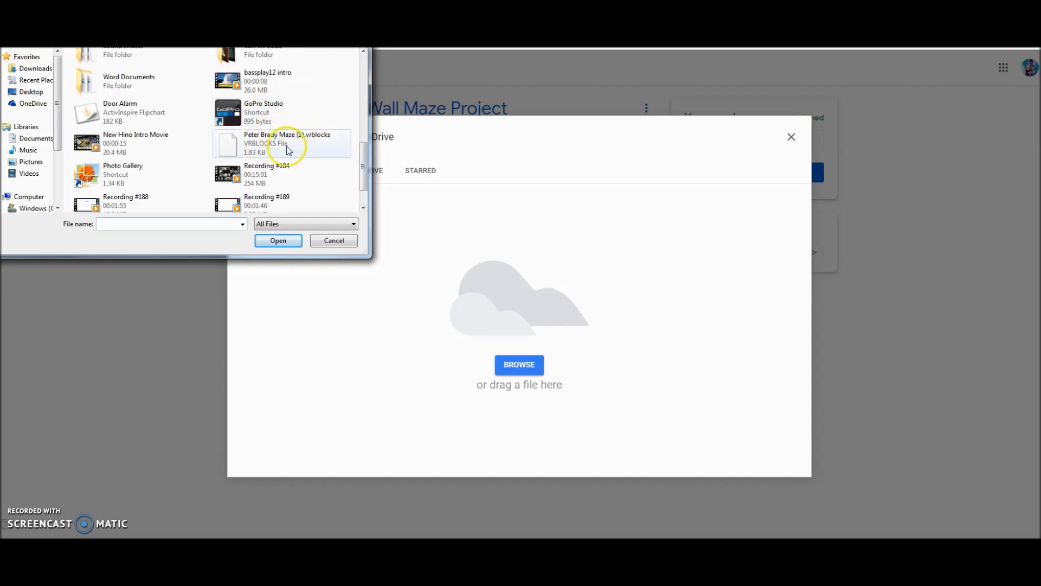
left_click(278, 241)
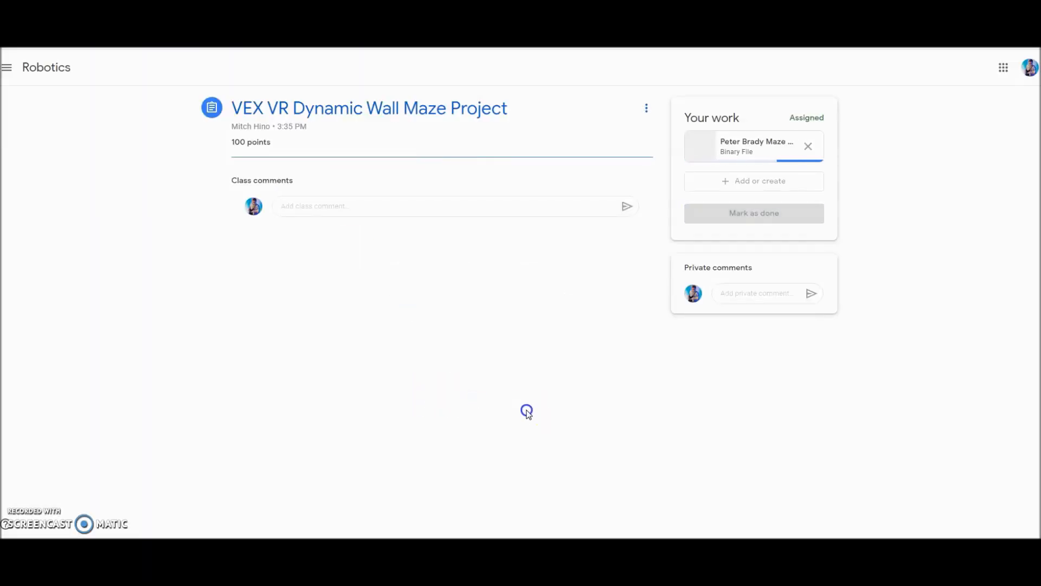
mouse_move(930, 244)
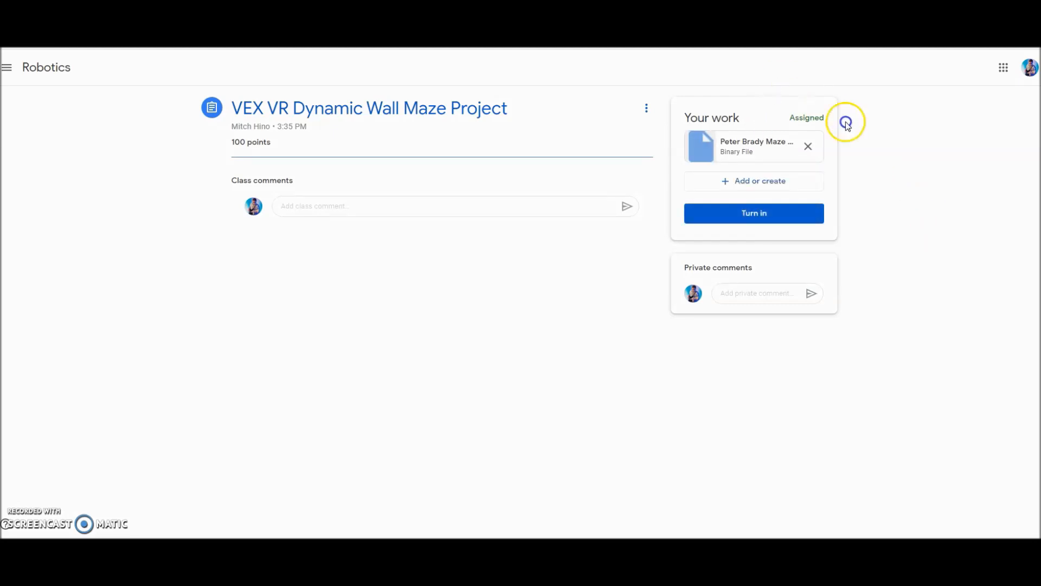
mouse_move(863, 215)
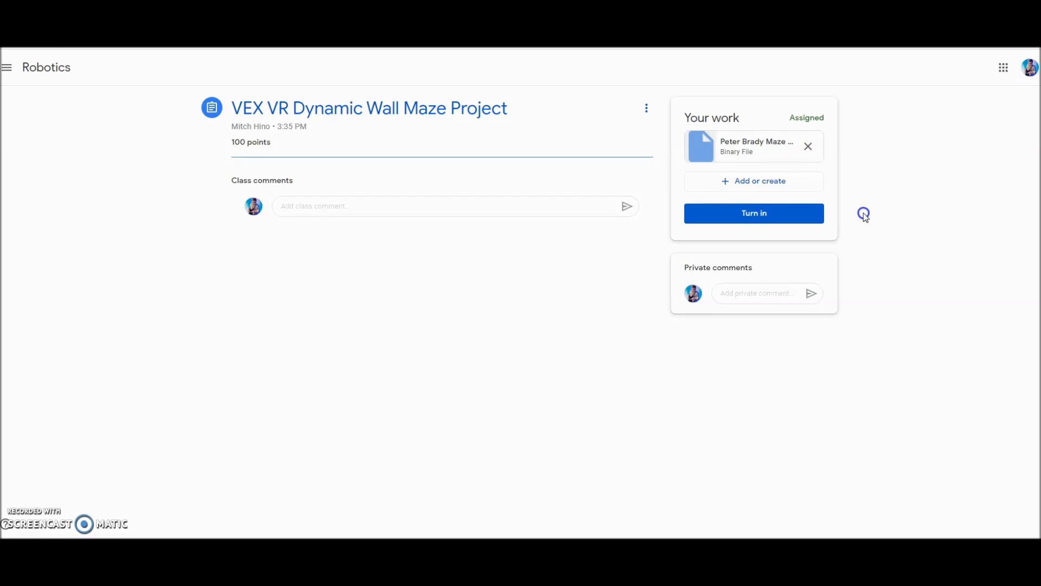
left_click(756, 145)
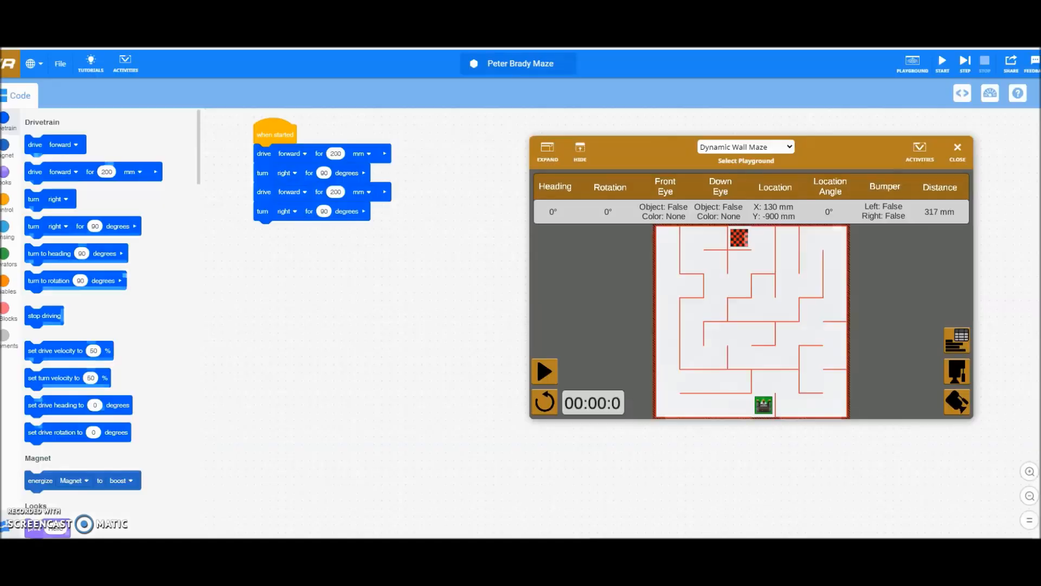
mouse_move(534, 356)
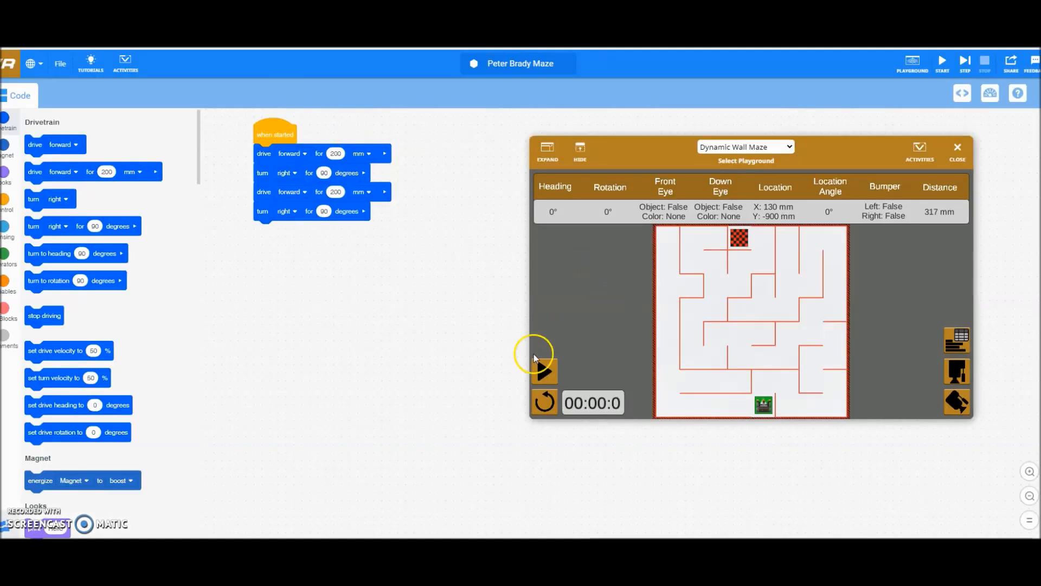
mouse_move(430, 444)
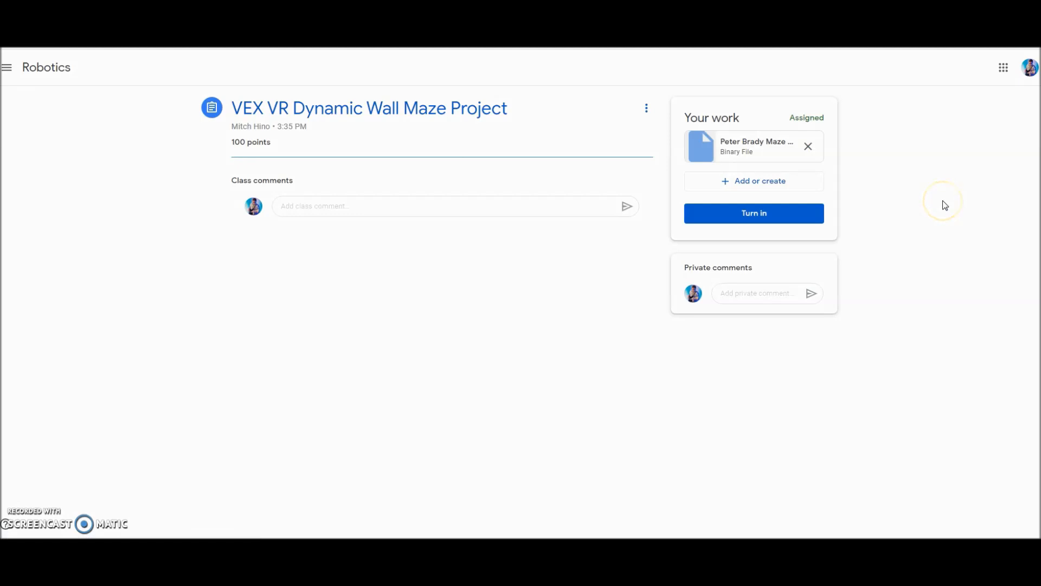
mouse_move(810, 181)
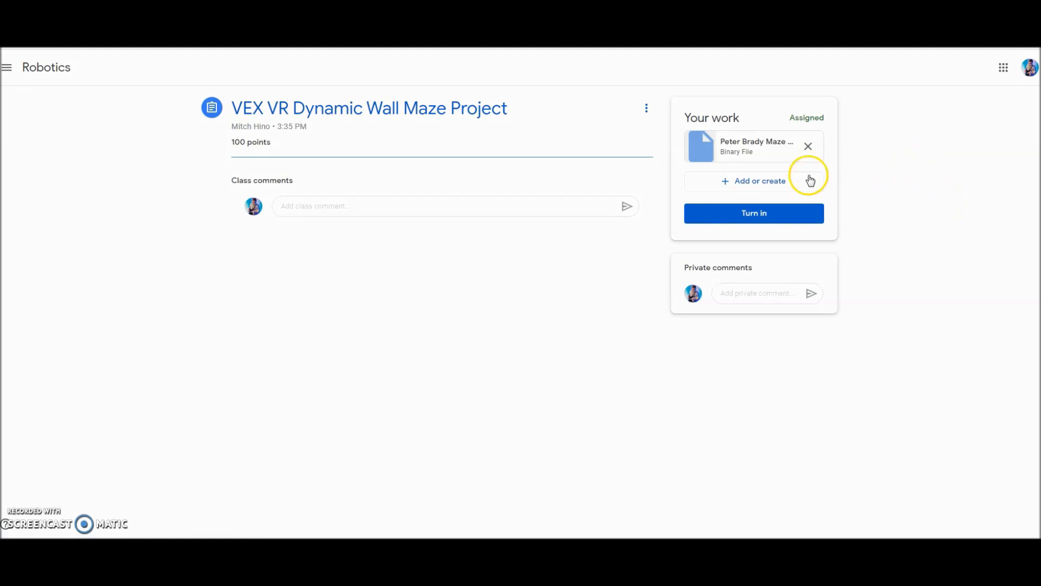
left_click(754, 182)
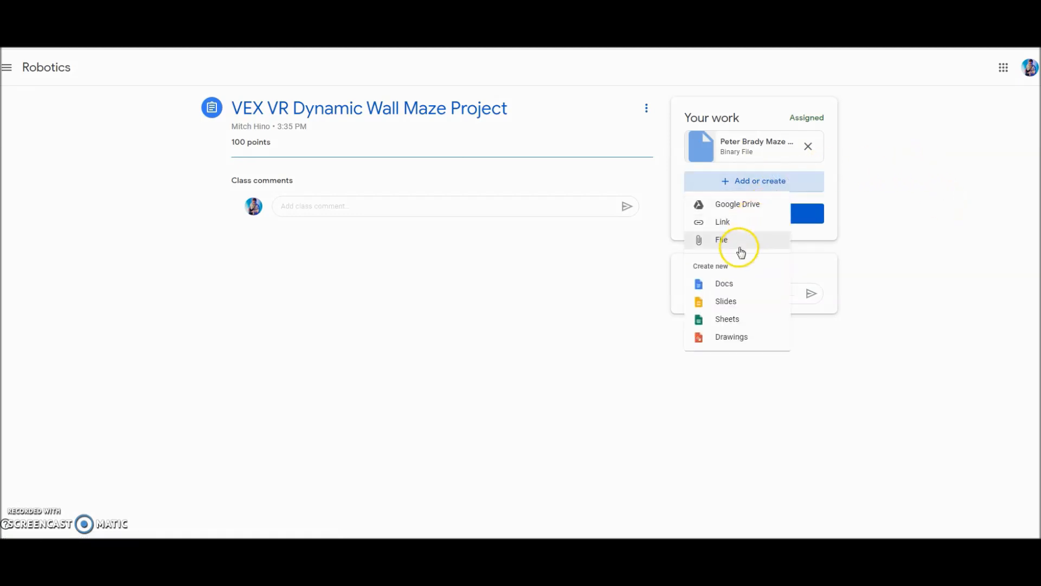
left_click(722, 240)
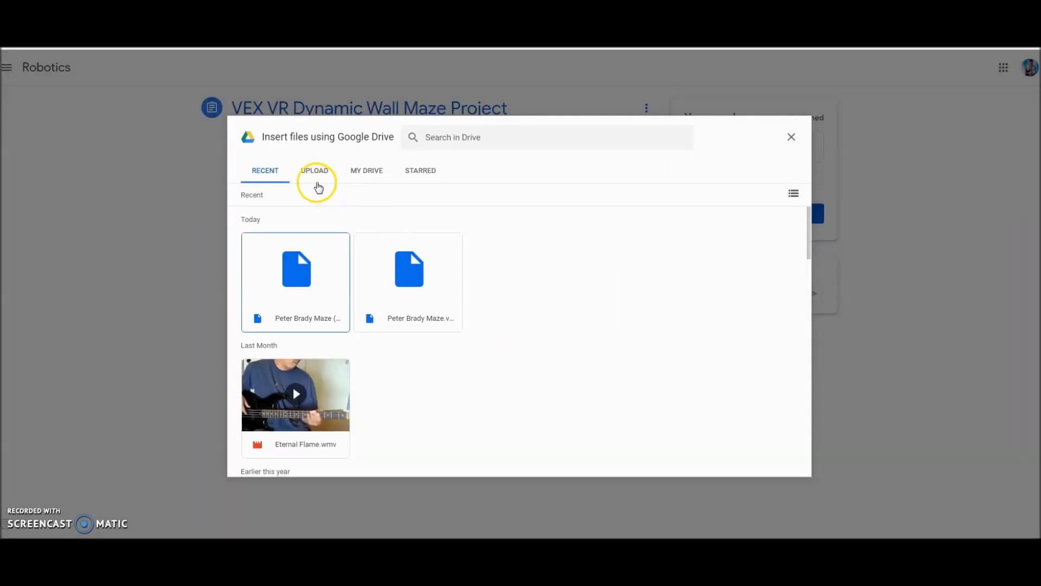
left_click(314, 170)
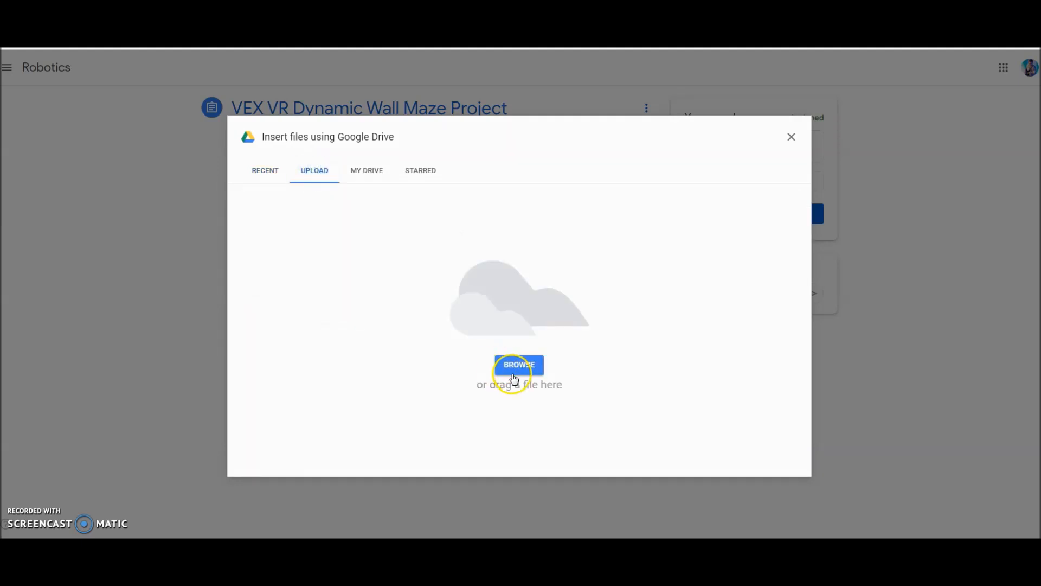
left_click(518, 365)
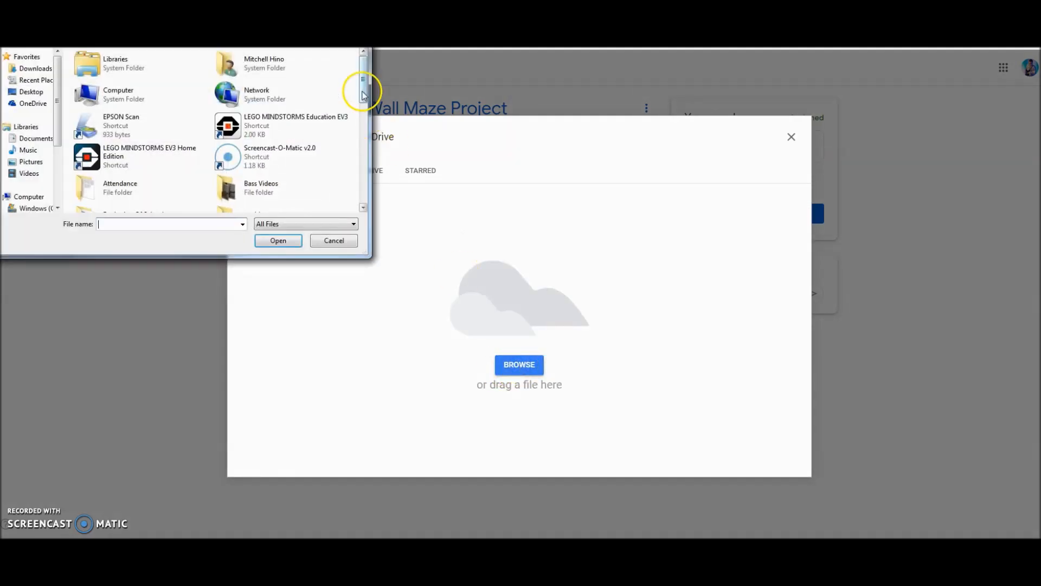
scroll("down", 3)
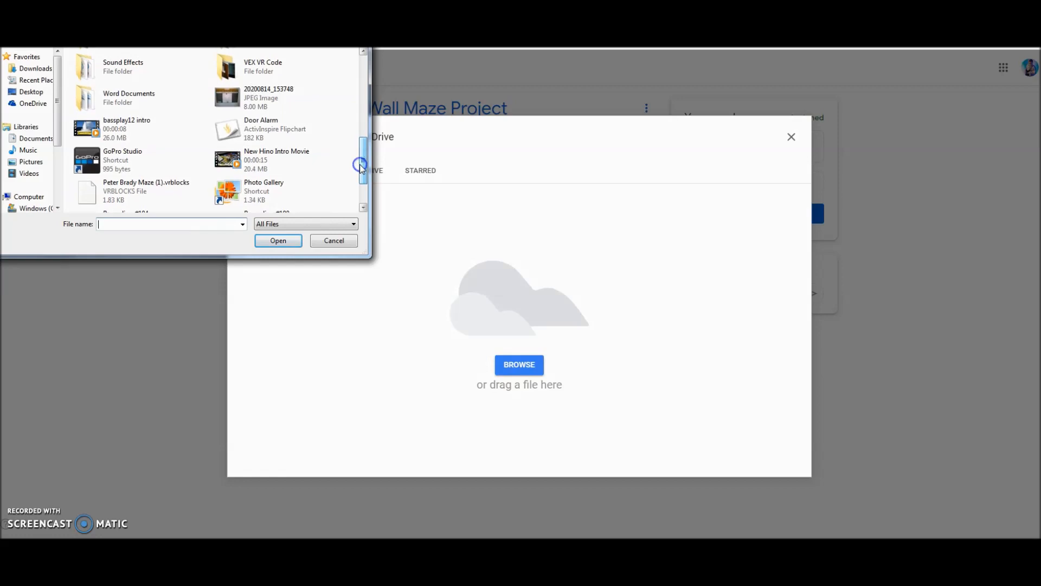
left_click(268, 97)
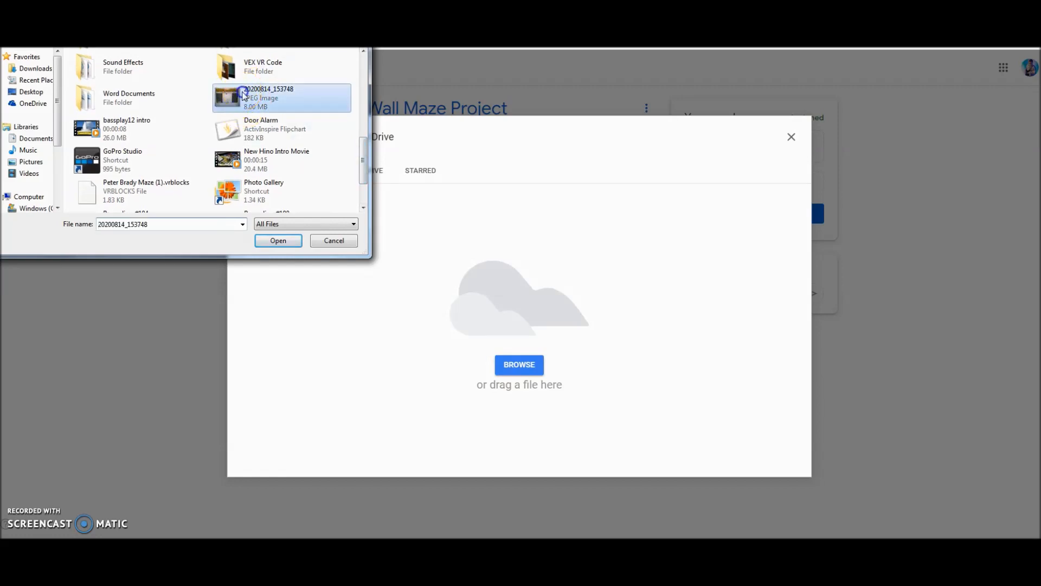
left_click(278, 241)
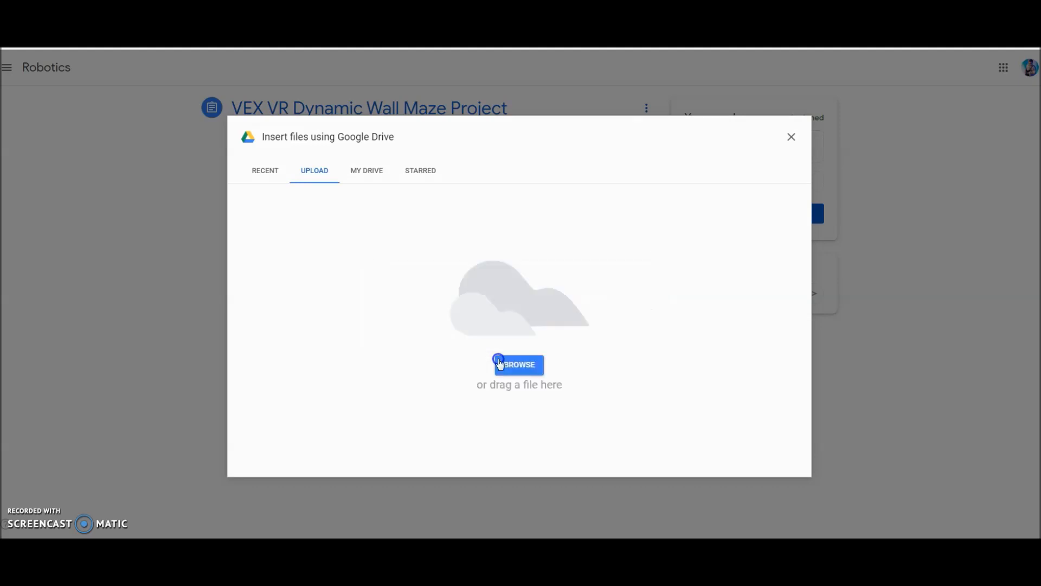
left_click(520, 364)
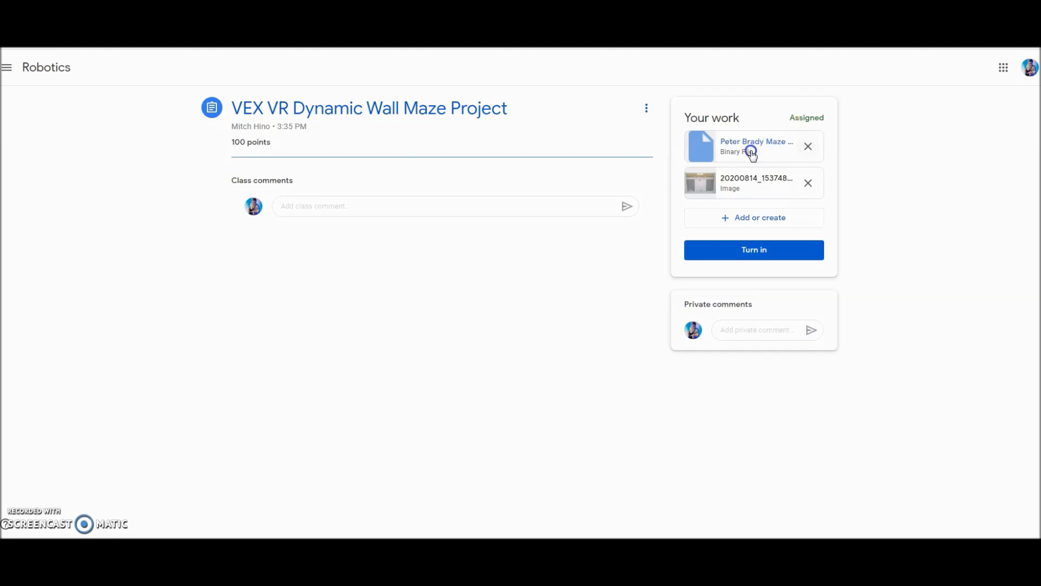
mouse_move(755, 182)
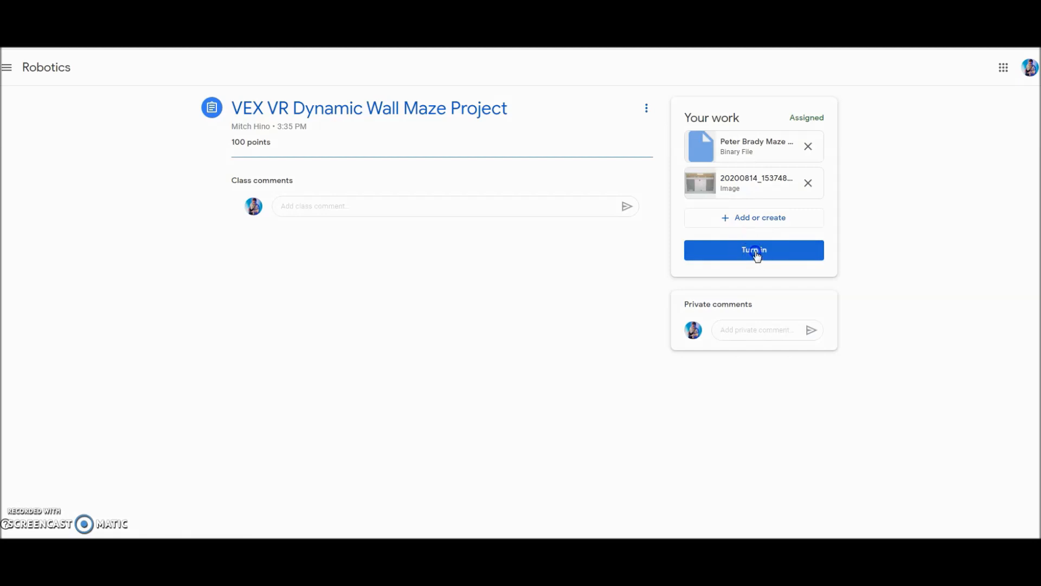
Turn in the VEX VR Dynamic Wall Maze Project with both attachments and confirm the submission
left_click(754, 249)
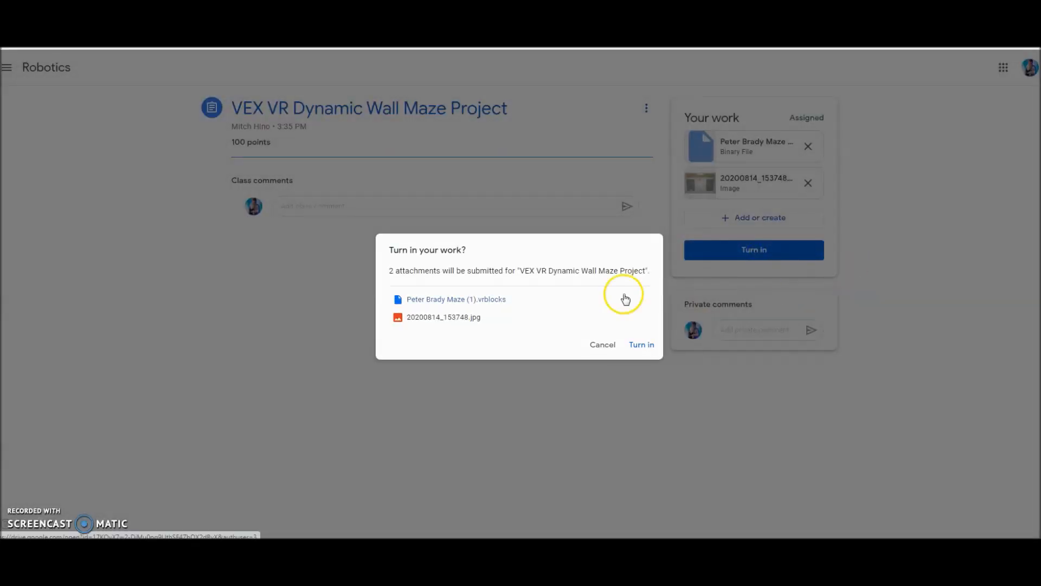
mouse_move(439, 325)
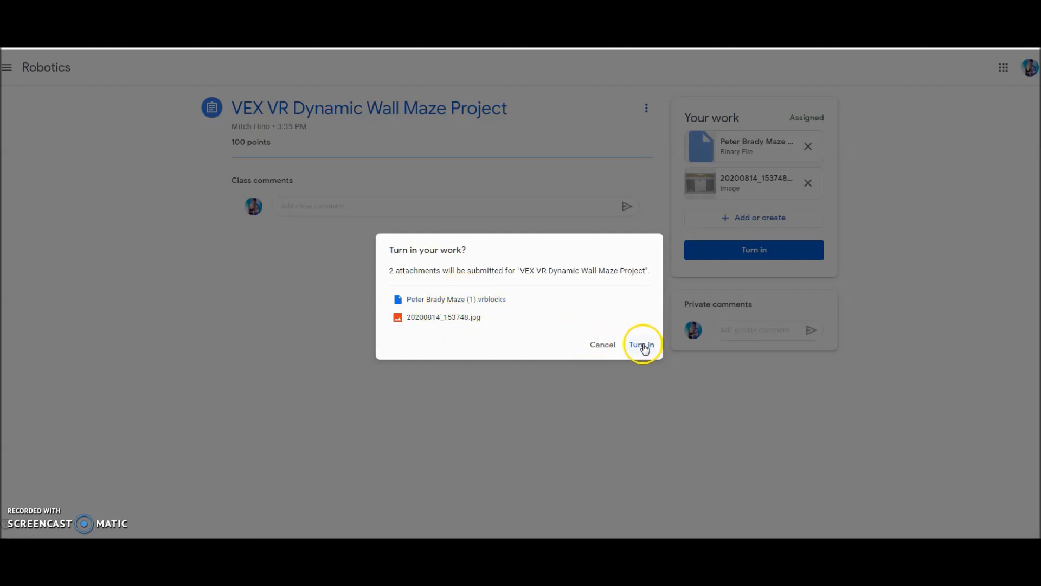
left_click(640, 343)
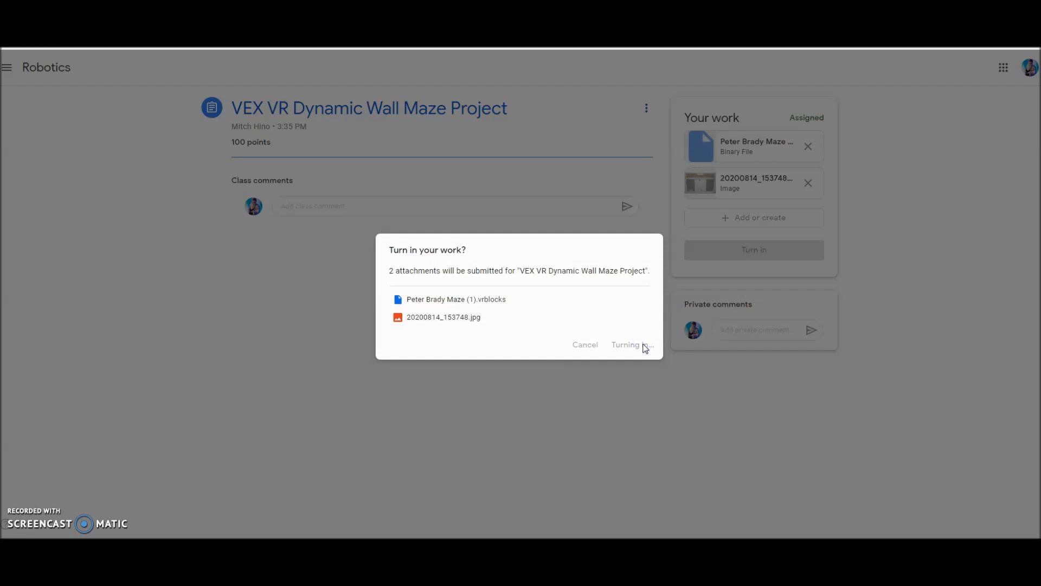
left_click(629, 344)
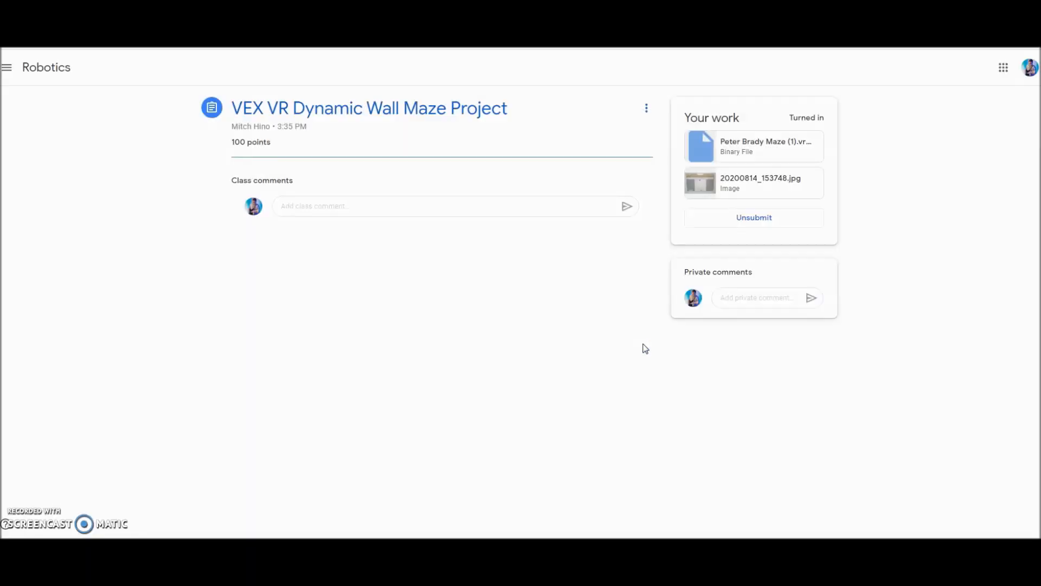
mouse_move(838, 237)
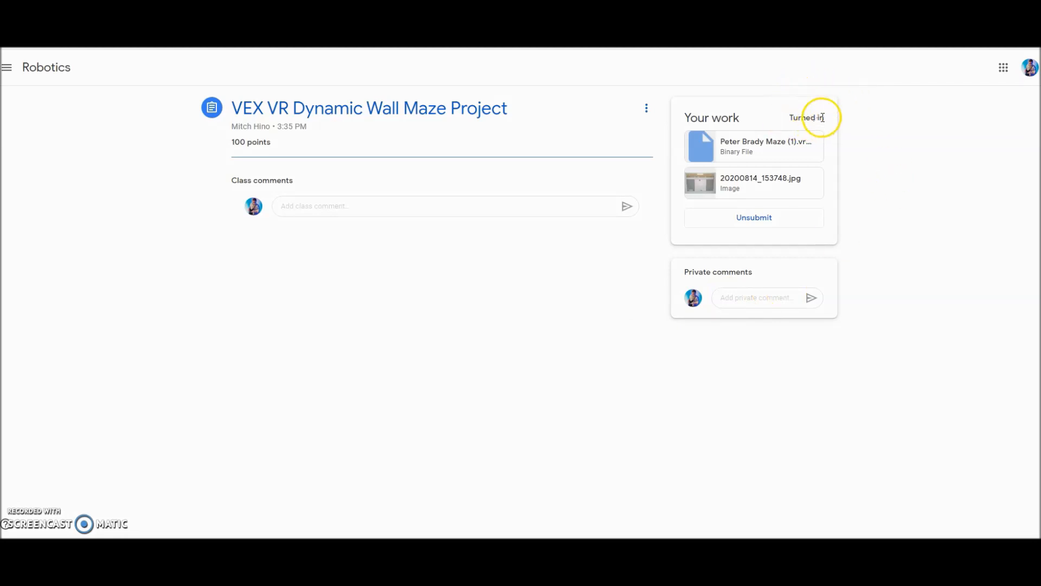
mouse_move(823, 193)
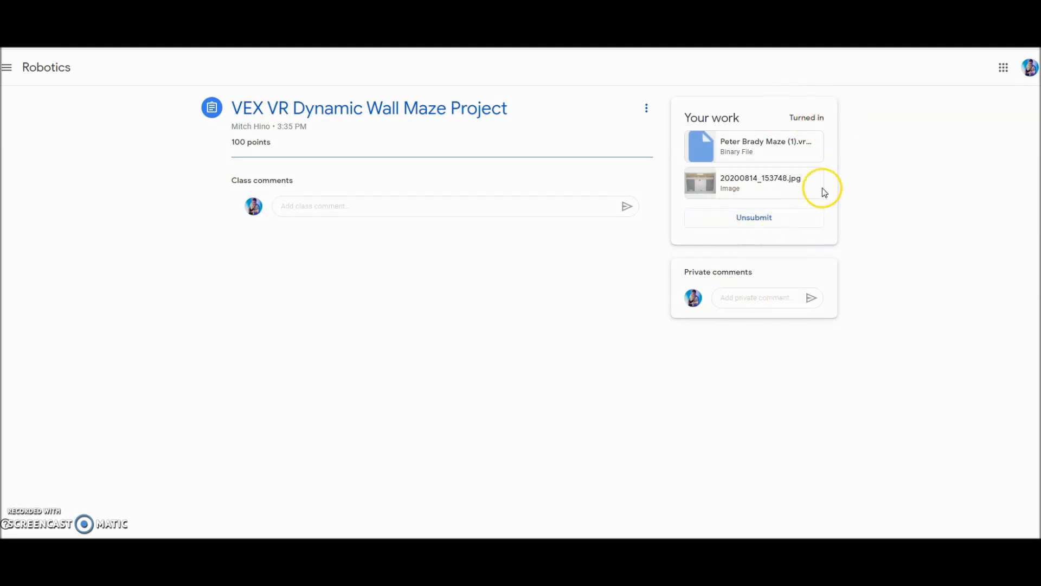
mouse_move(405, 321)
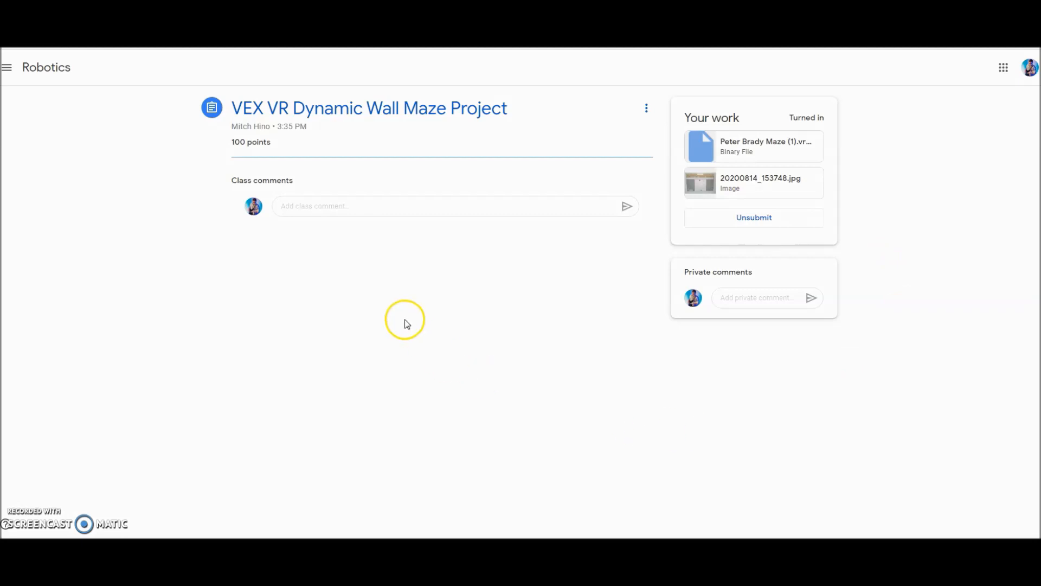
mouse_move(407, 323)
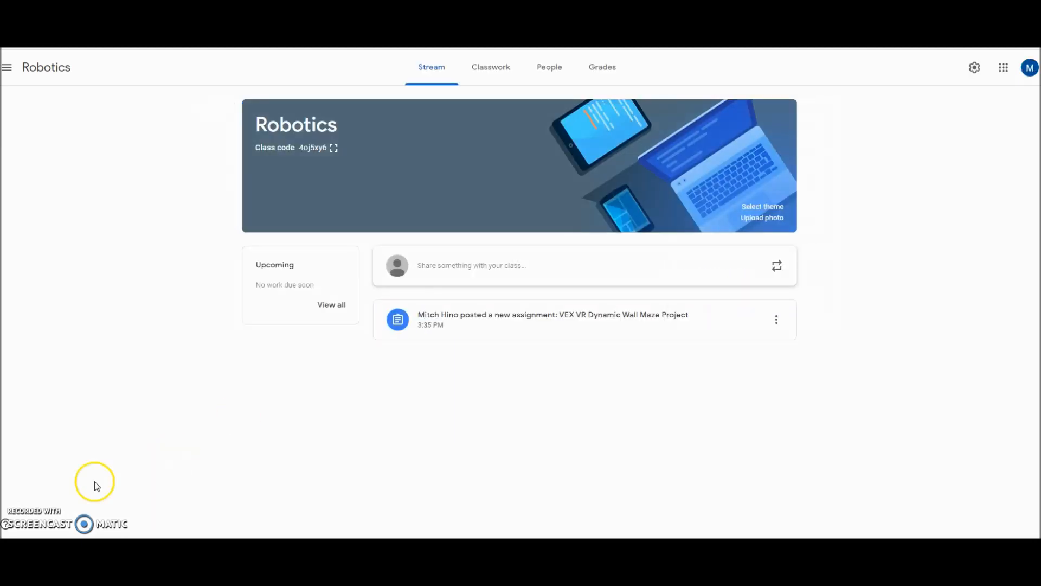
mouse_move(331, 398)
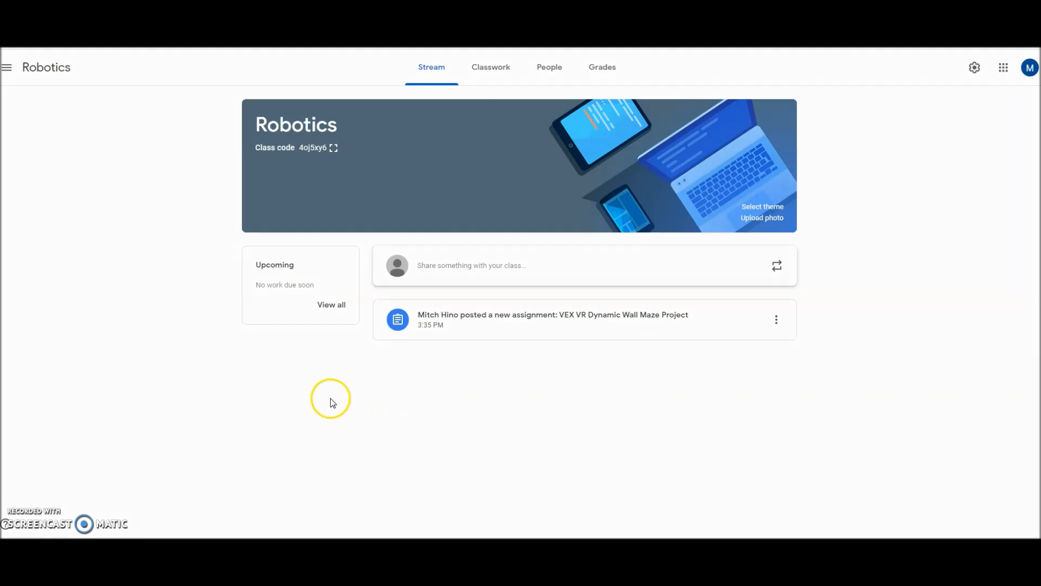
mouse_move(603, 289)
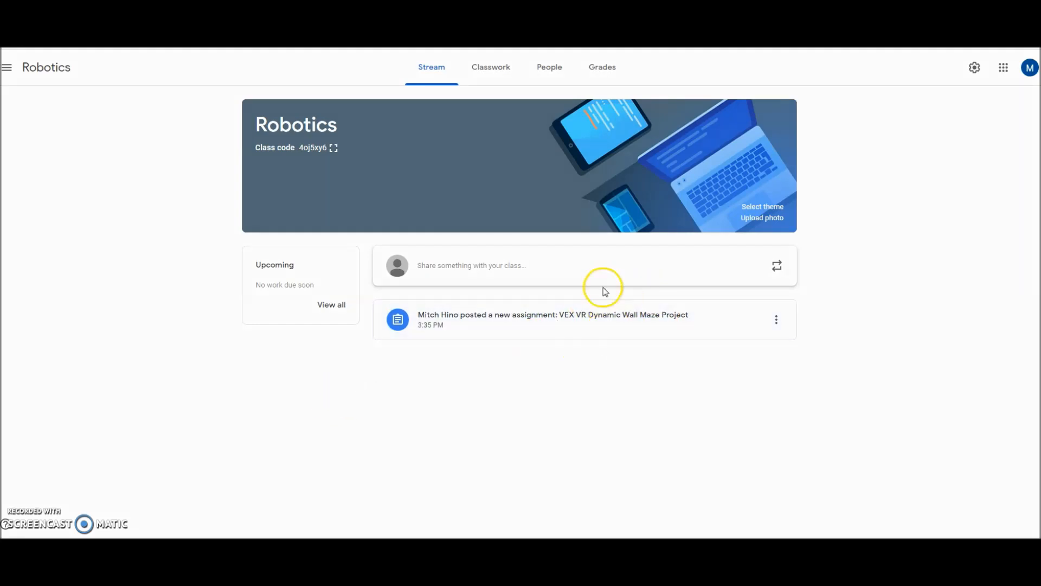
Open the Dynamic Wall Maze assignment's student work and its Drive folder of submissions
left_click(552, 318)
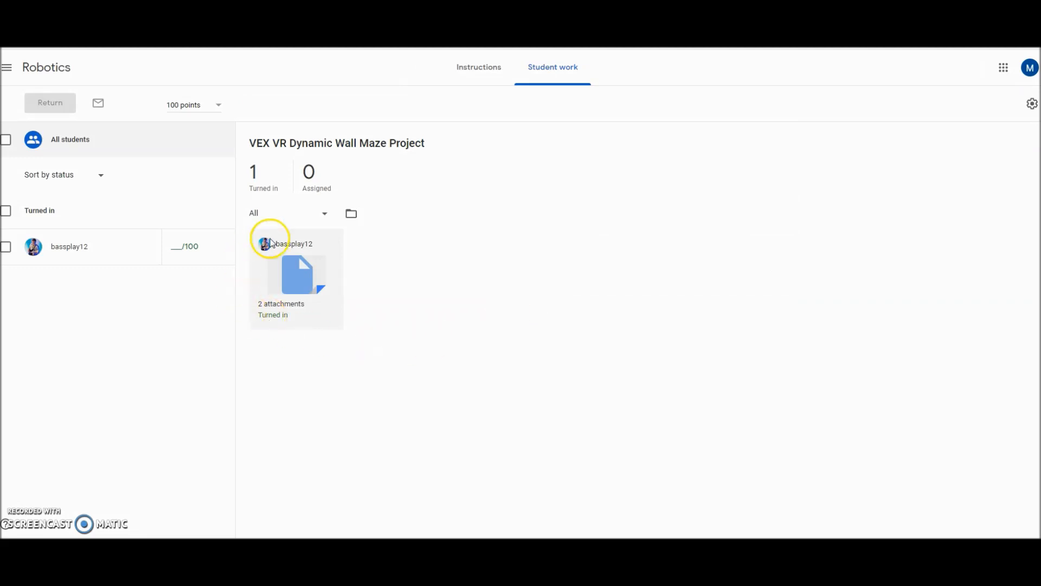
mouse_move(382, 287)
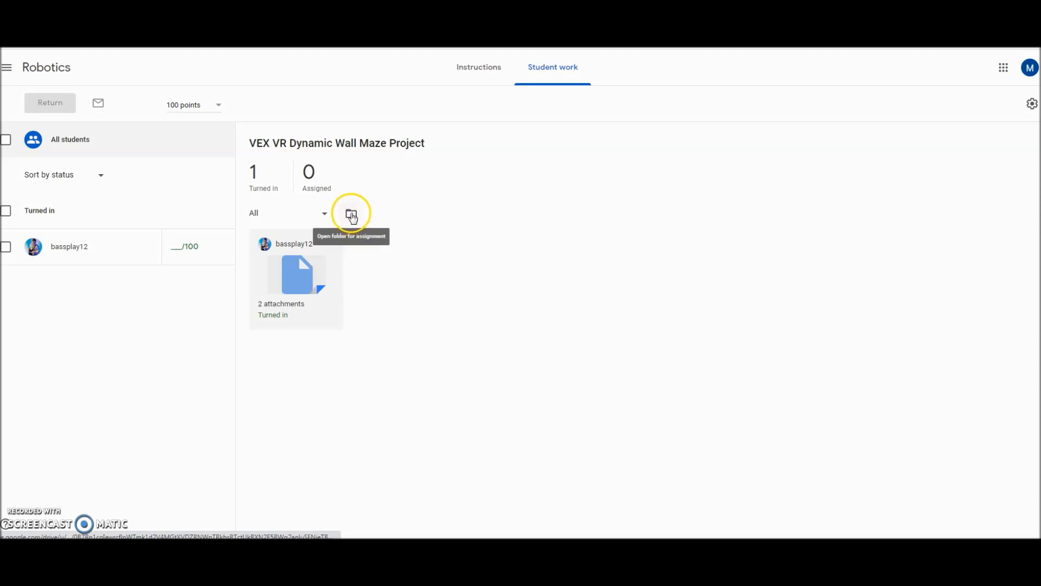
left_click(350, 213)
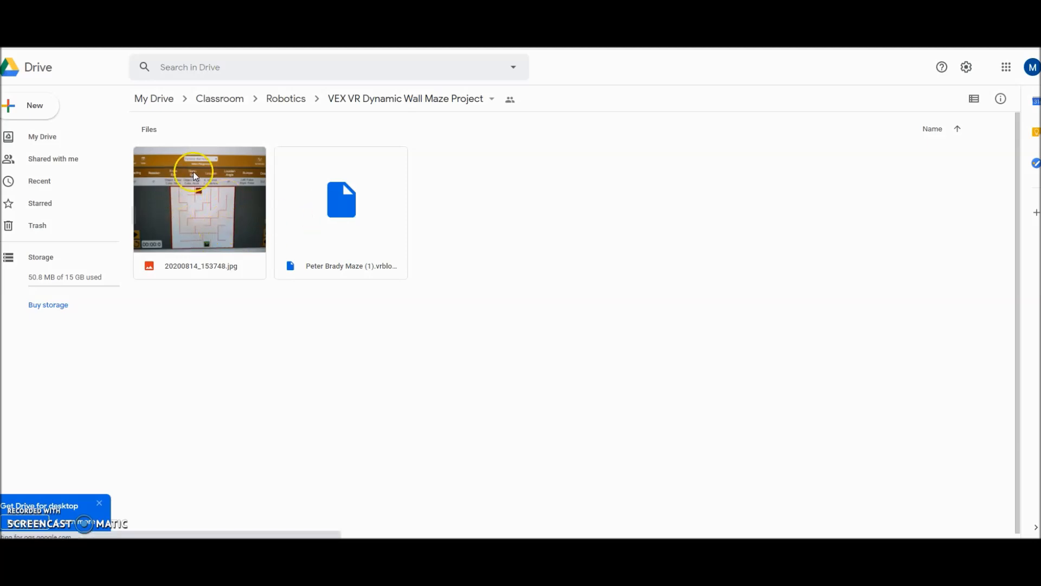
mouse_move(351, 248)
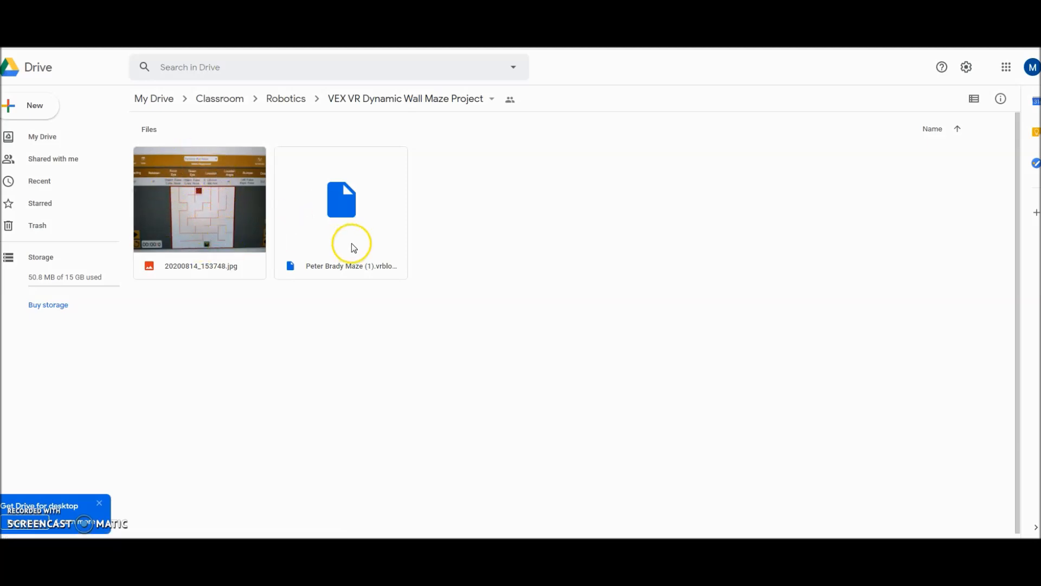
mouse_move(342, 241)
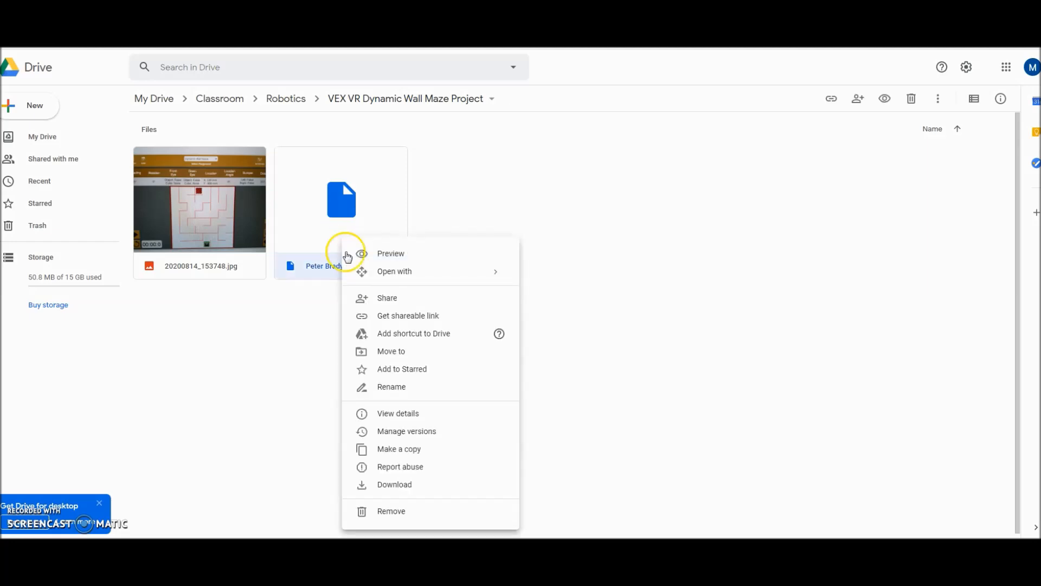
mouse_move(394, 483)
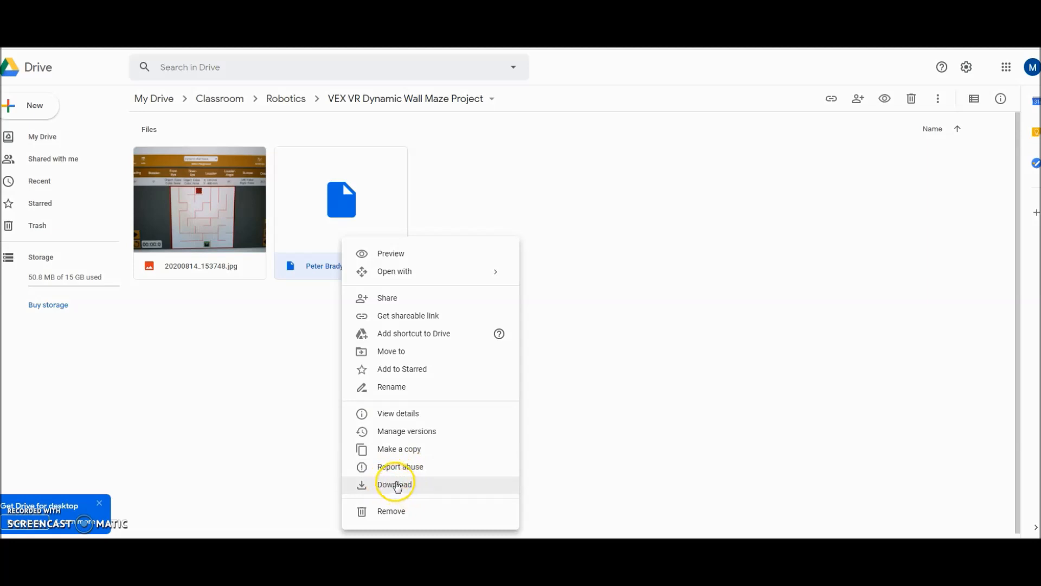
left_click(395, 484)
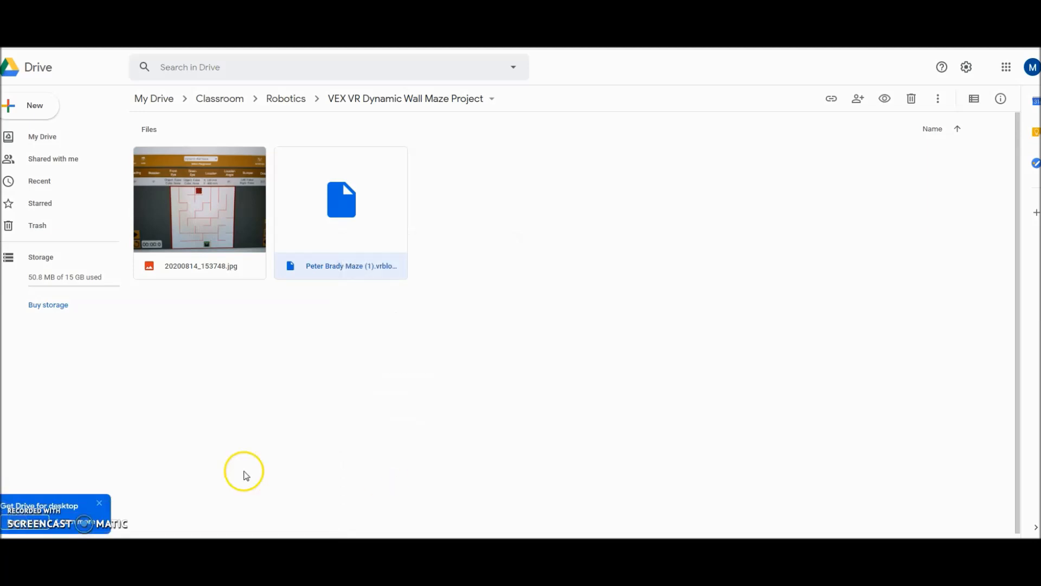
mouse_move(83, 498)
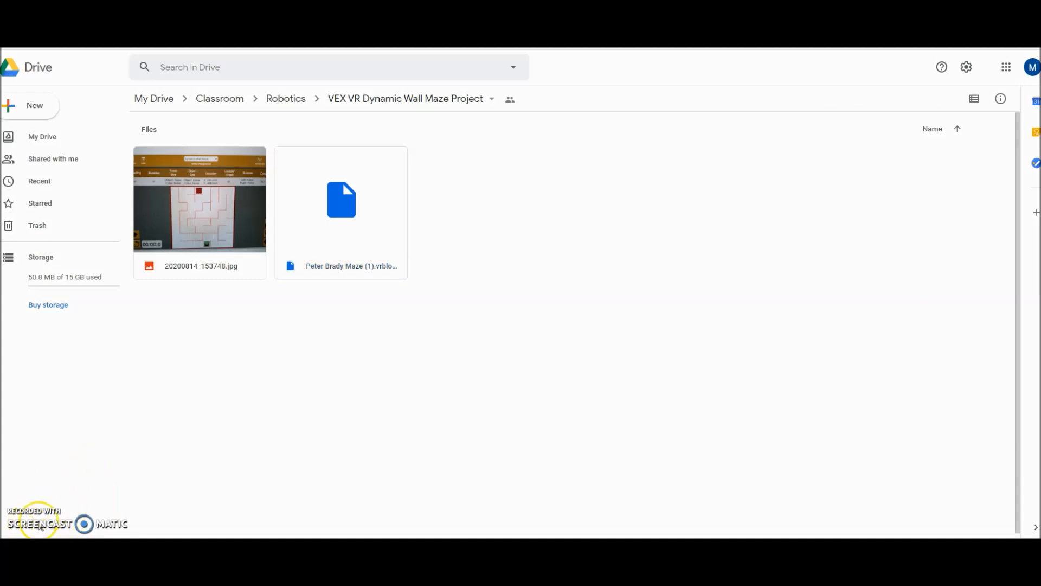
mouse_move(295, 416)
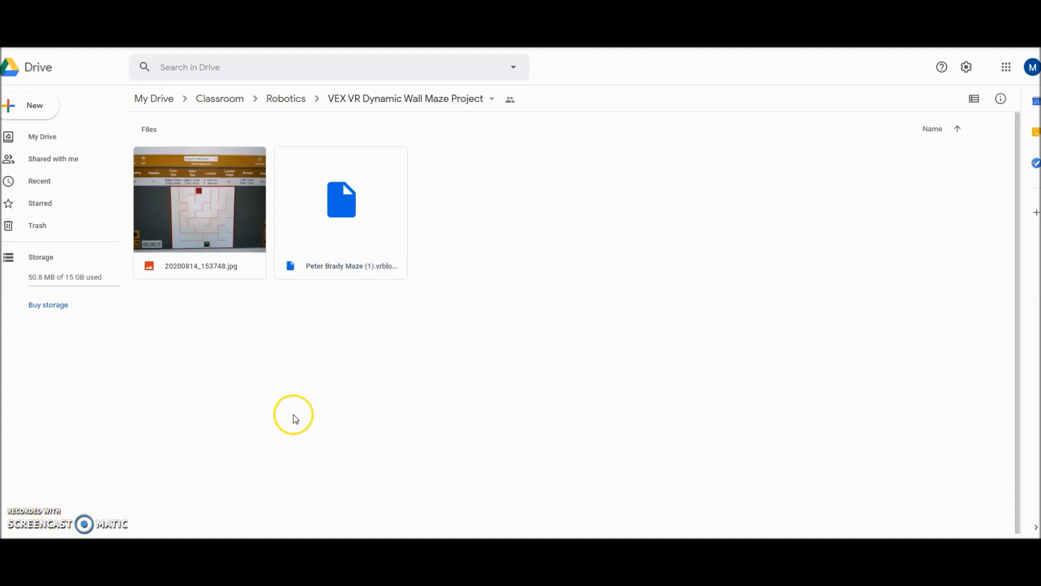
mouse_move(194, 502)
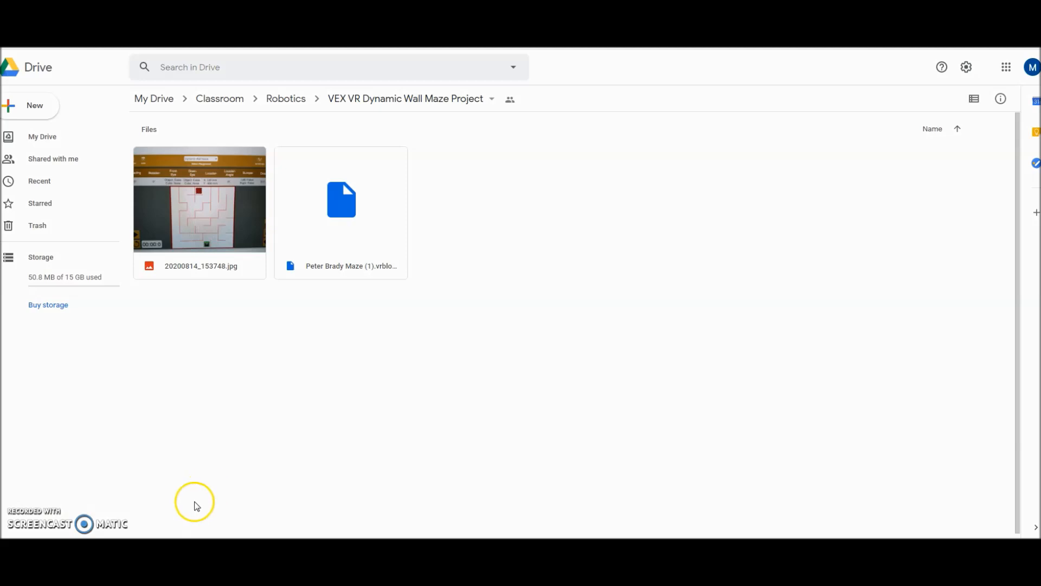
mouse_move(669, 231)
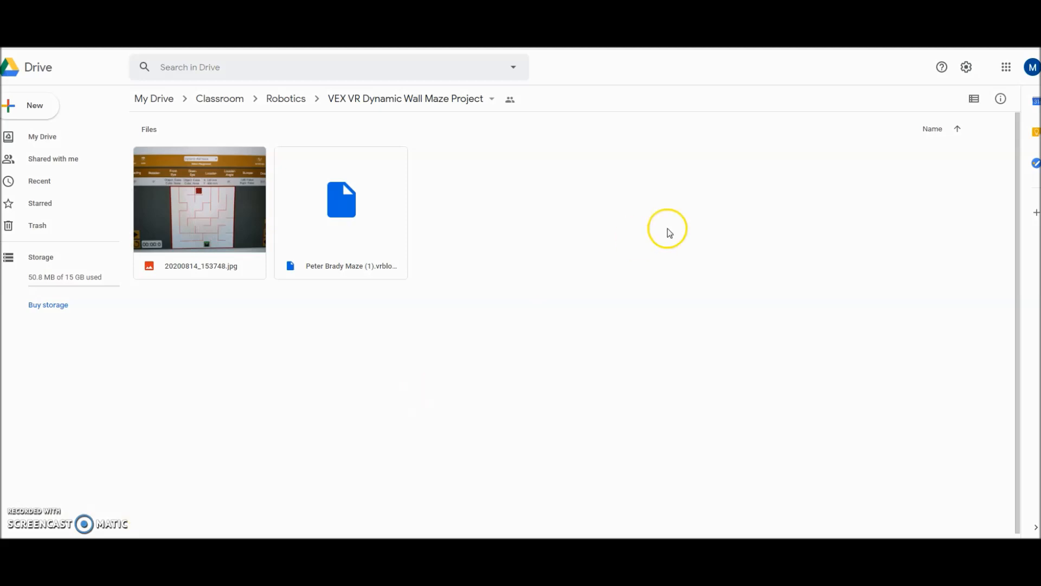
mouse_move(649, 256)
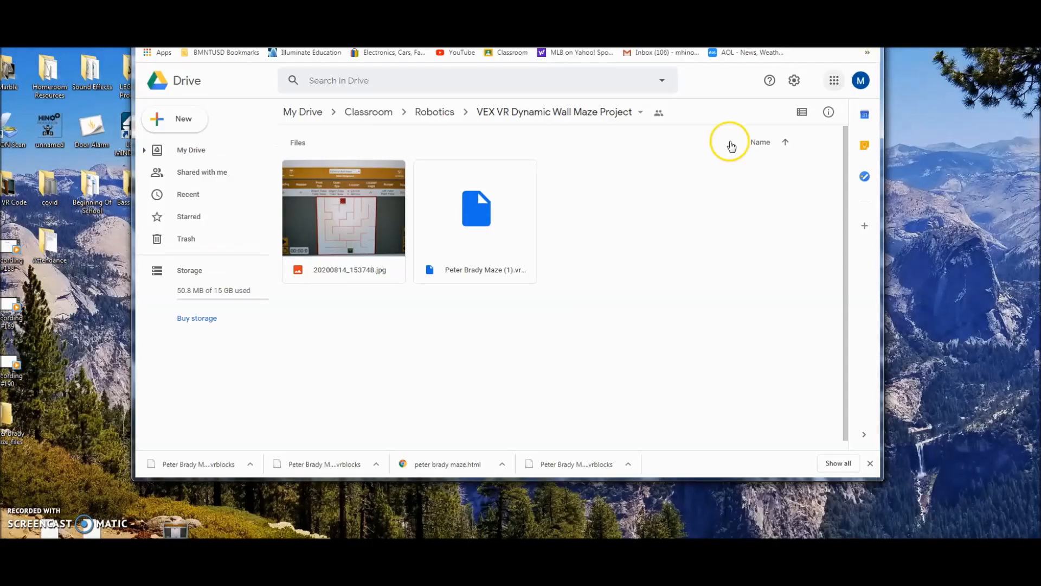
mouse_move(212, 445)
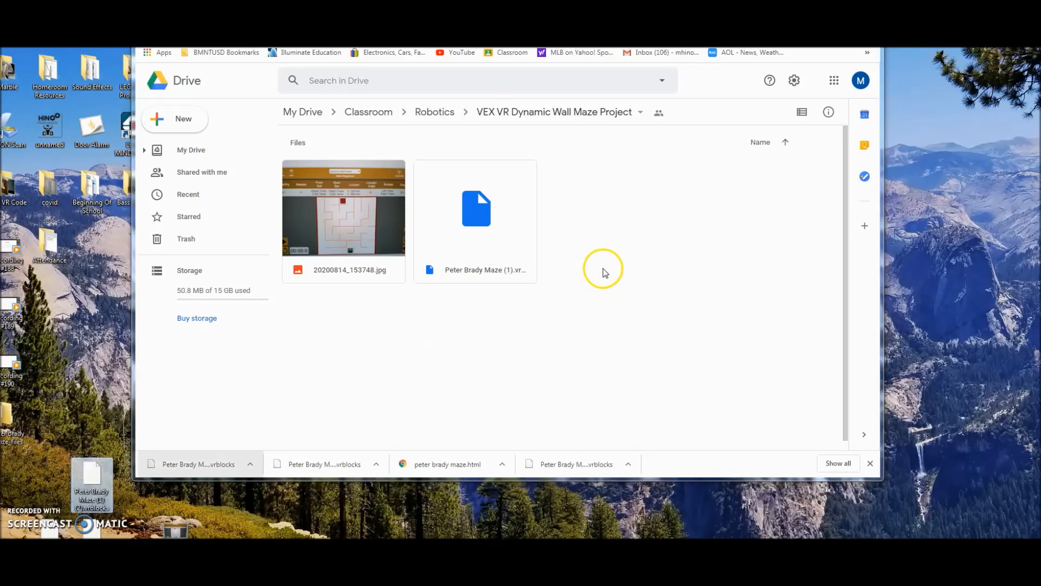
mouse_move(591, 256)
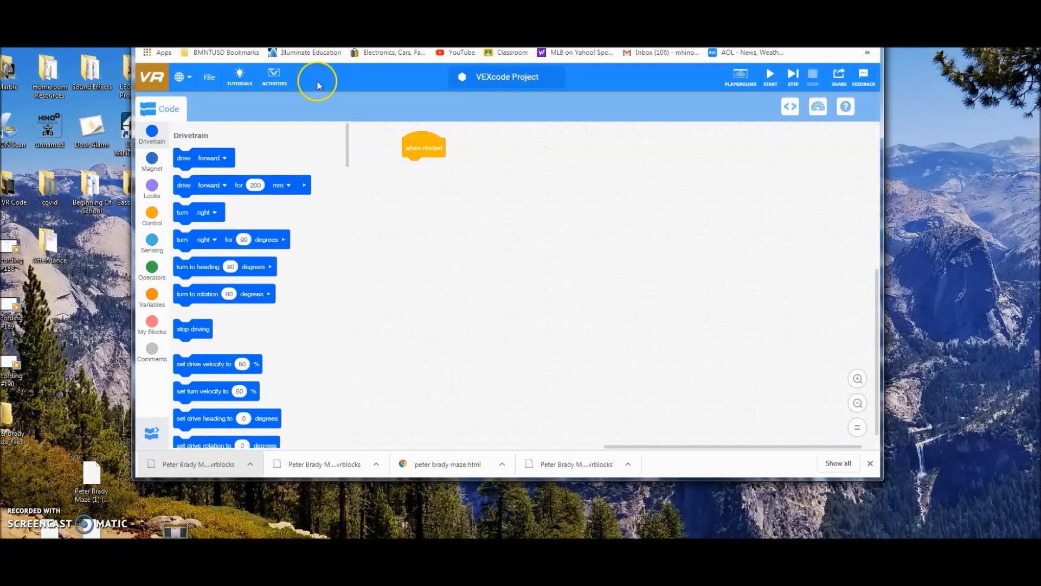
mouse_move(318, 85)
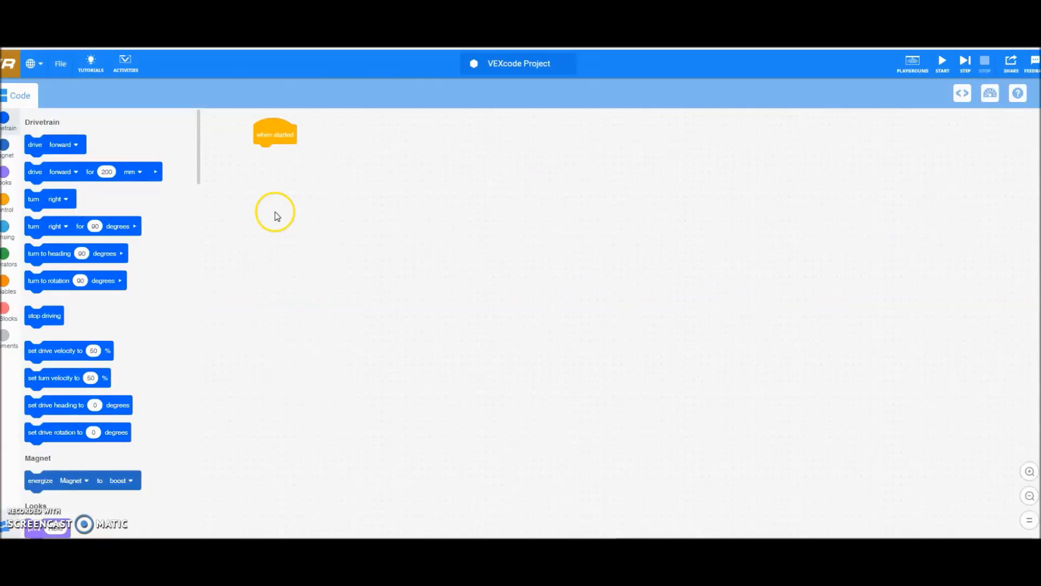
Load the downloaded Peter Brady Maze .vrblocks file from the device into VEXcode VR
left_click(59, 63)
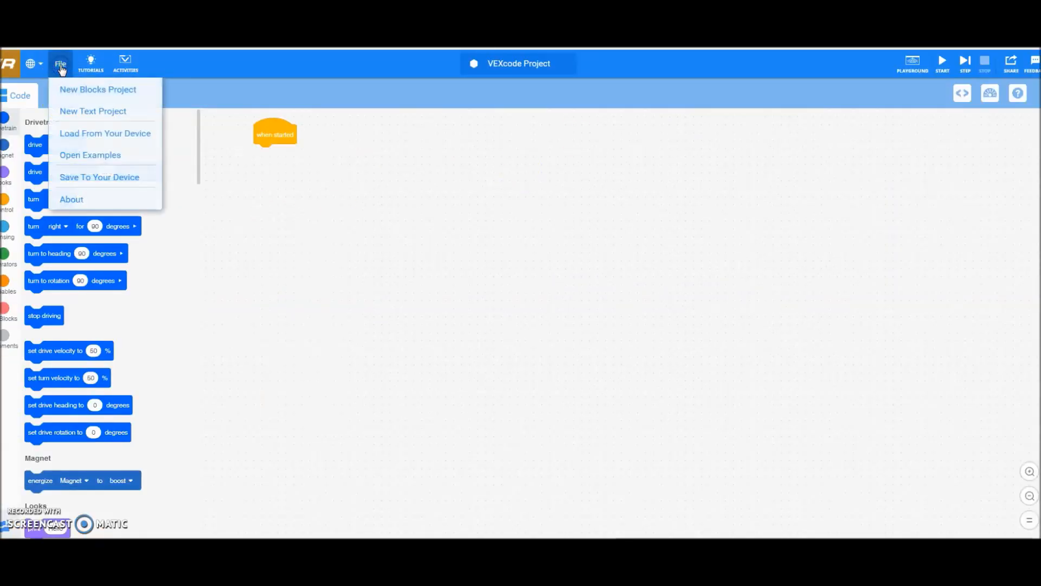
mouse_move(90, 136)
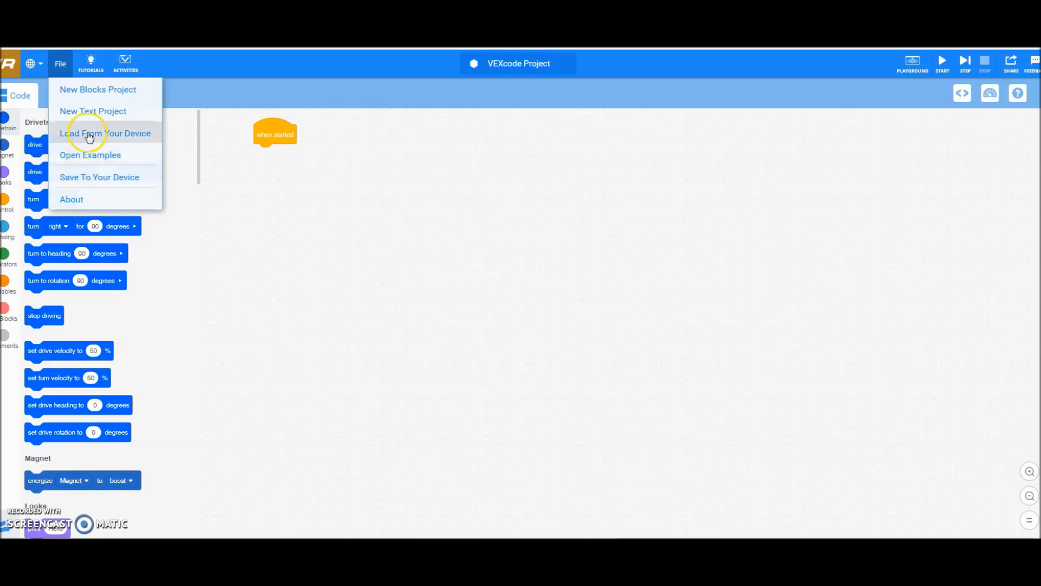
left_click(104, 133)
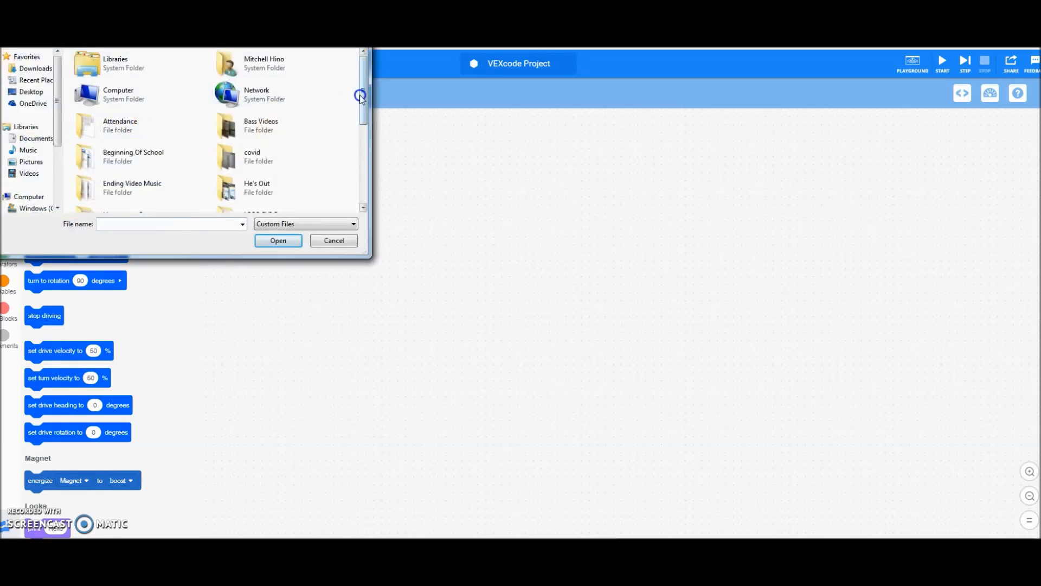
scroll("down", 3)
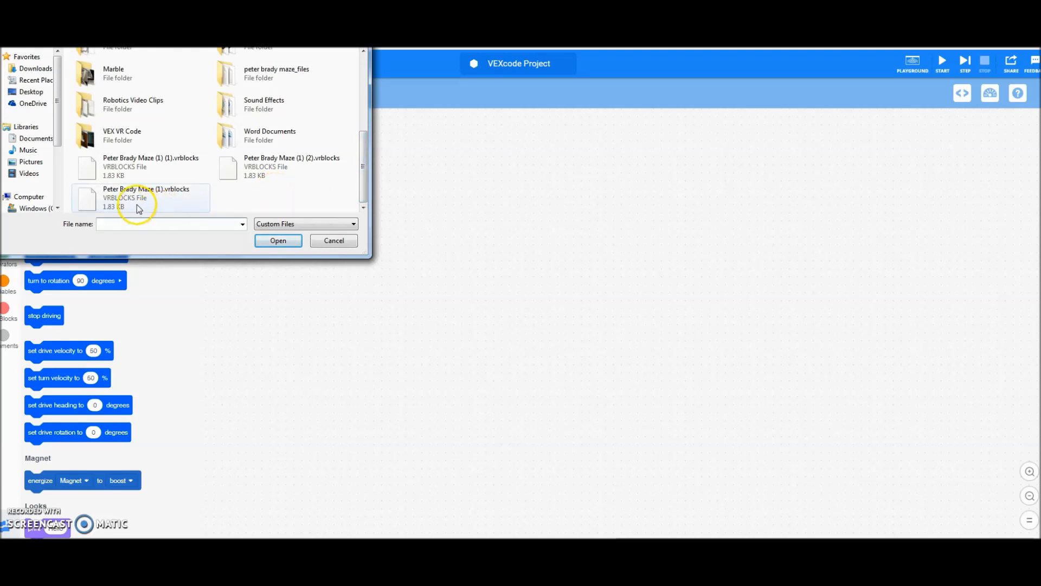
left_click(278, 241)
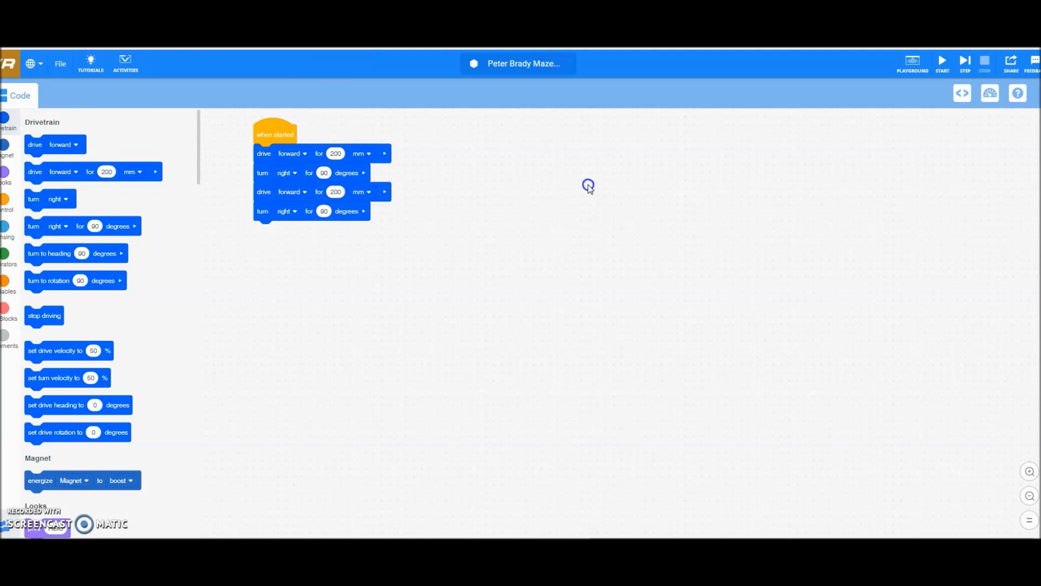
left_click(912, 61)
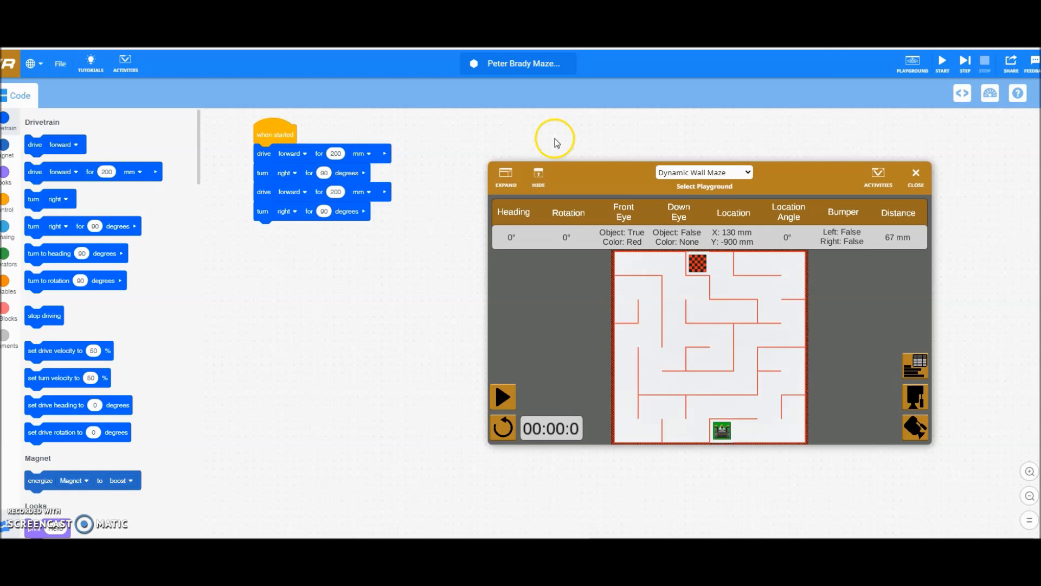
mouse_move(555, 142)
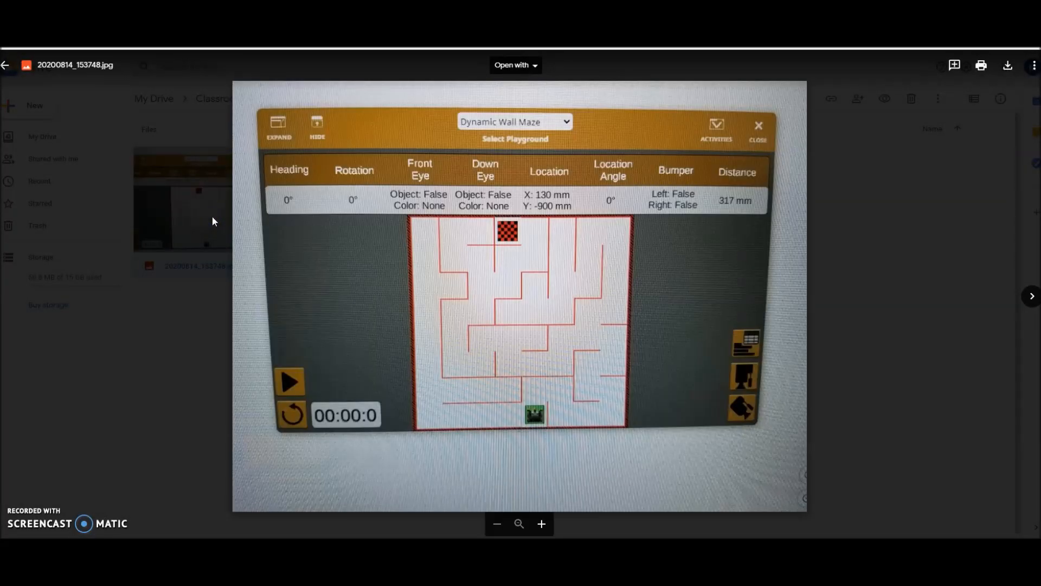
mouse_move(581, 350)
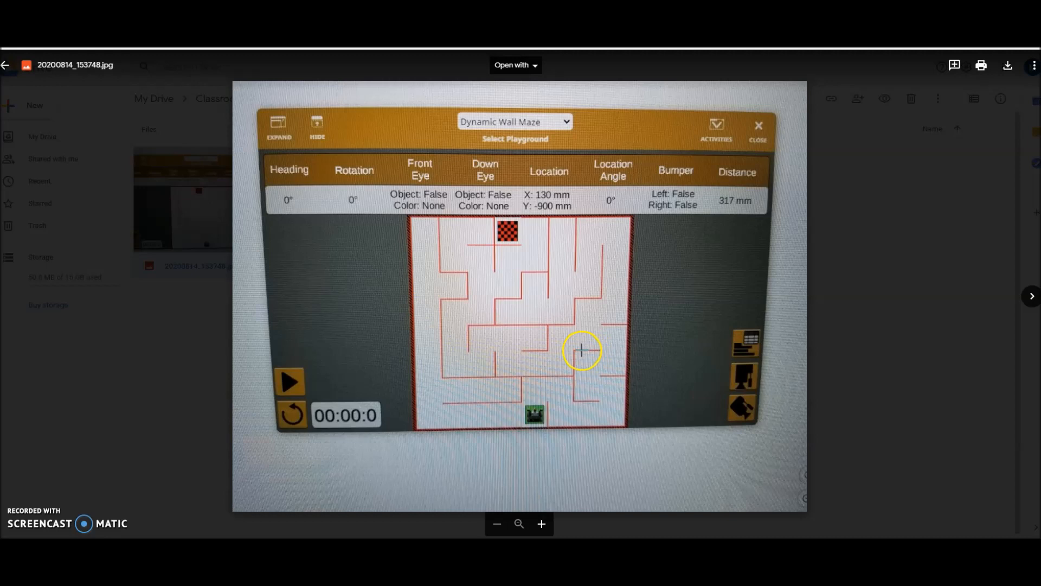
mouse_move(579, 409)
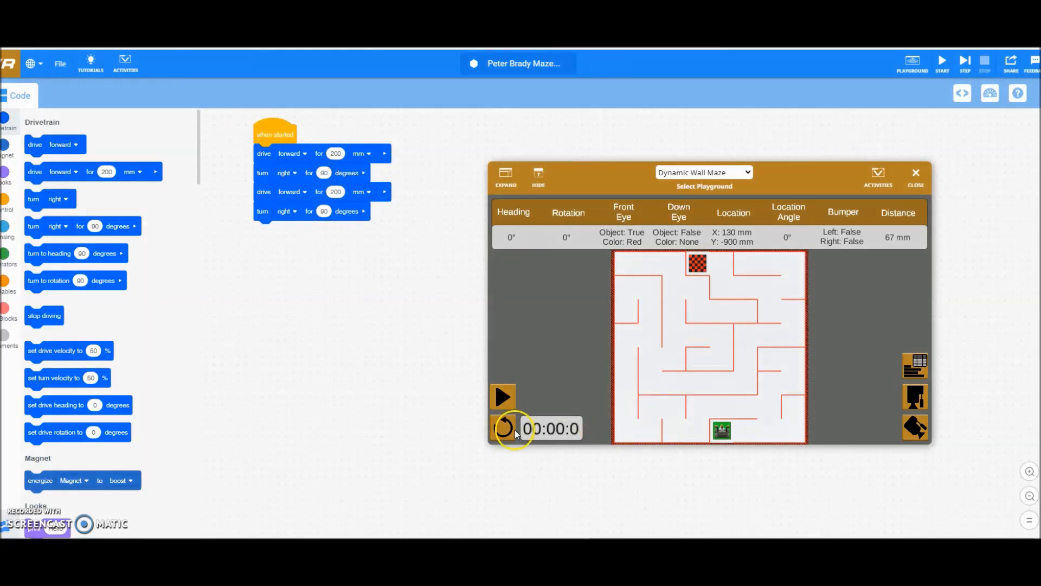
Reset the Dynamic Wall Maze three times to regenerate walls matching the photographed layout
left_click(503, 428)
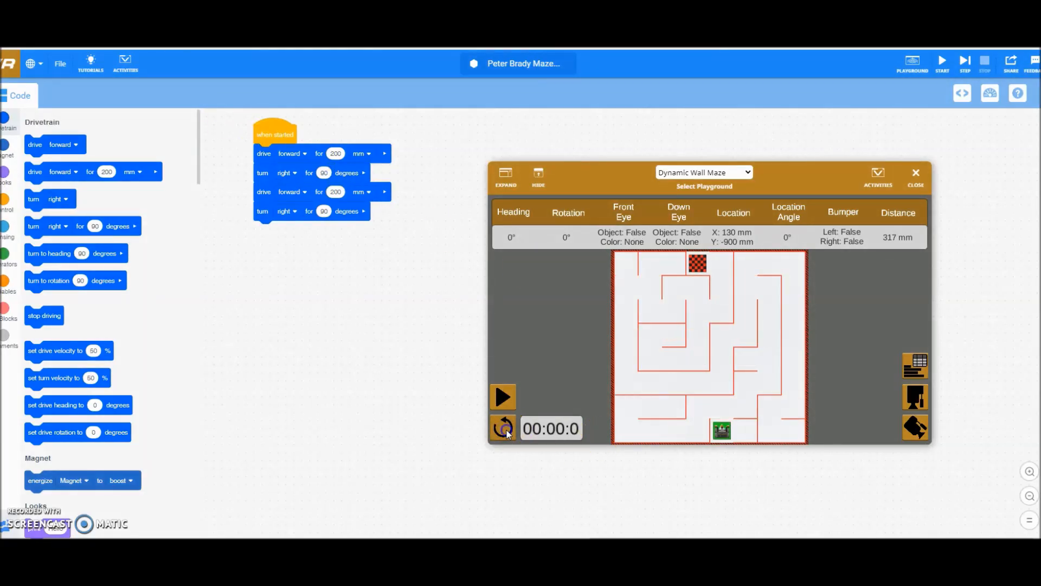
left_click(502, 427)
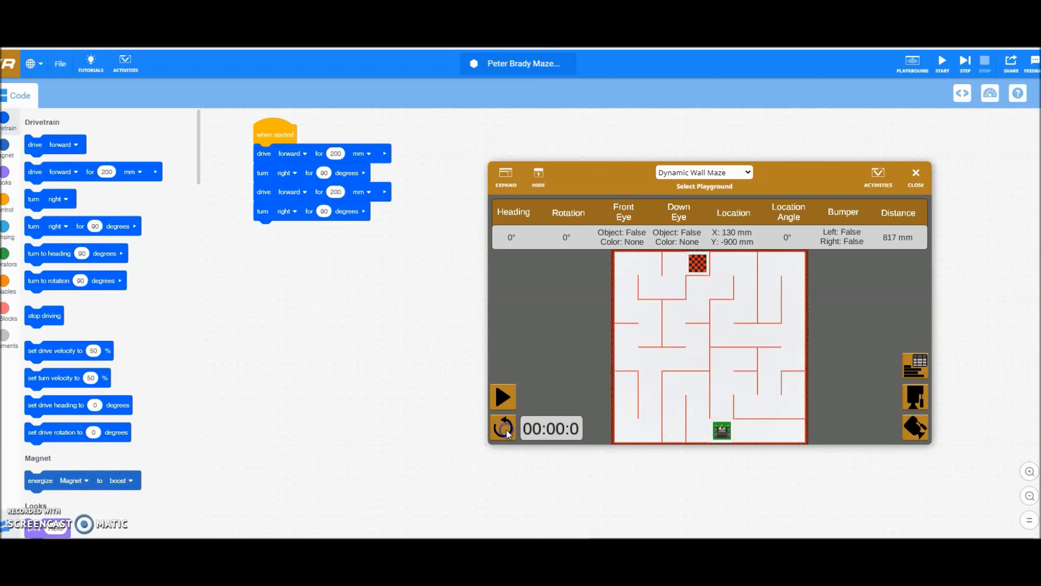
left_click(502, 429)
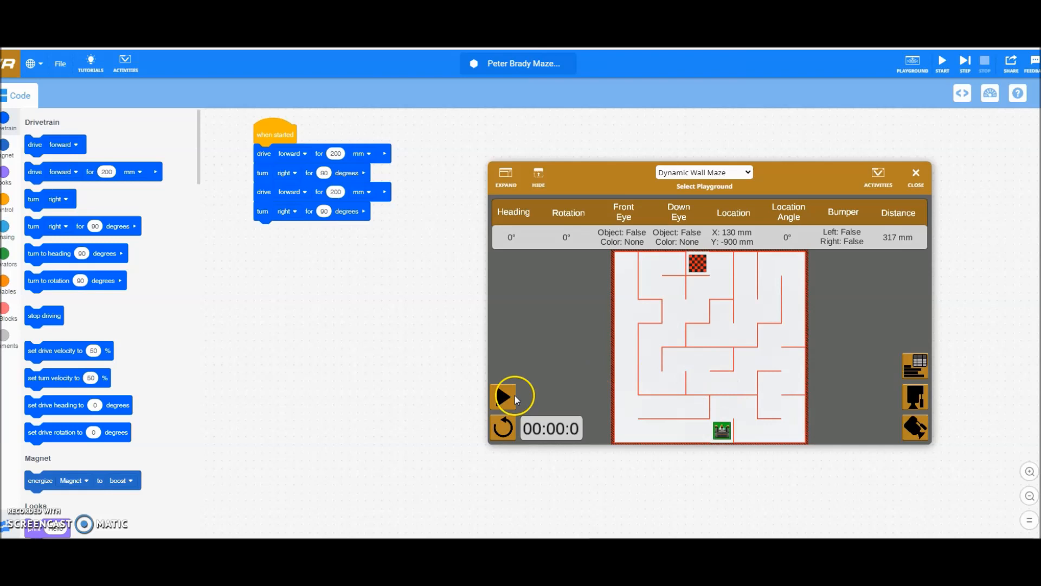
Start the loaded maze program so the robot drives and turns from its start position
left_click(504, 397)
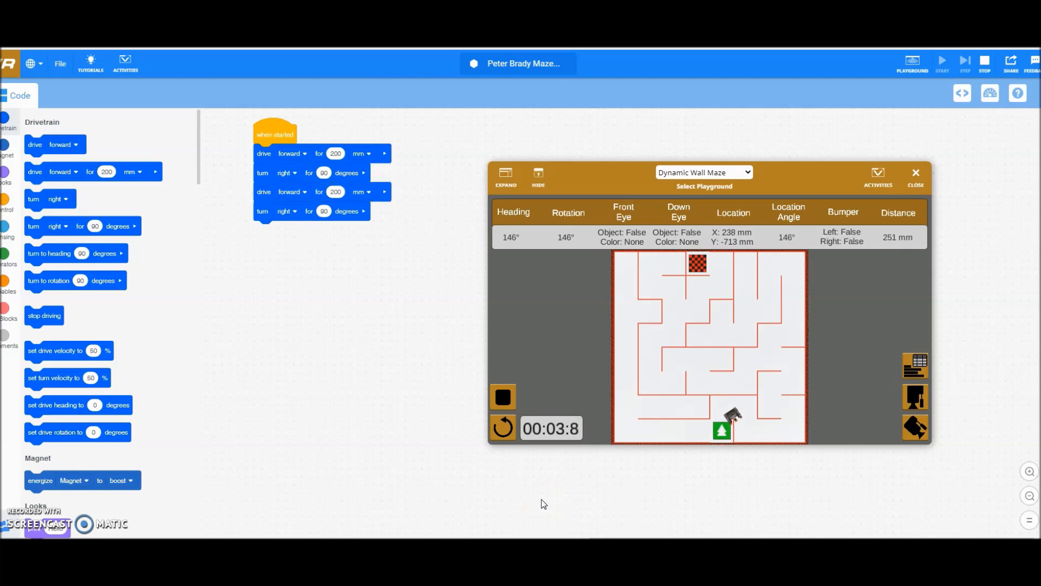
mouse_move(620, 472)
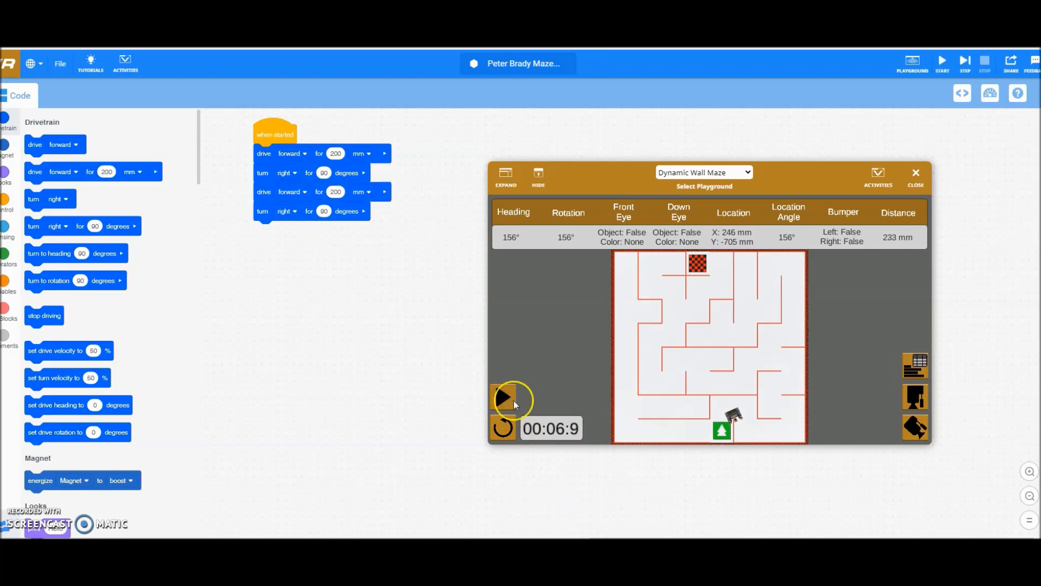
mouse_move(741, 485)
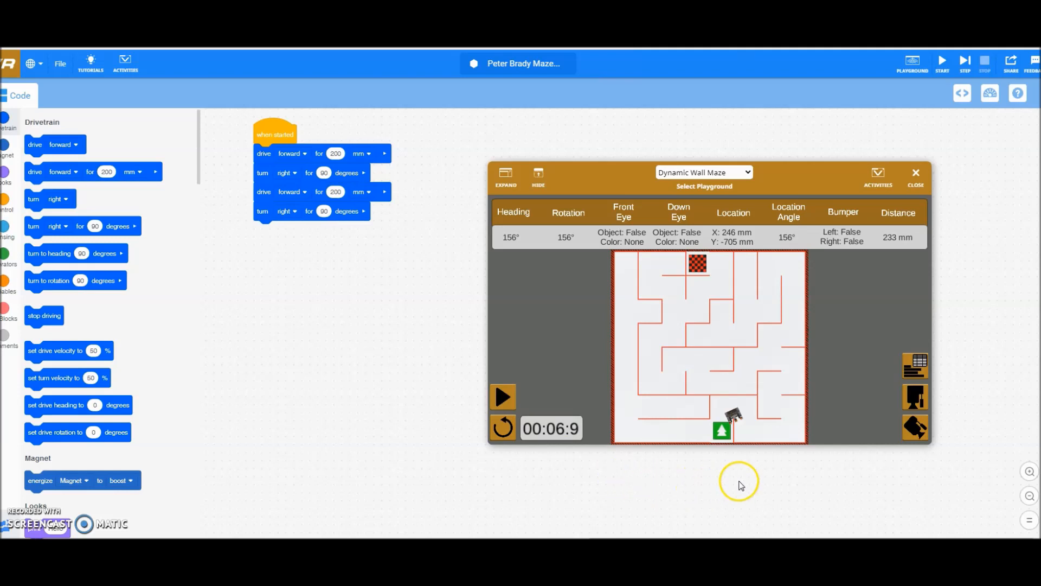
mouse_move(406, 352)
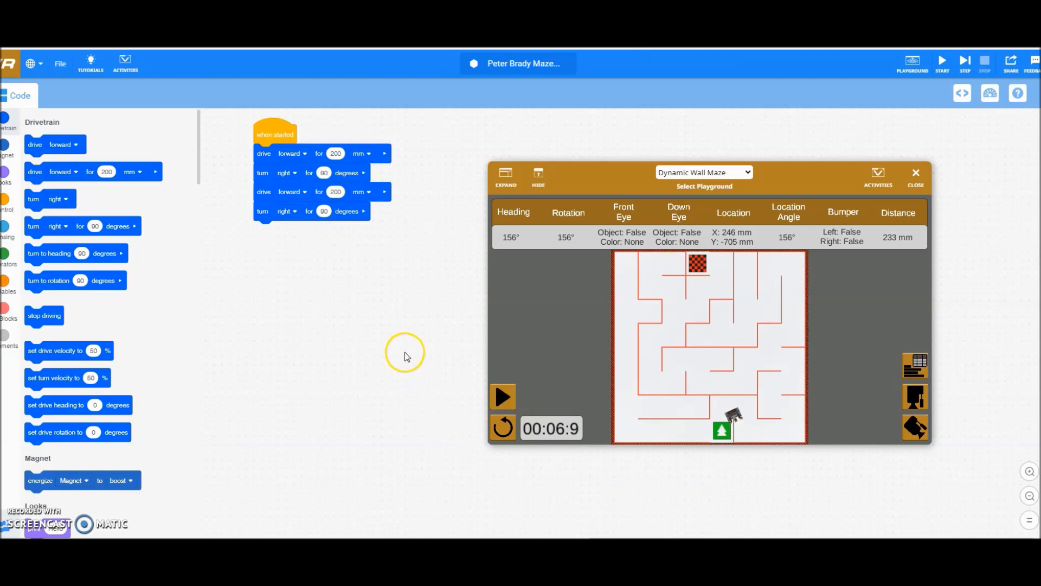
mouse_move(406, 353)
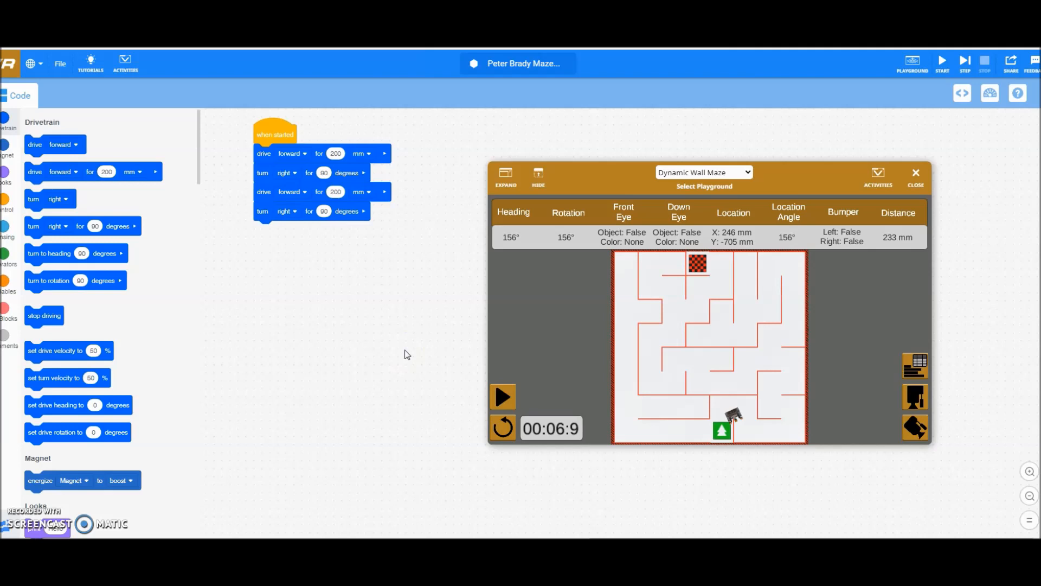